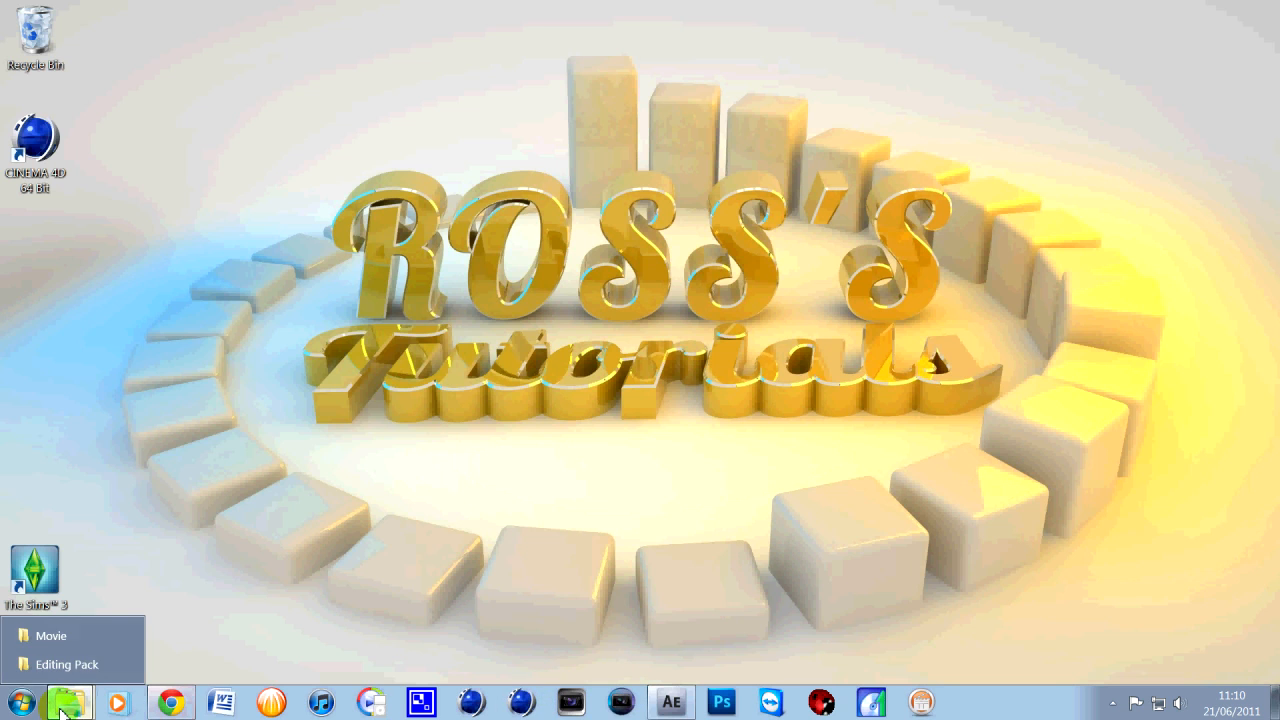
- Open the Editing Pack folder on Media HD from the Explorer jump list
{"action": "left_click", "coordinate": [66, 664]}
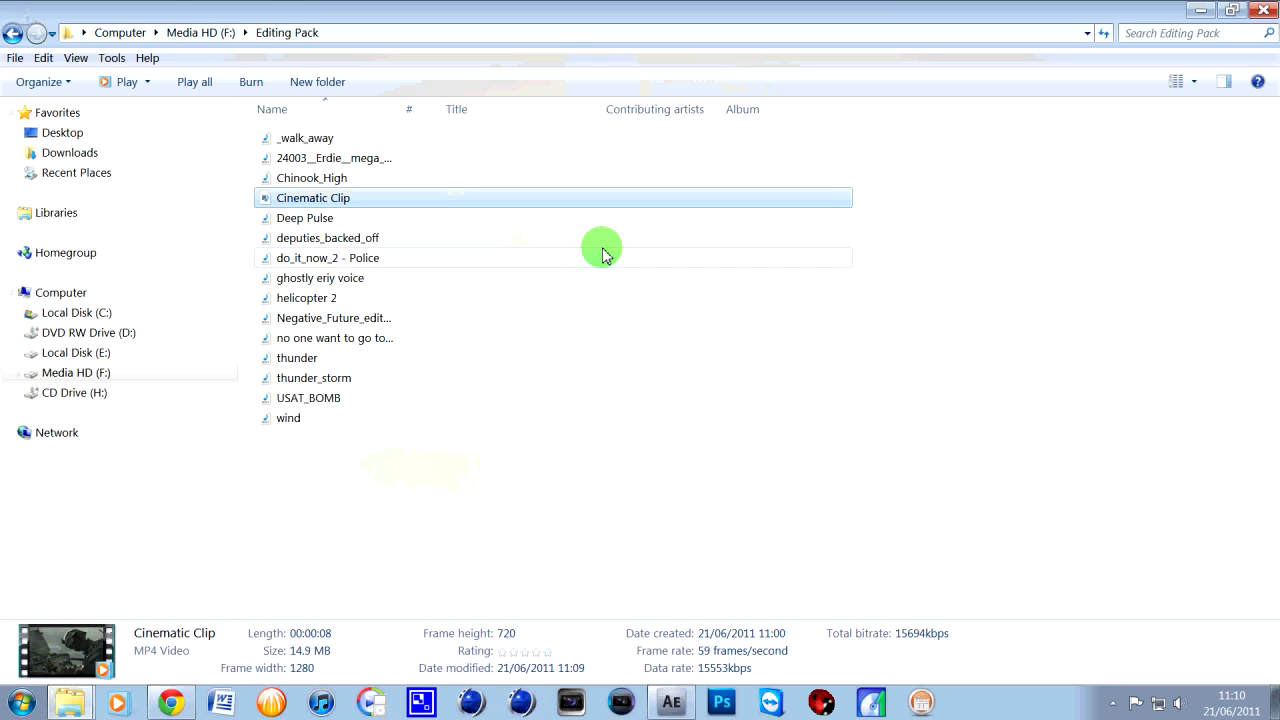
{"action": "mouse_move", "coordinate": [390, 156]}
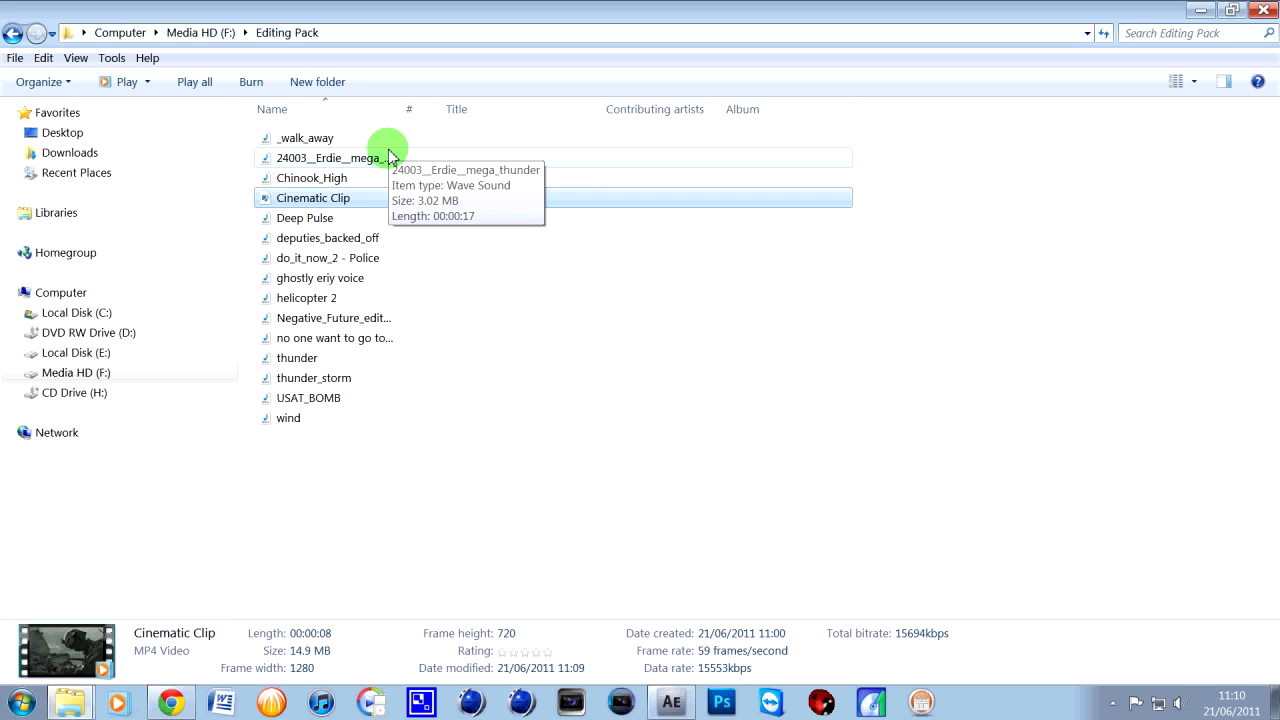
{"action": "mouse_move", "coordinate": [318, 218]}
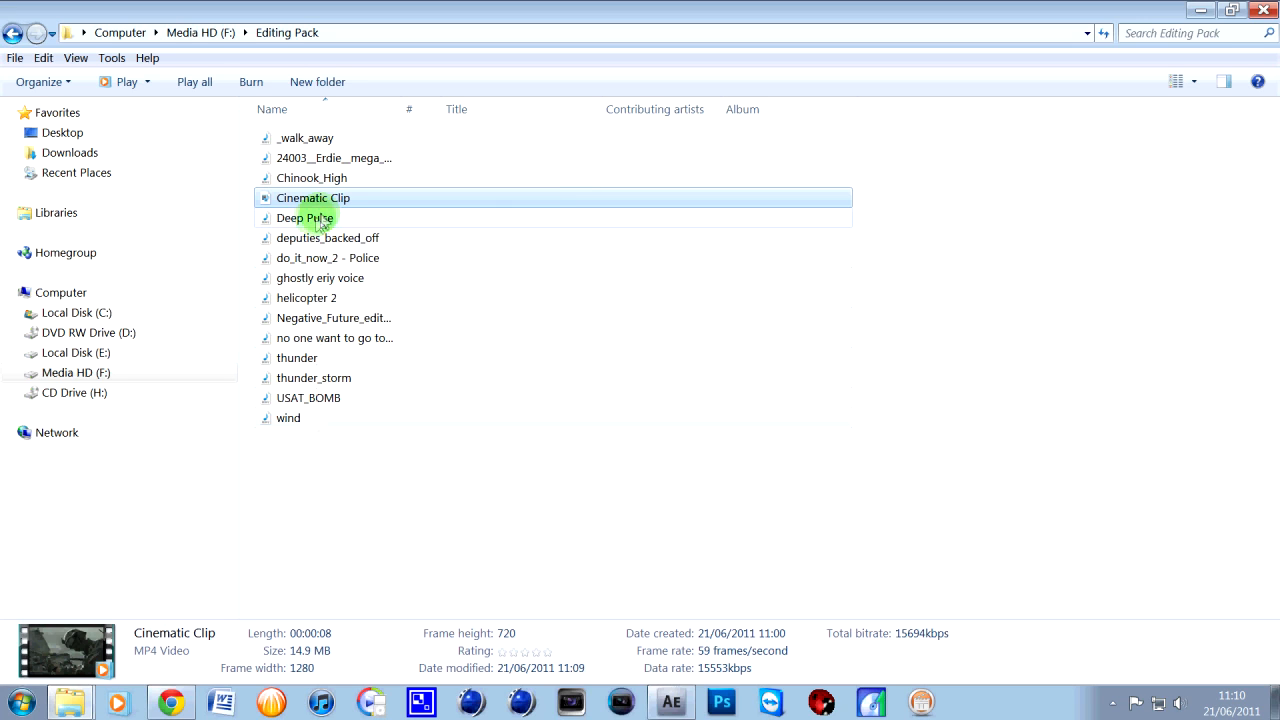
{"action": "mouse_move", "coordinate": [304, 198]}
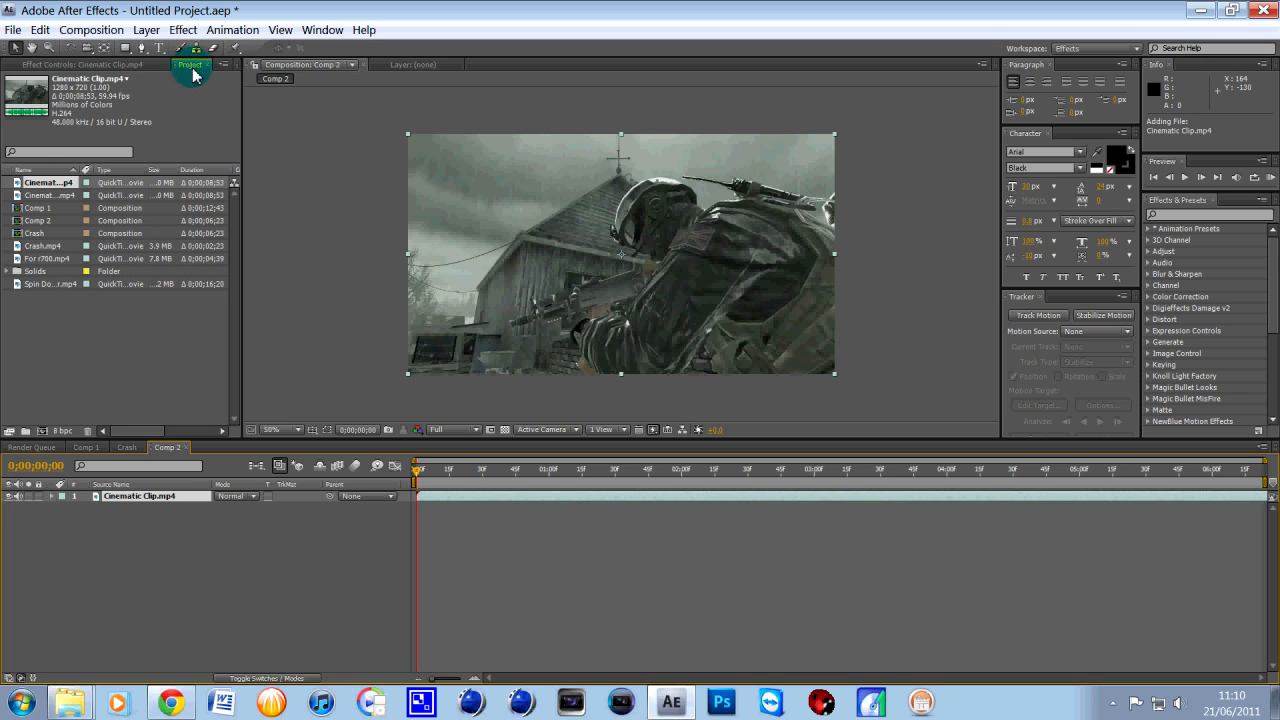
{"action": "left_click", "coordinate": [50, 182]}
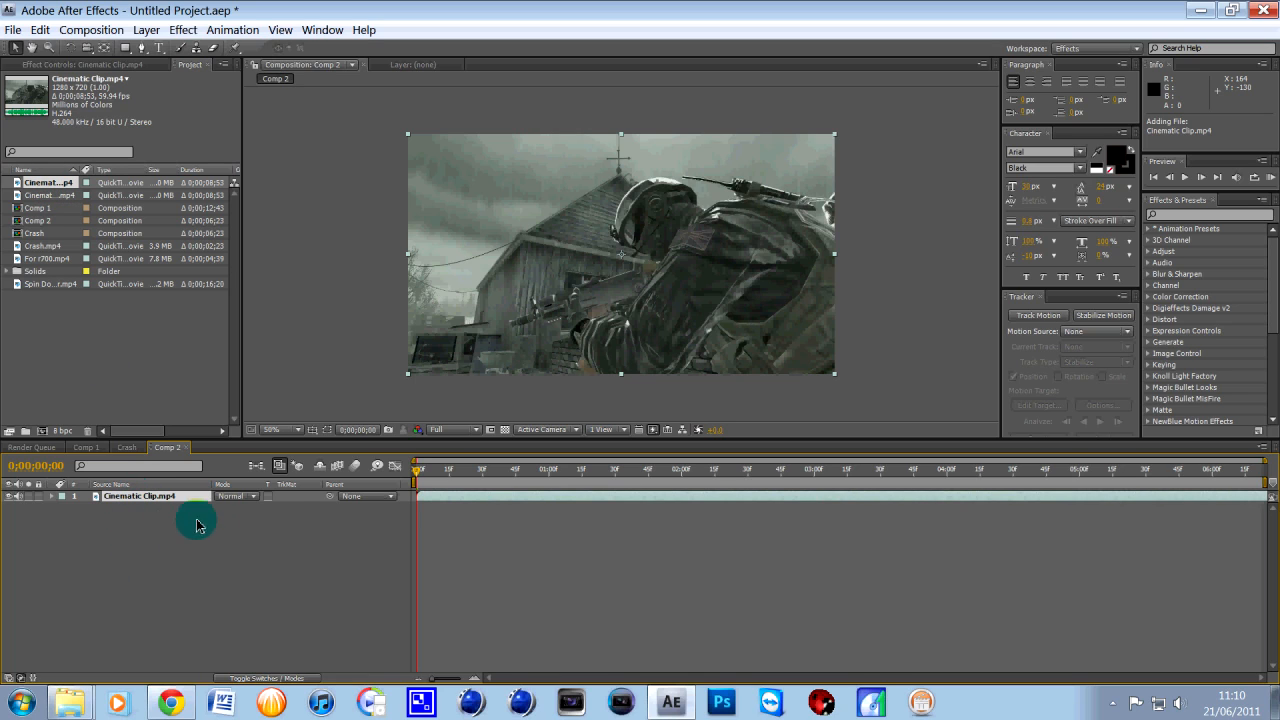
{"action": "mouse_move", "coordinate": [598, 260]}
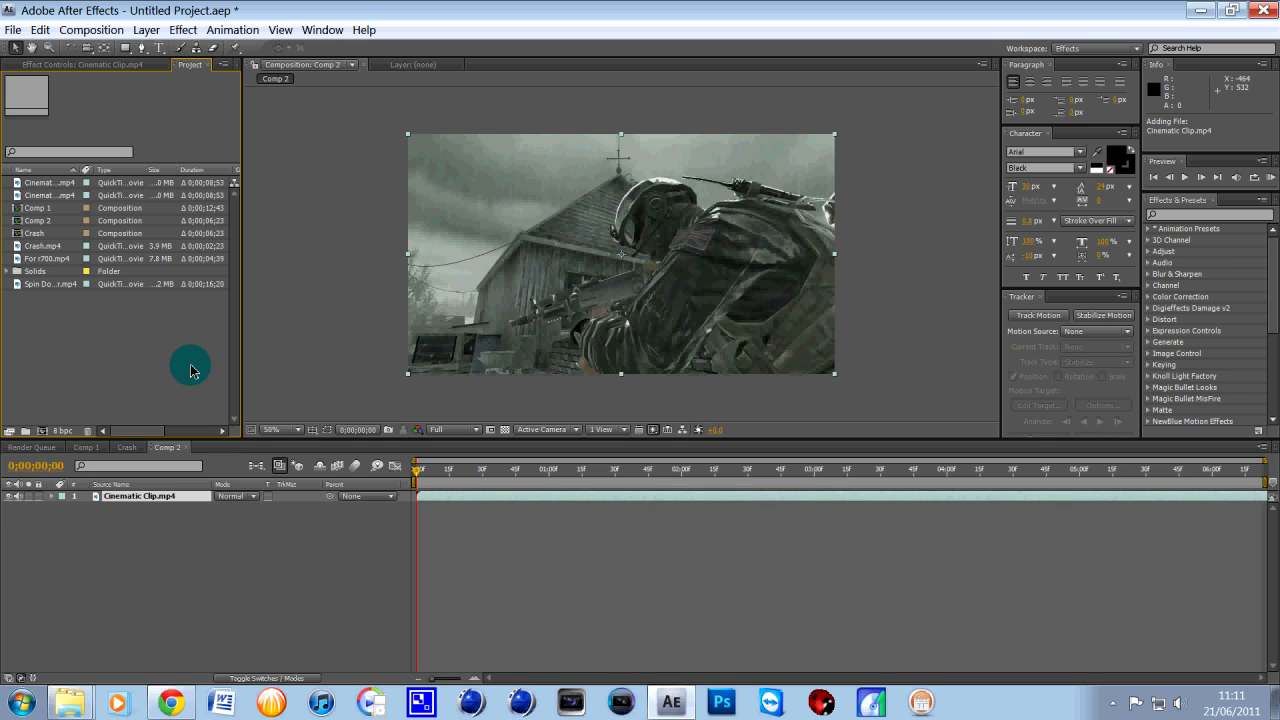
{"action": "mouse_move", "coordinate": [258, 310]}
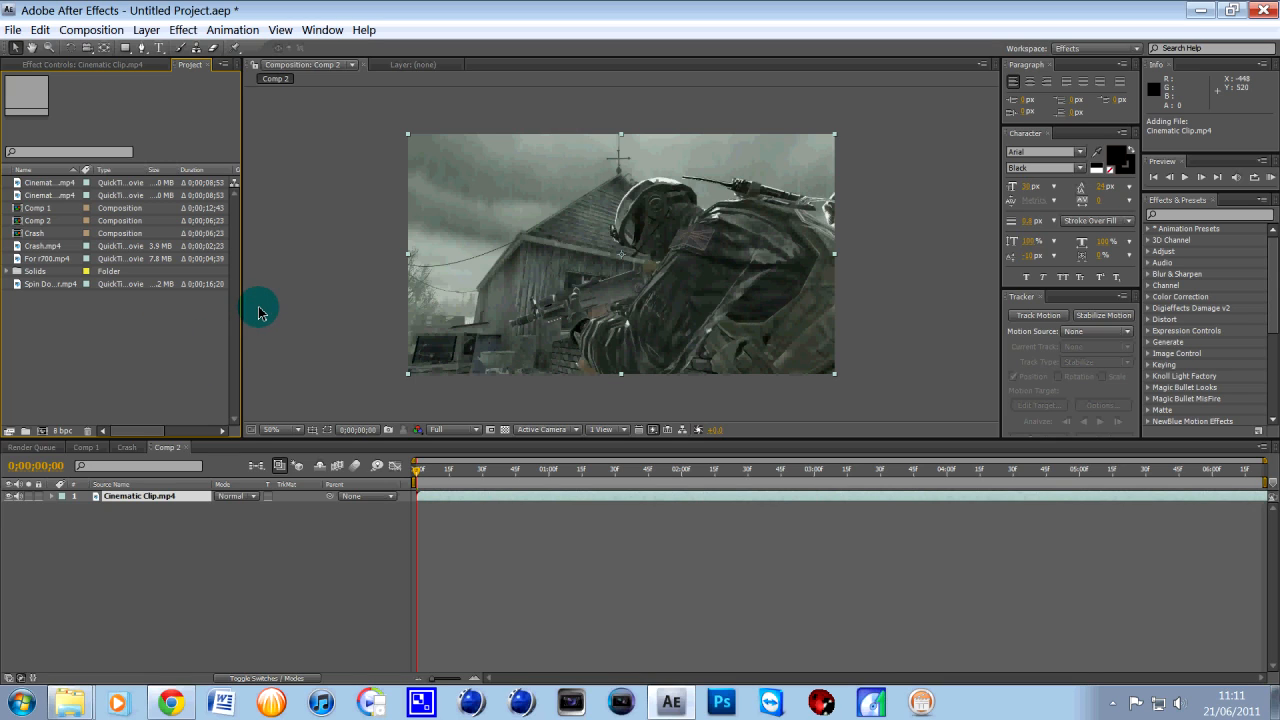
{"action": "mouse_move", "coordinate": [164, 10]}
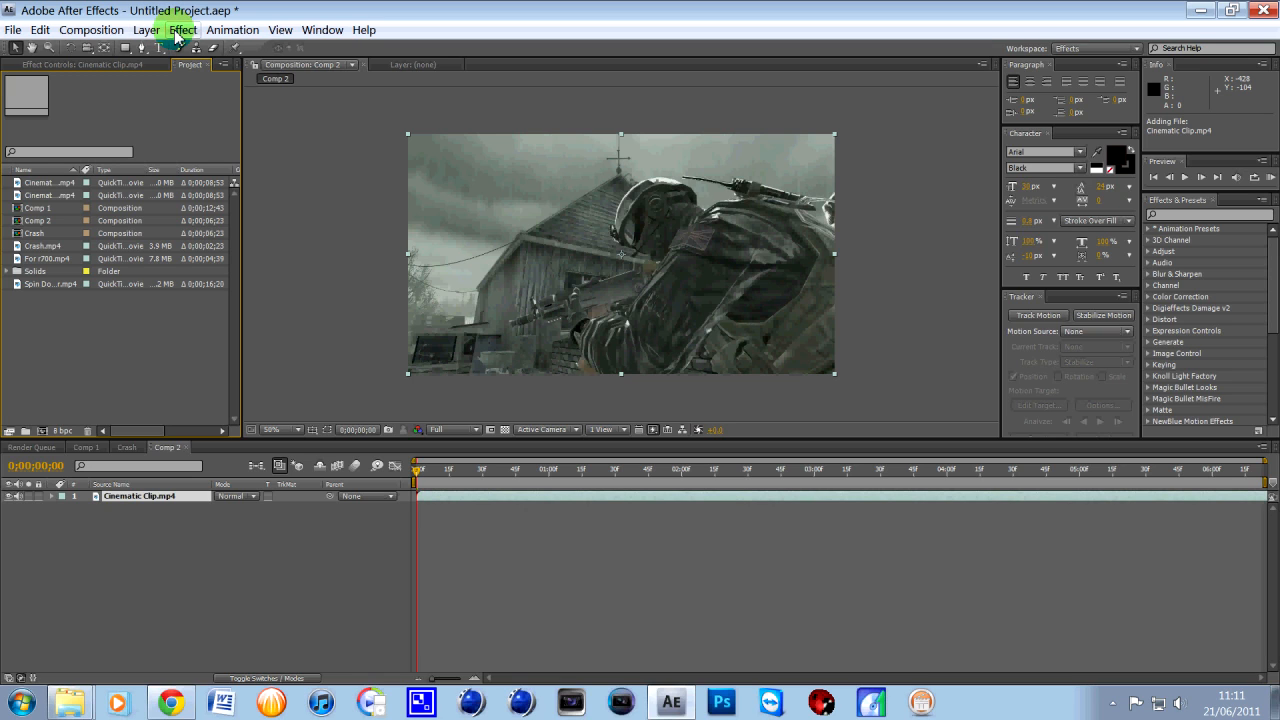
{"action": "left_click", "coordinate": [184, 30]}
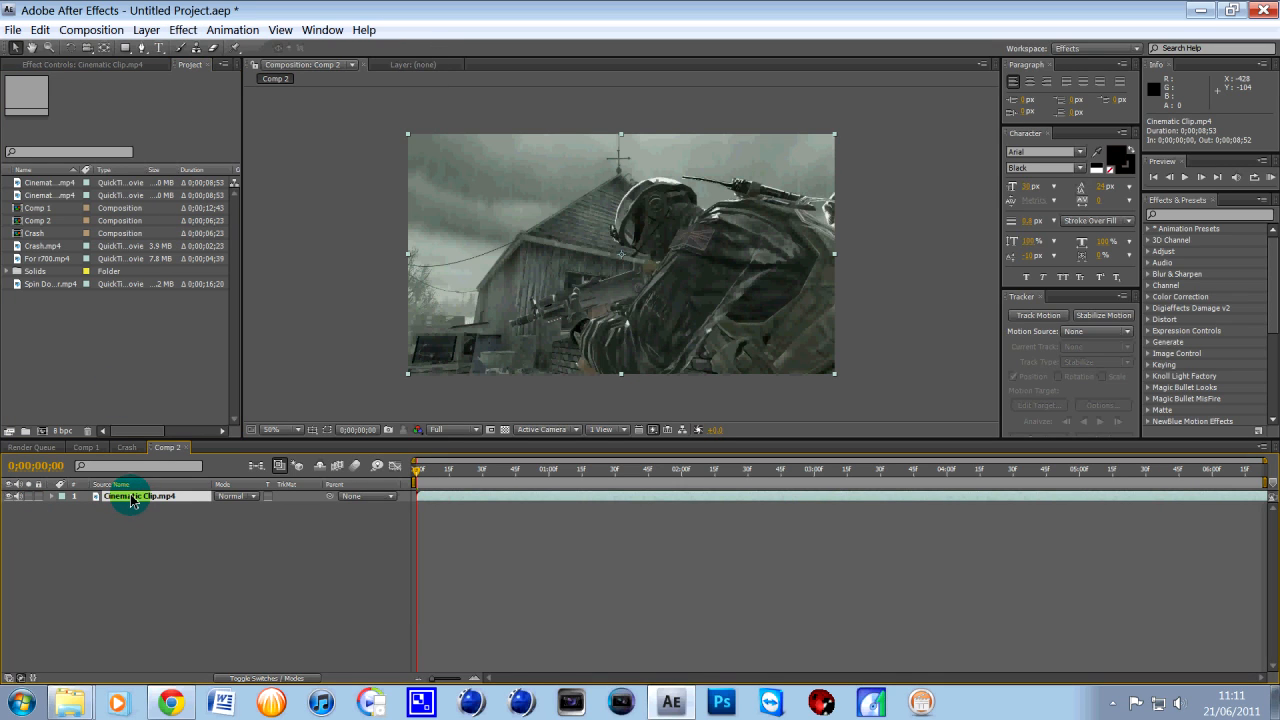
{"action": "mouse_move", "coordinate": [130, 490]}
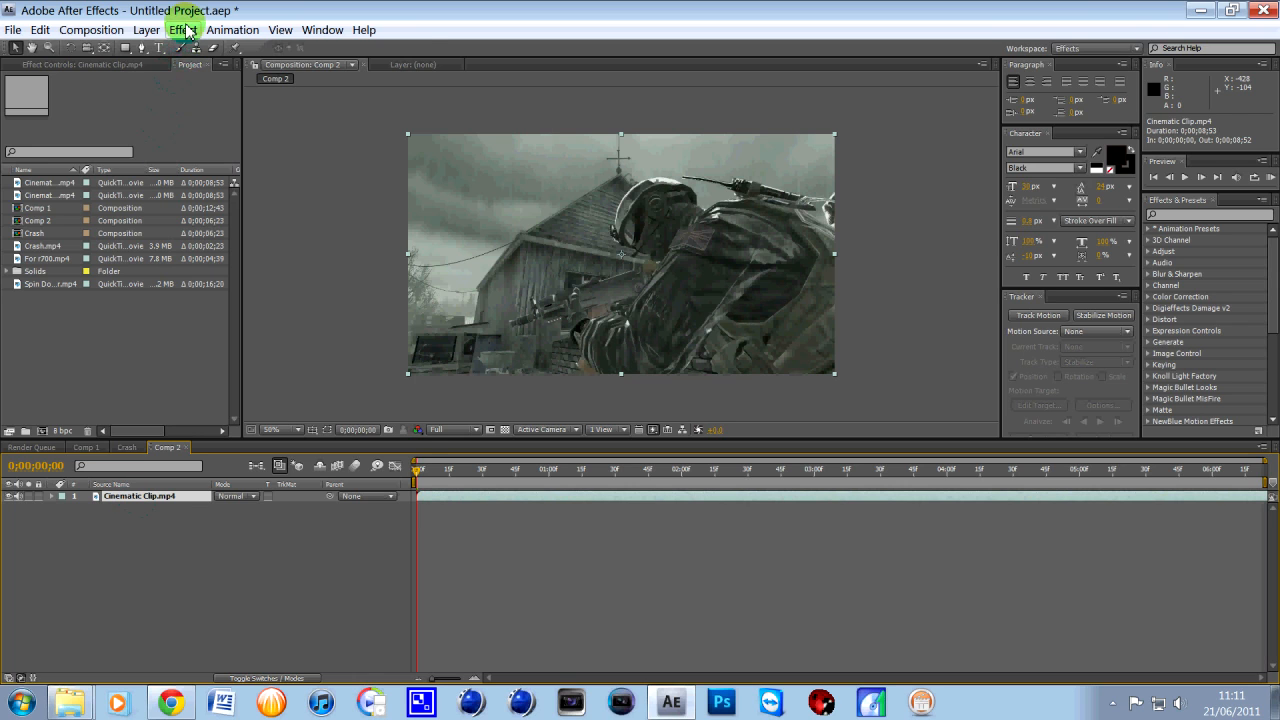
- Apply Magic Bullet Looks to the clip and choose the Blockbuster teal film look
{"action": "left_click", "coordinate": [184, 30]}
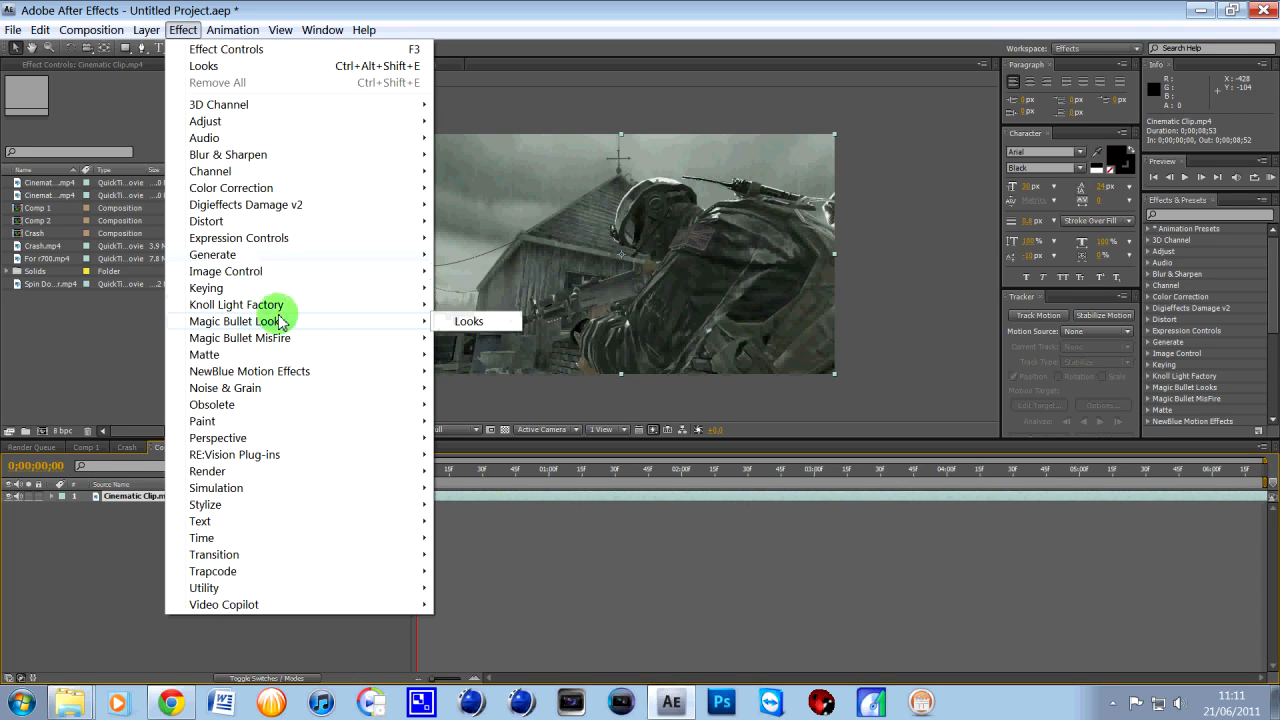
{"action": "left_click", "coordinate": [468, 320]}
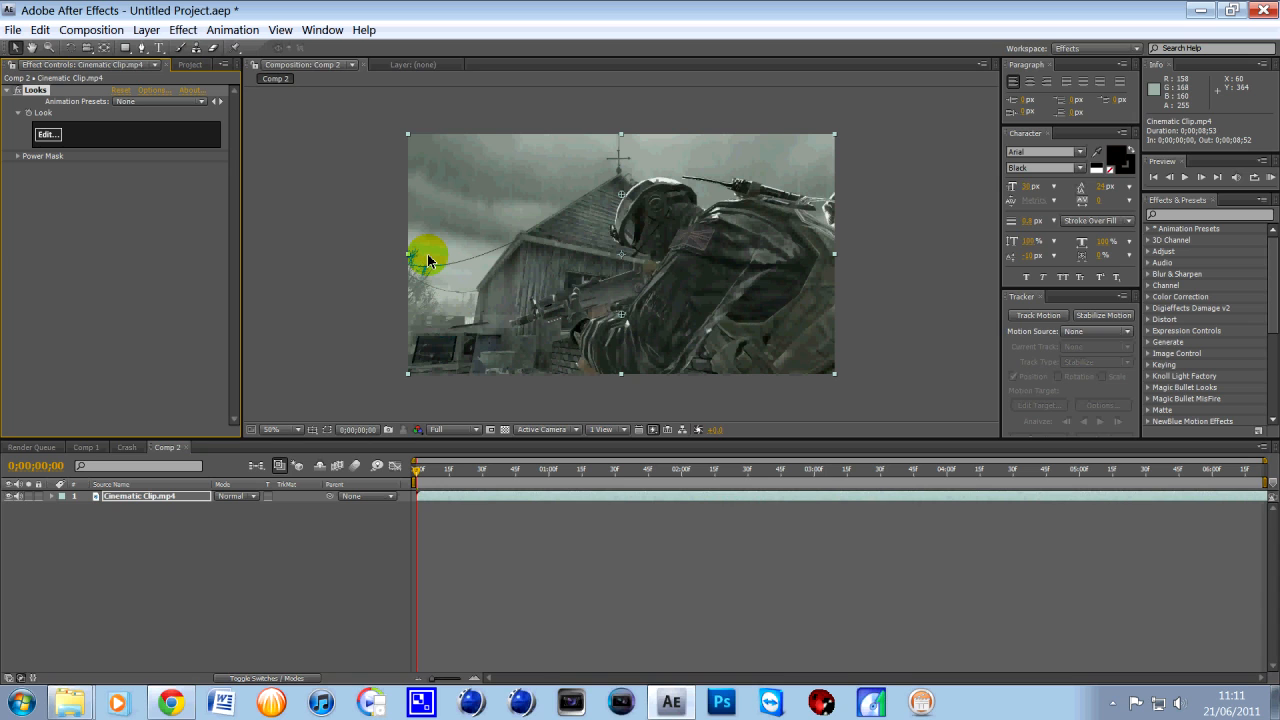
{"action": "left_click", "coordinate": [48, 134]}
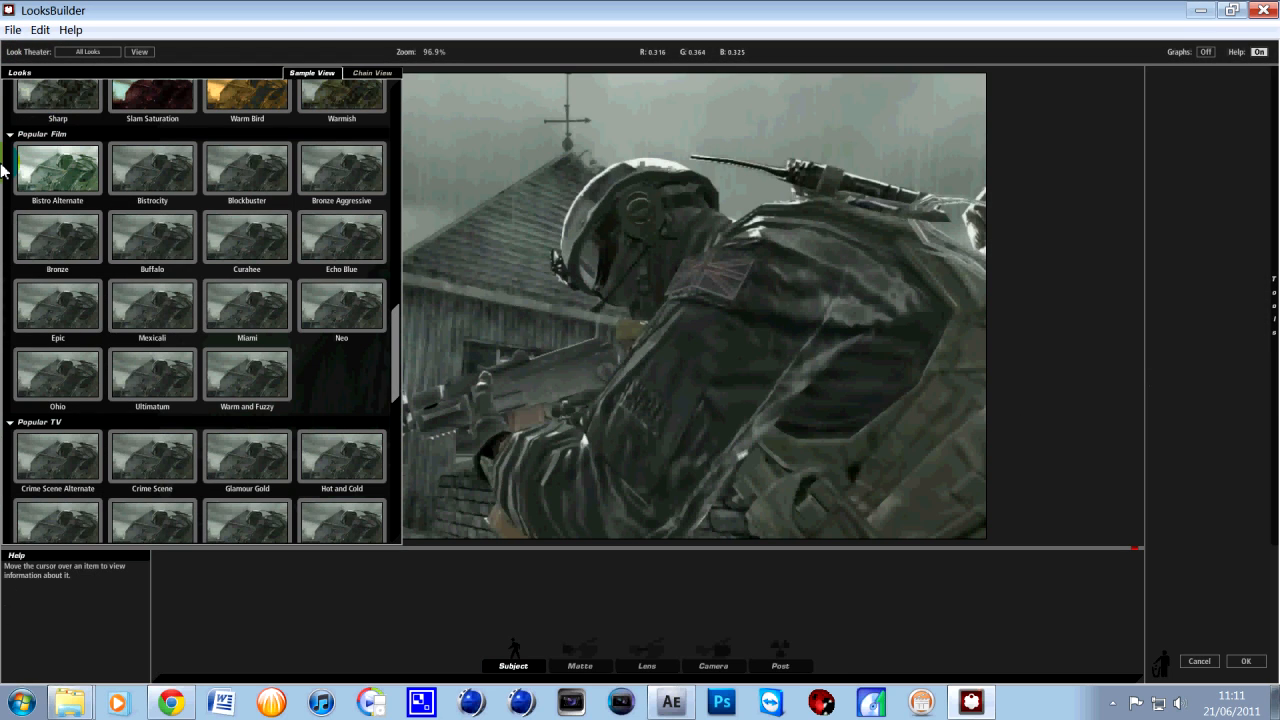
{"action": "mouse_move", "coordinate": [30, 180]}
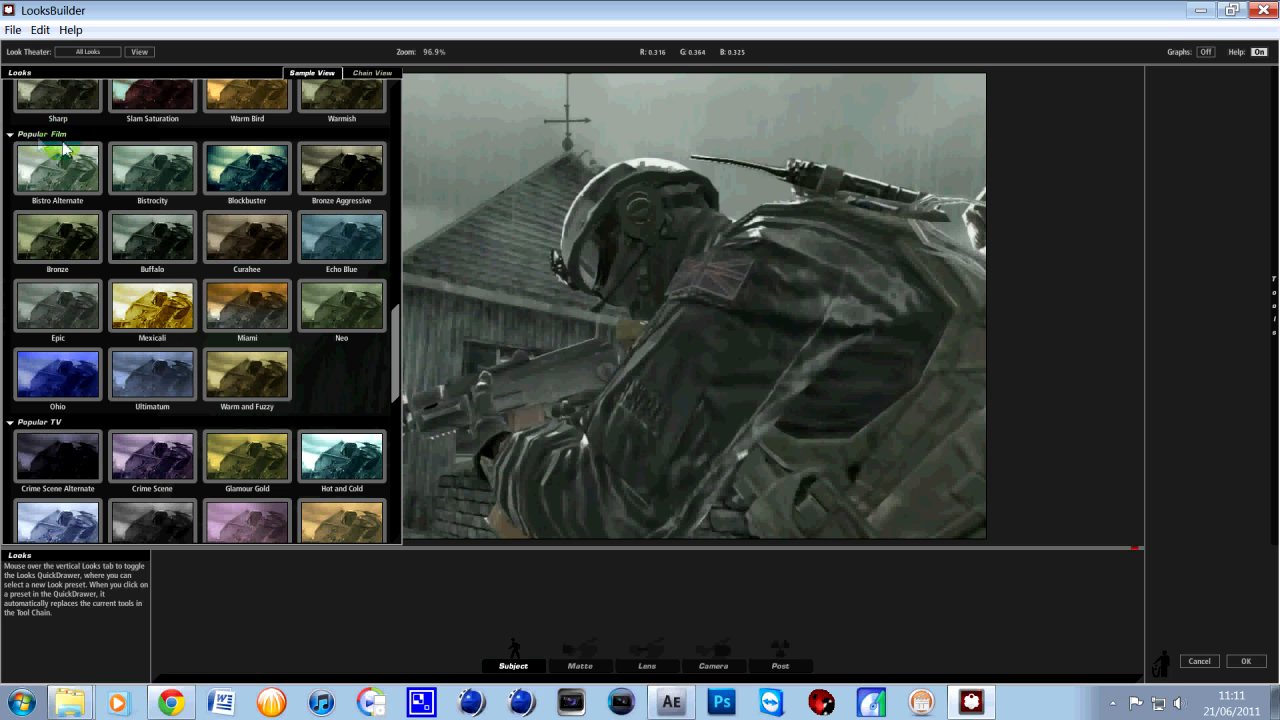
{"action": "left_click", "coordinate": [246, 168]}
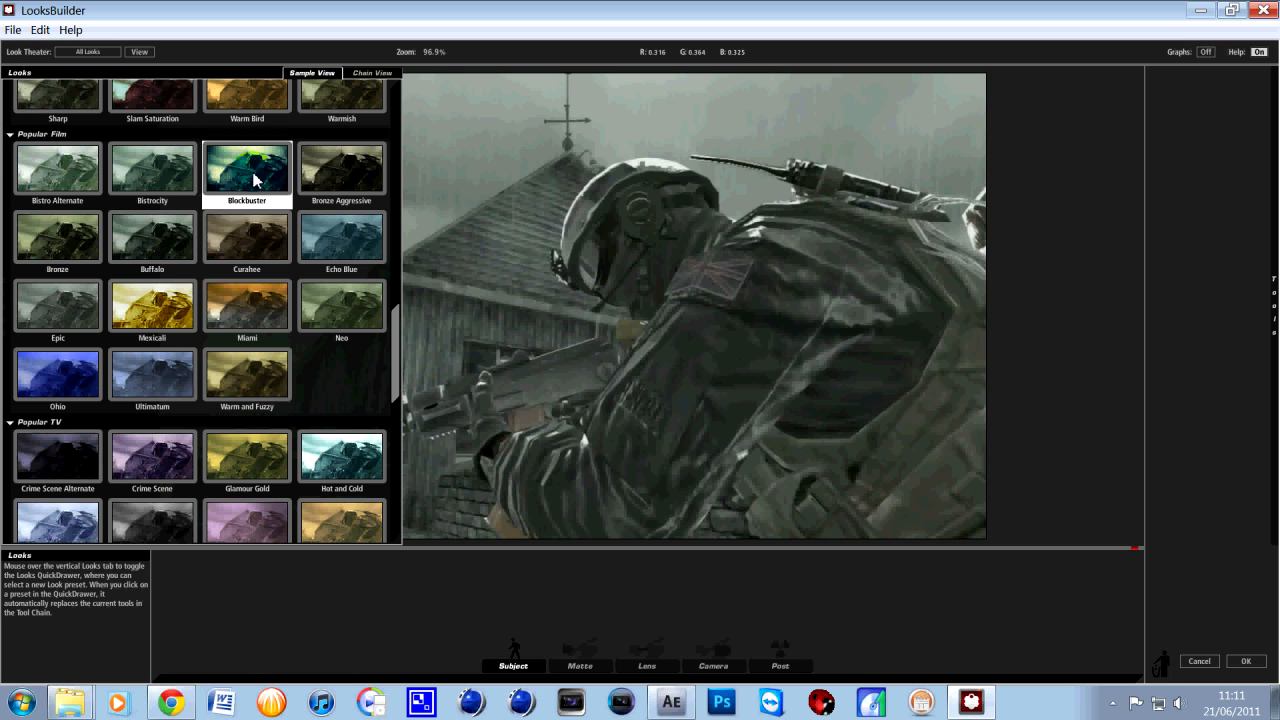
{"action": "left_click", "coordinate": [248, 168]}
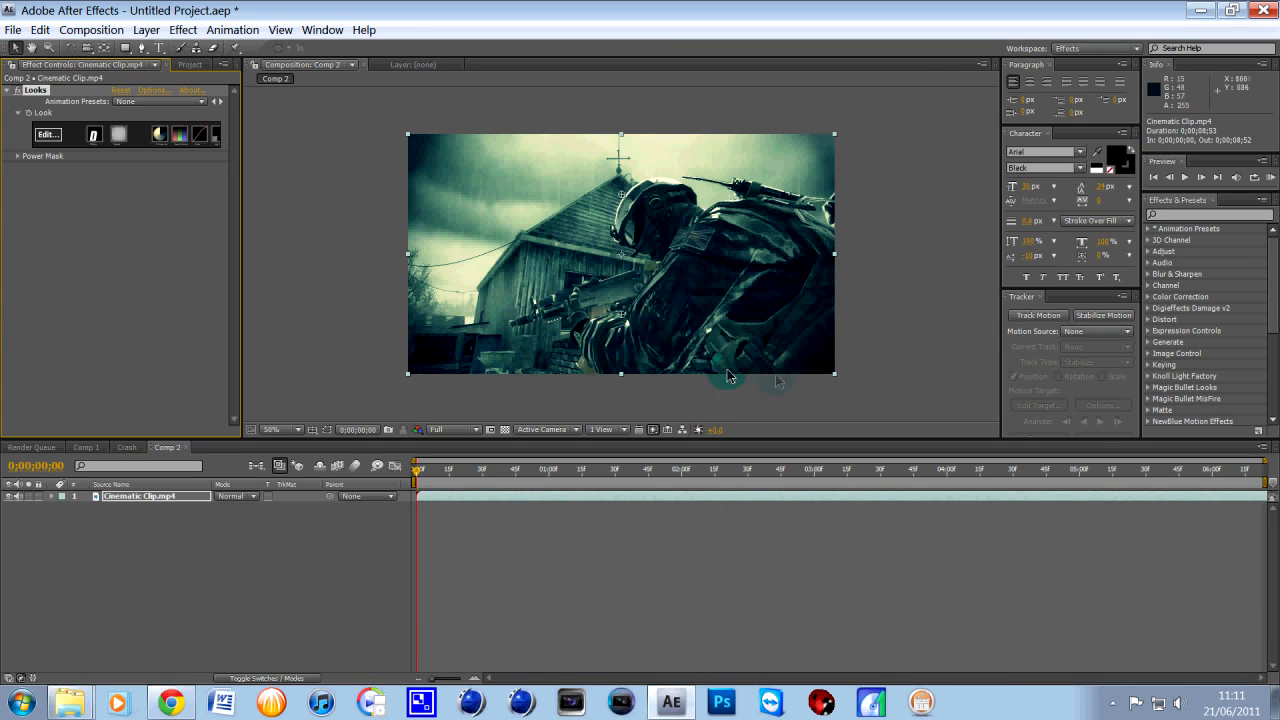
{"action": "mouse_move", "coordinate": [324, 250]}
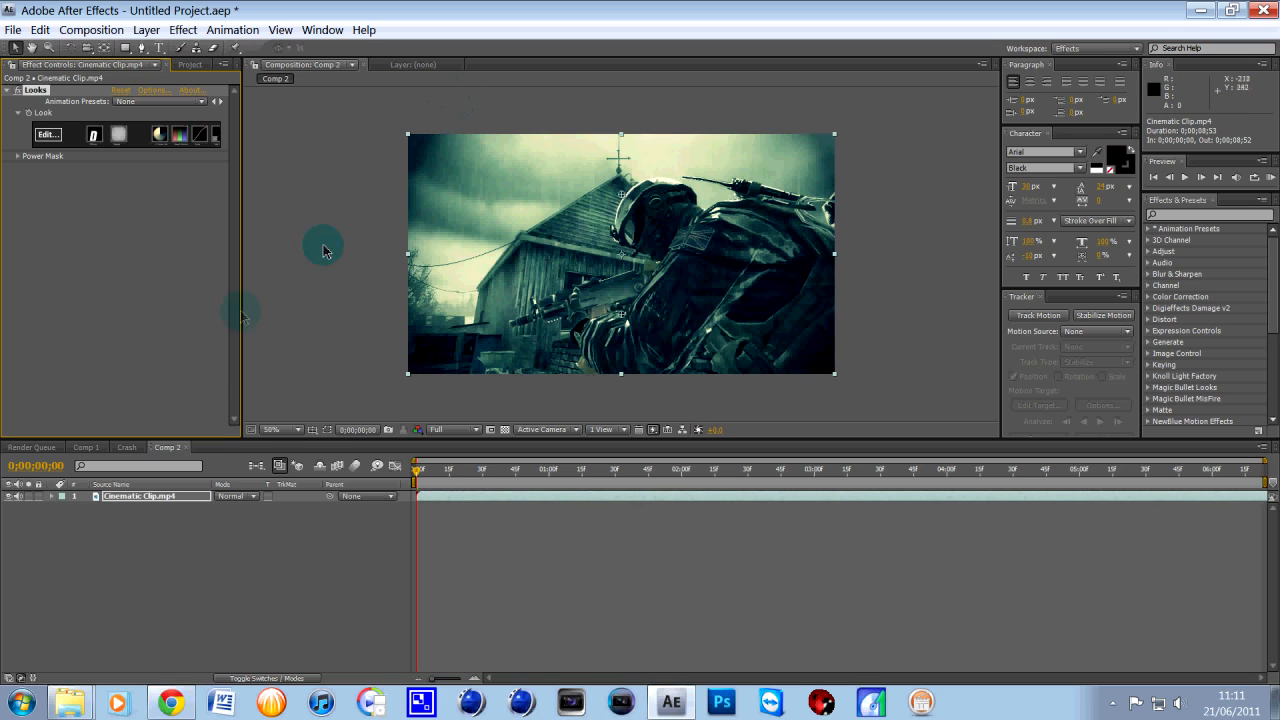
{"action": "mouse_move", "coordinate": [226, 442]}
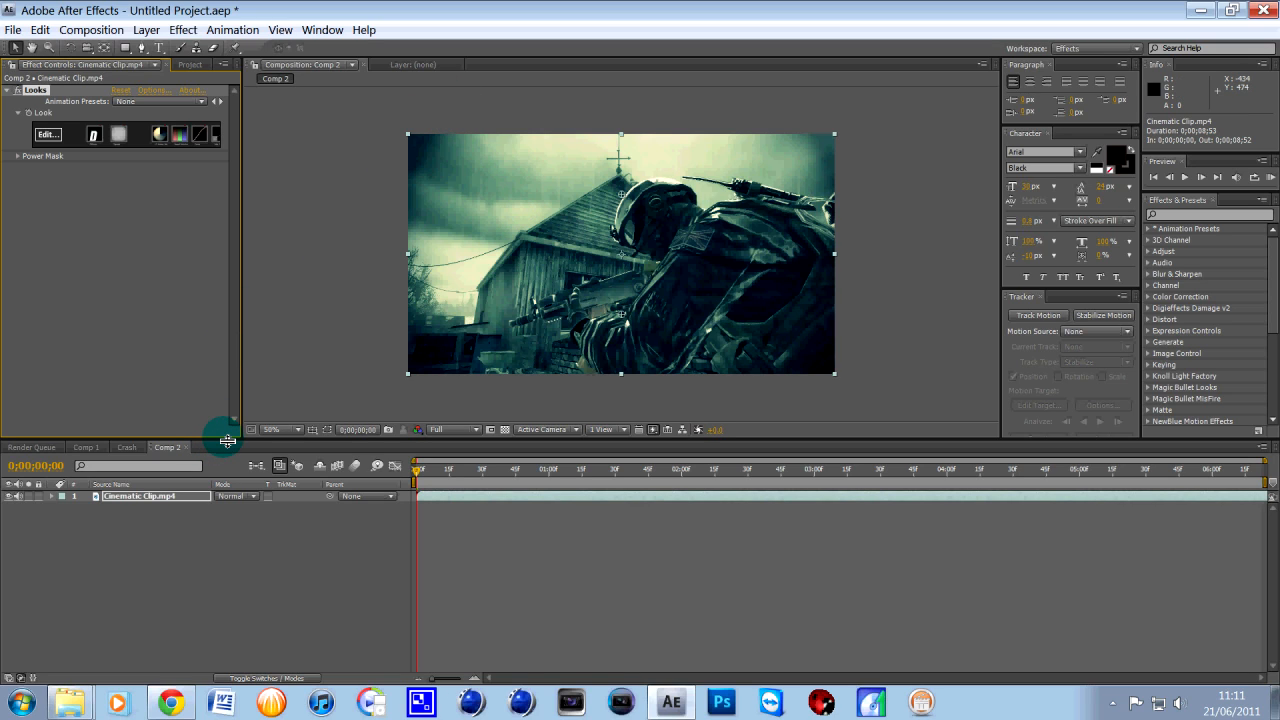
- Add a Null Object layer and a Camera layer with default settings above the clip
{"action": "double_click", "coordinate": [132, 496]}
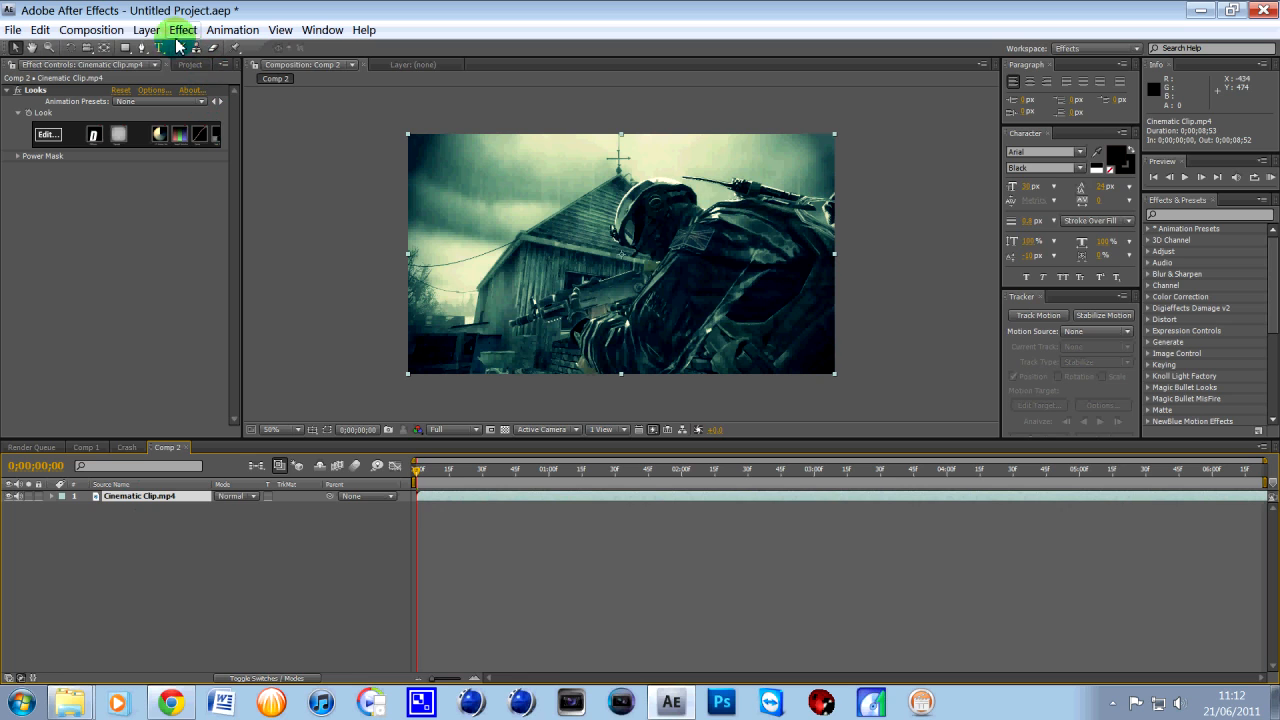
{"action": "left_click", "coordinate": [146, 30]}
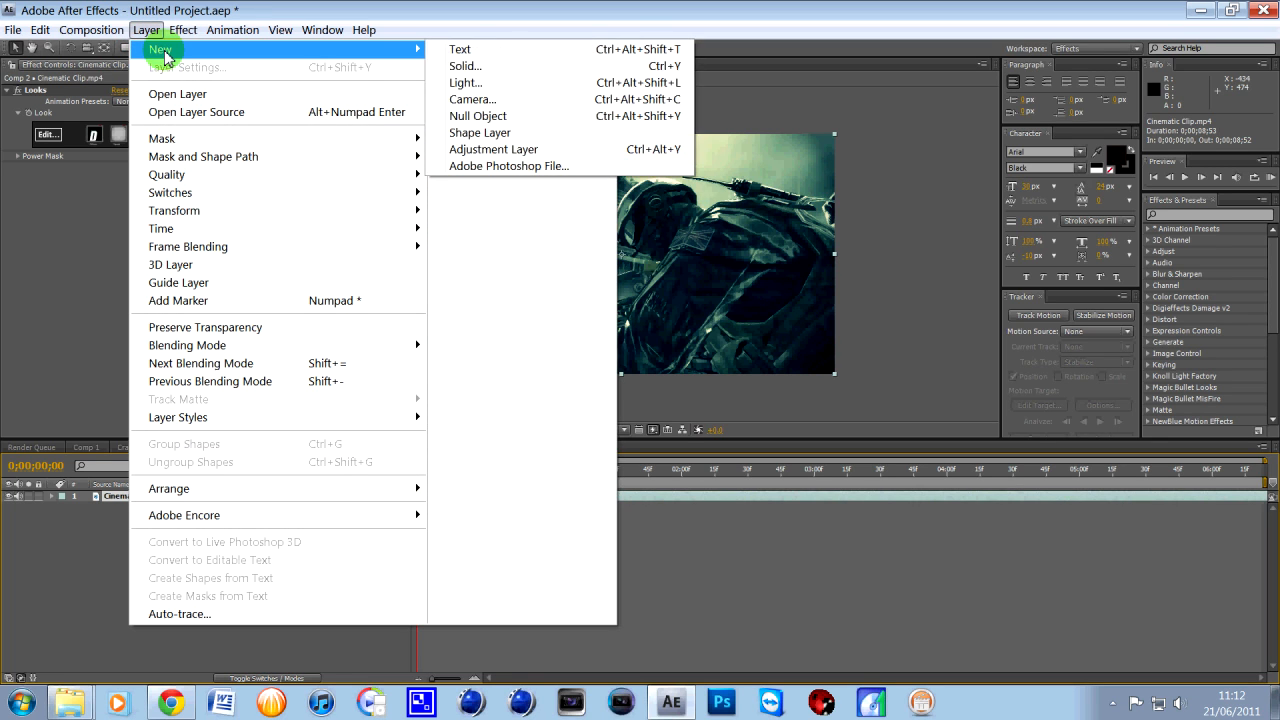
{"action": "mouse_move", "coordinate": [480, 116]}
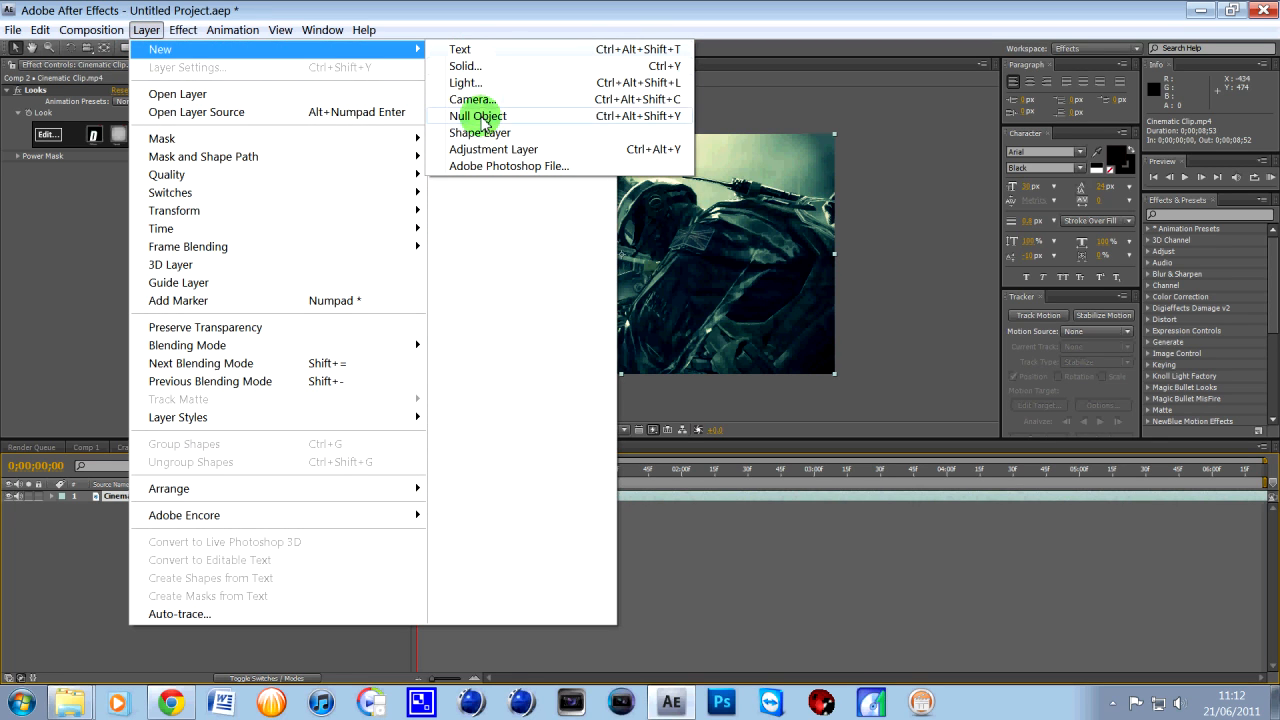
{"action": "left_click", "coordinate": [480, 116]}
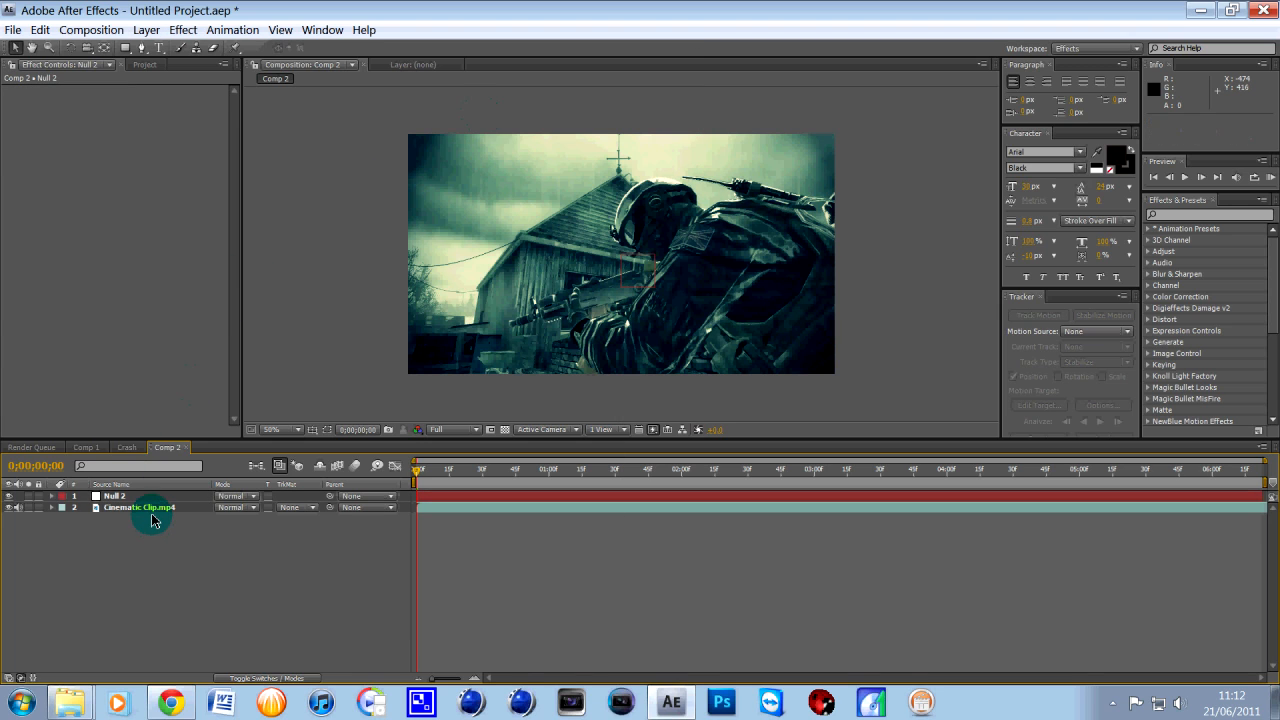
{"action": "left_click", "coordinate": [146, 30]}
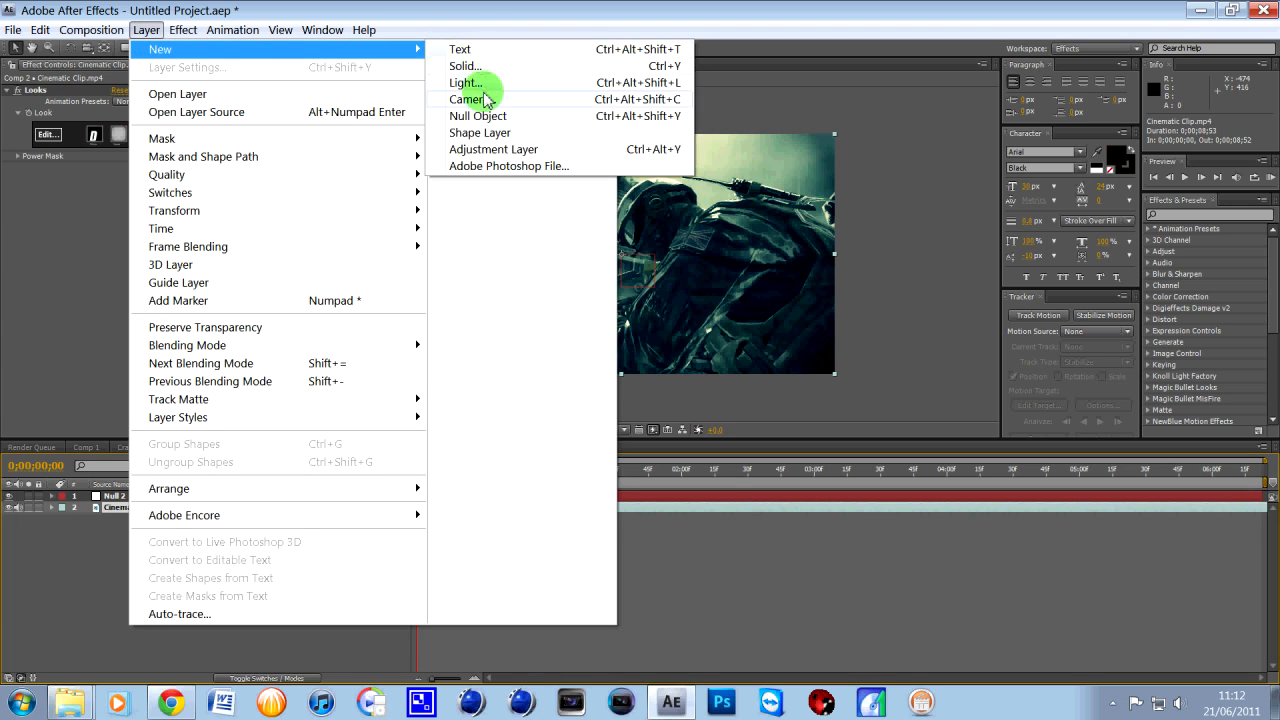
{"action": "left_click", "coordinate": [468, 100]}
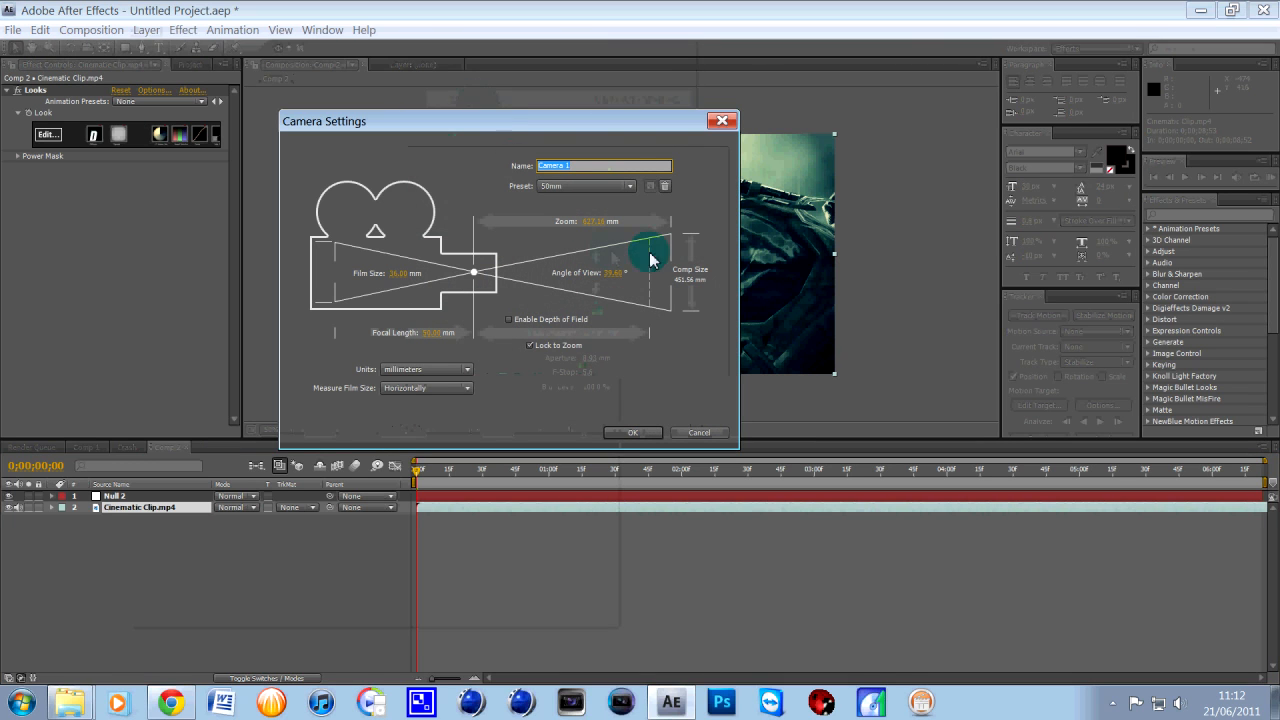
{"action": "left_click", "coordinate": [632, 432]}
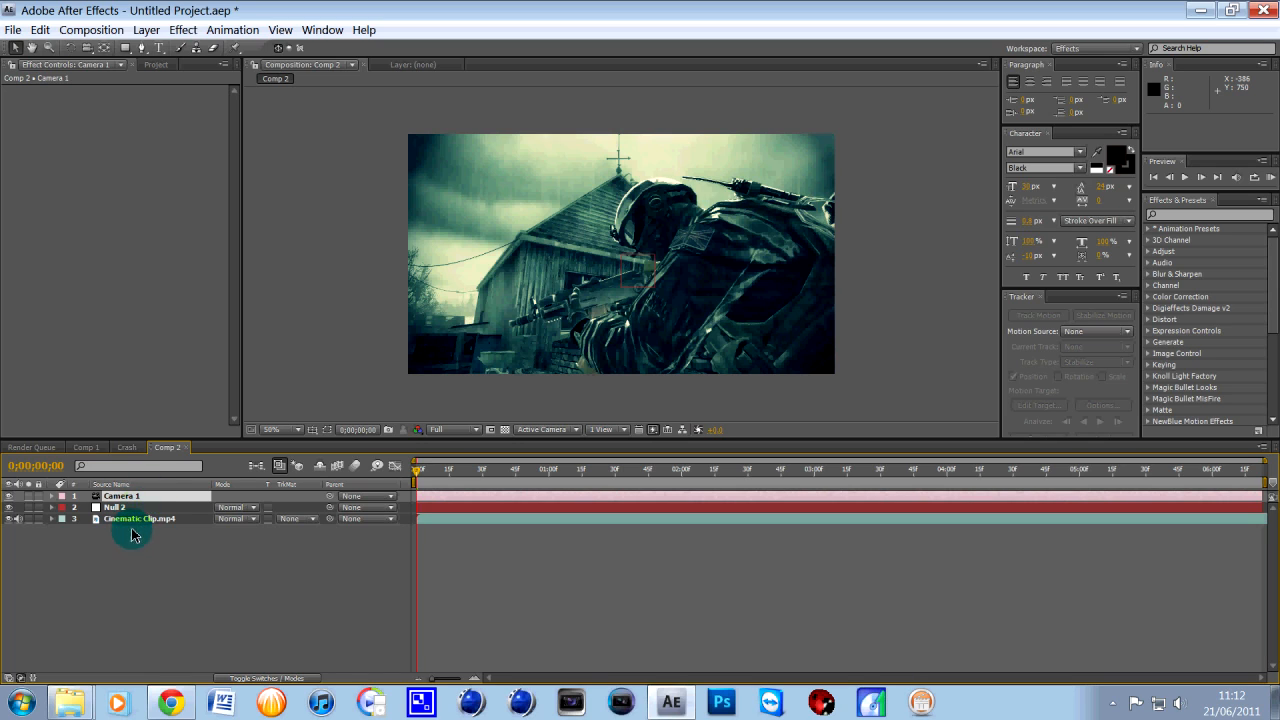
{"action": "mouse_move", "coordinate": [170, 544]}
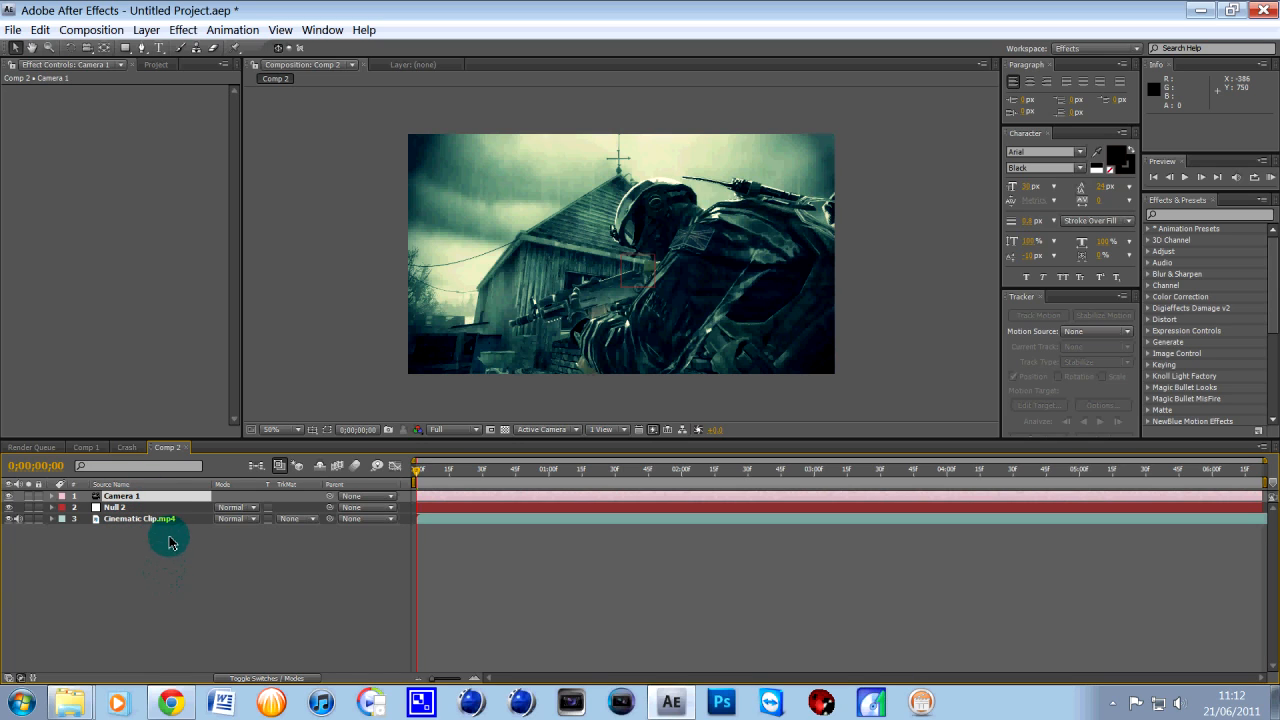
- Add a wiggle(4,32) expression to Camera 1's Position for camera shake
{"action": "left_click", "coordinate": [122, 496]}
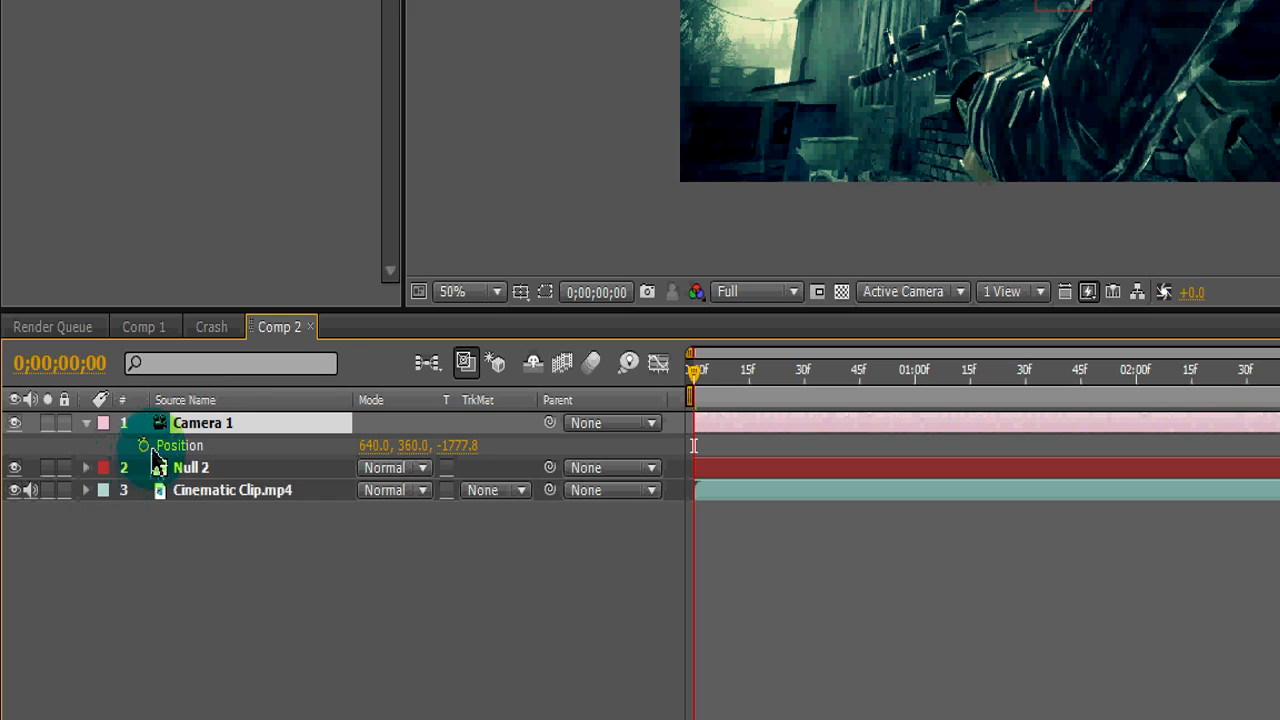
{"action": "mouse_move", "coordinate": [156, 472]}
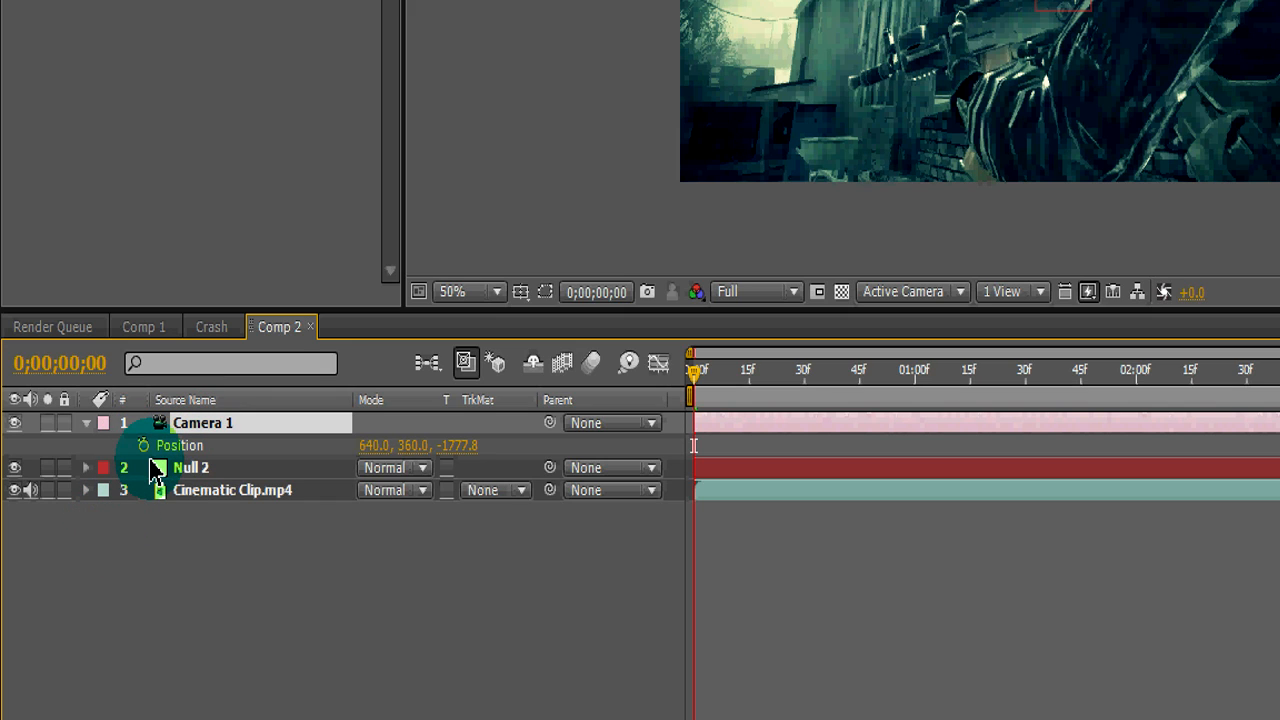
{"action": "mouse_move", "coordinate": [144, 444]}
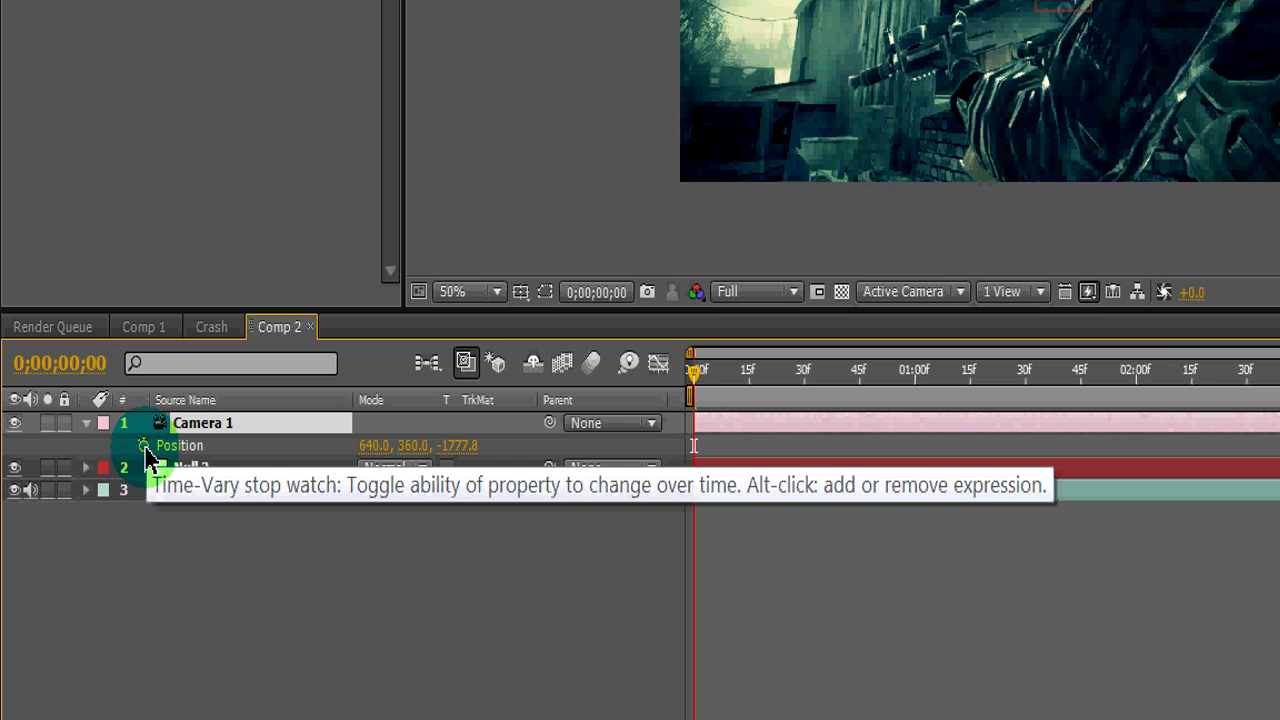
{"action": "left_click", "coordinate": [144, 444]}
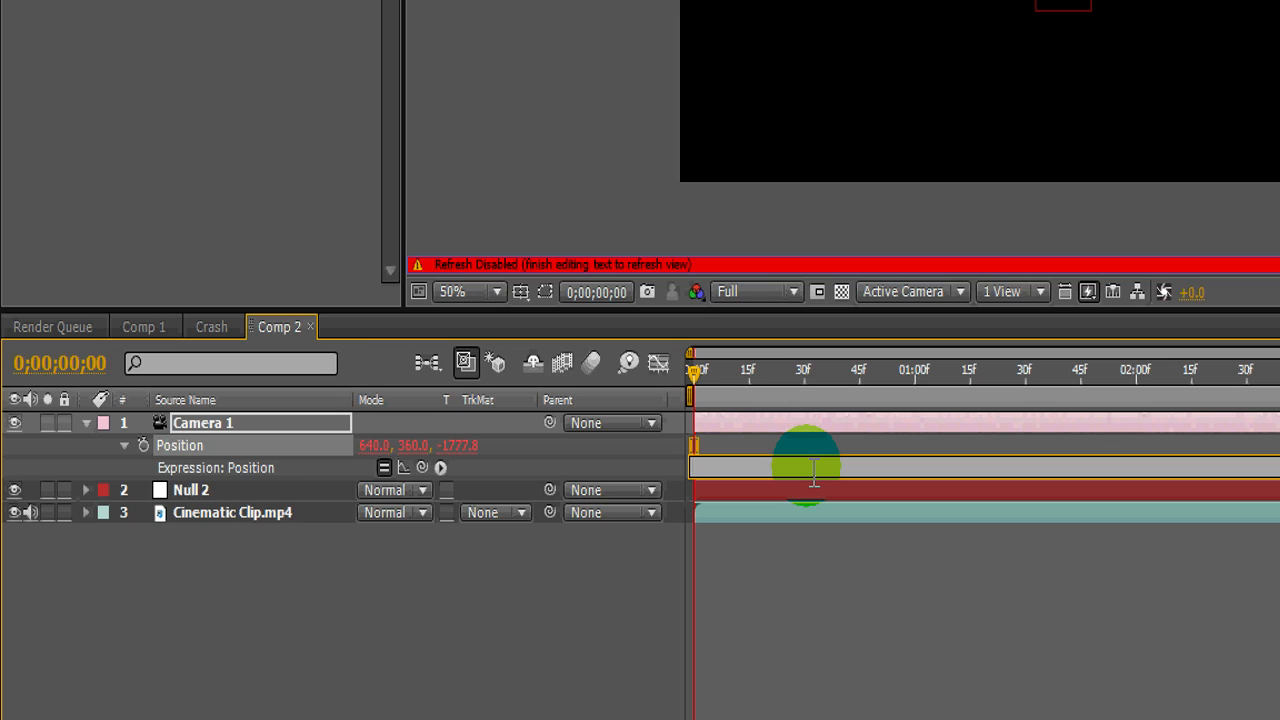
{"action": "type", "text": "wiggle"}
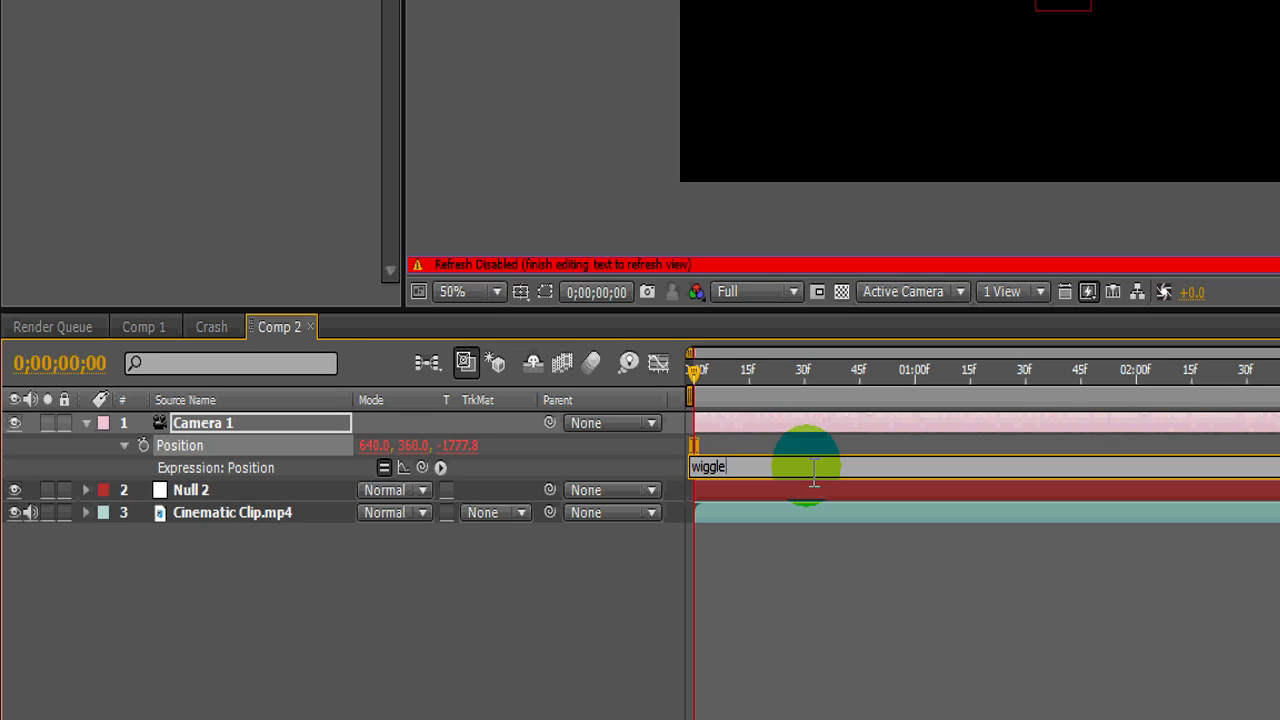
{"action": "type", "text": "("}
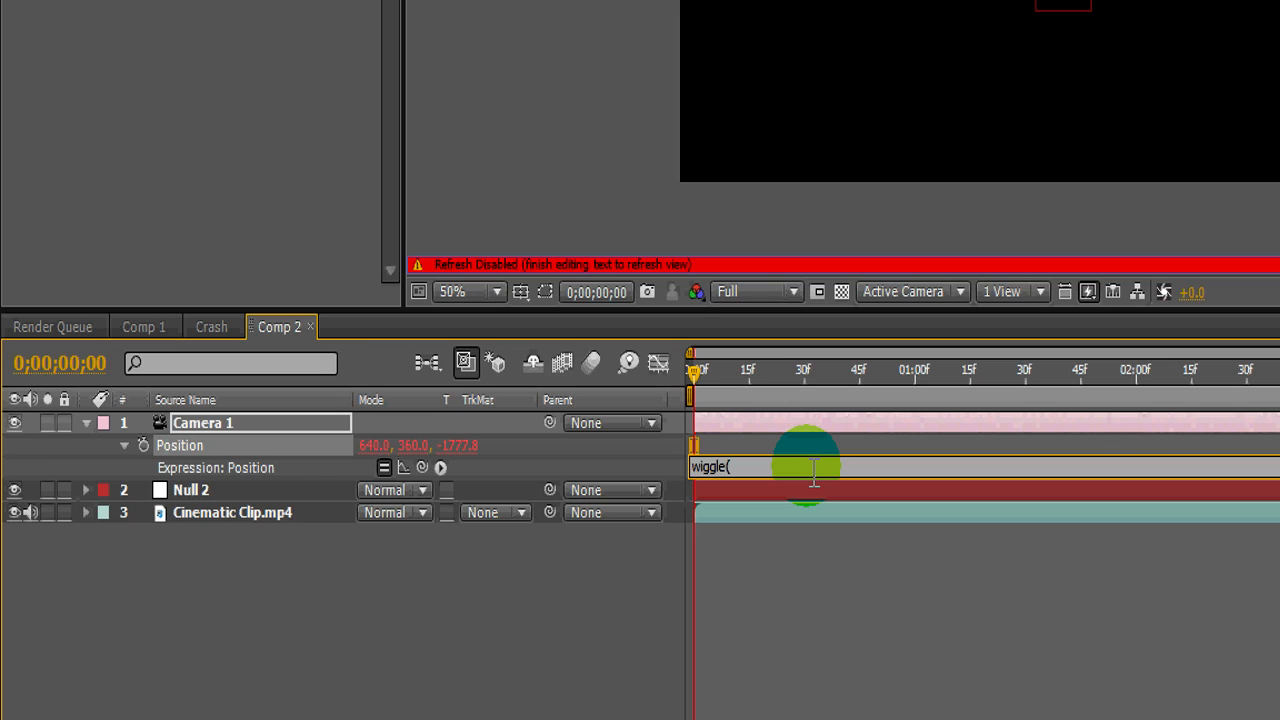
{"action": "type", "text": "4"}
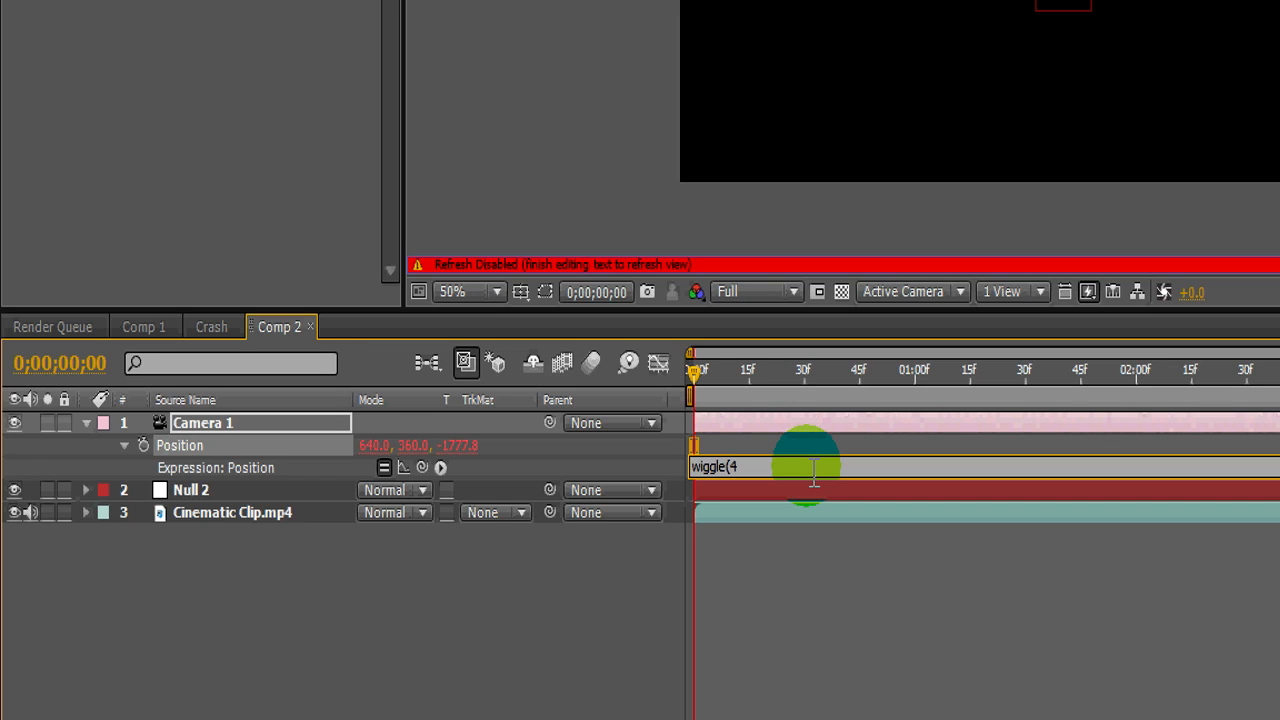
{"action": "type", "text": ",32"}
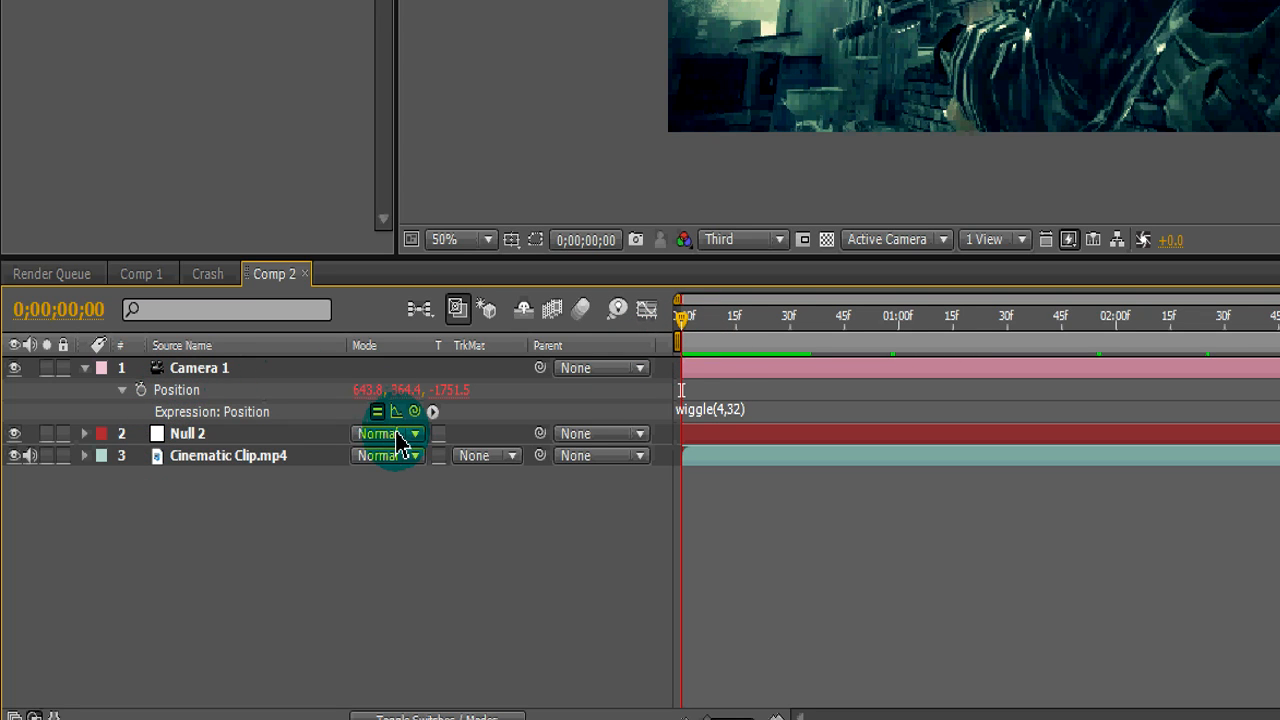
- Parent Null 2 to Camera 1 so it follows the camera's wiggle
{"action": "double_click", "coordinate": [188, 432]}
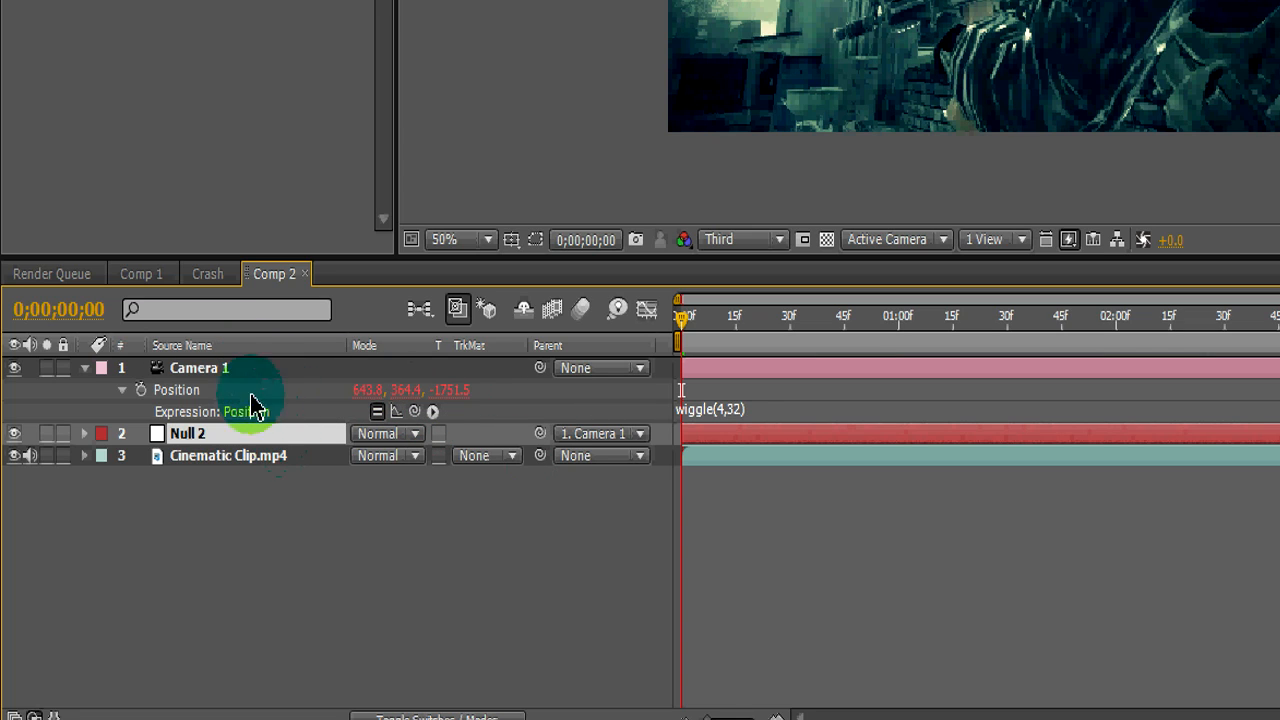
{"action": "mouse_move", "coordinate": [784, 156]}
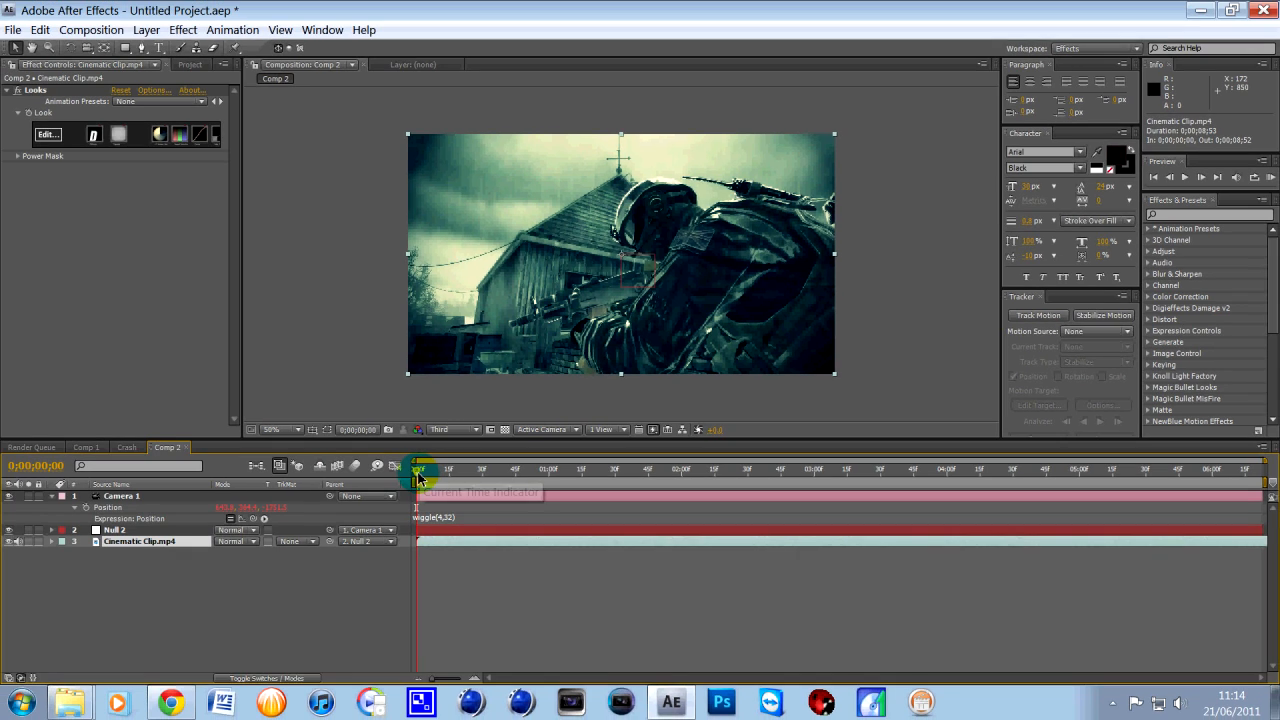
- Scrub through the timeline to a frame where the shaking exposes the clip edge
{"action": "left_click_drag", "start_coordinate": [416, 468], "coordinate": [432, 468]}
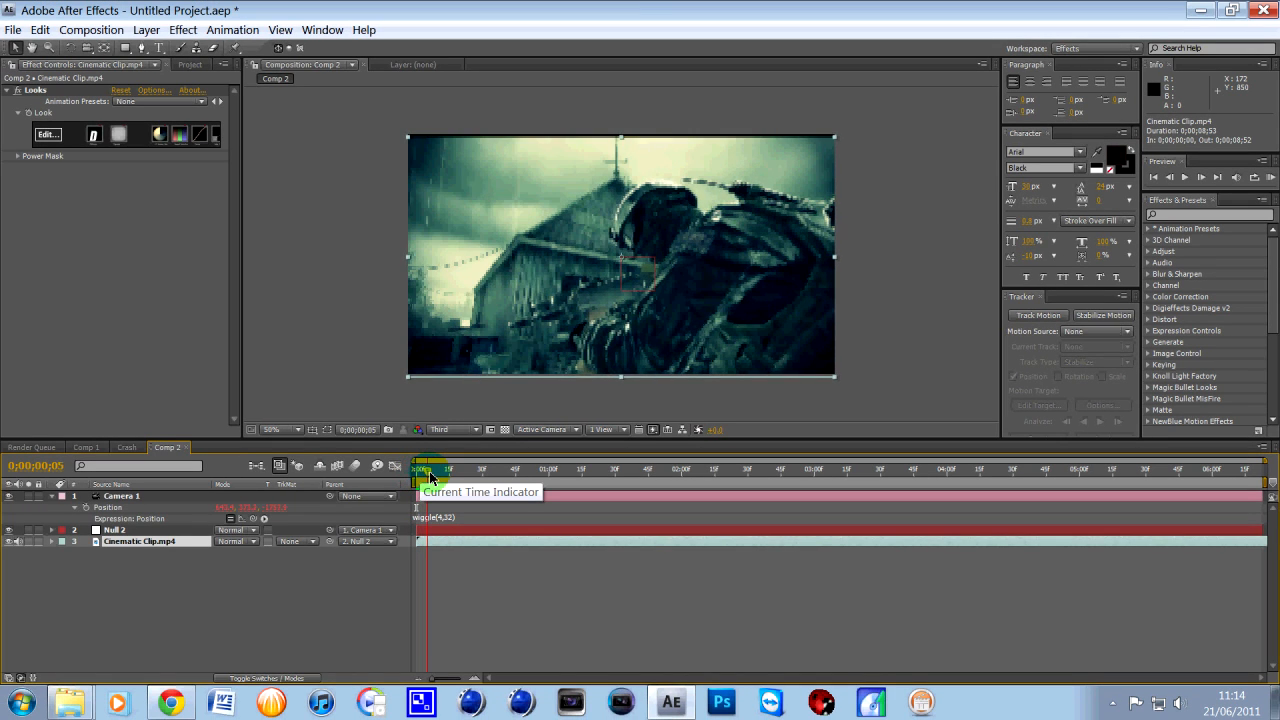
{"action": "left_click_drag", "start_coordinate": [432, 468], "coordinate": [500, 468]}
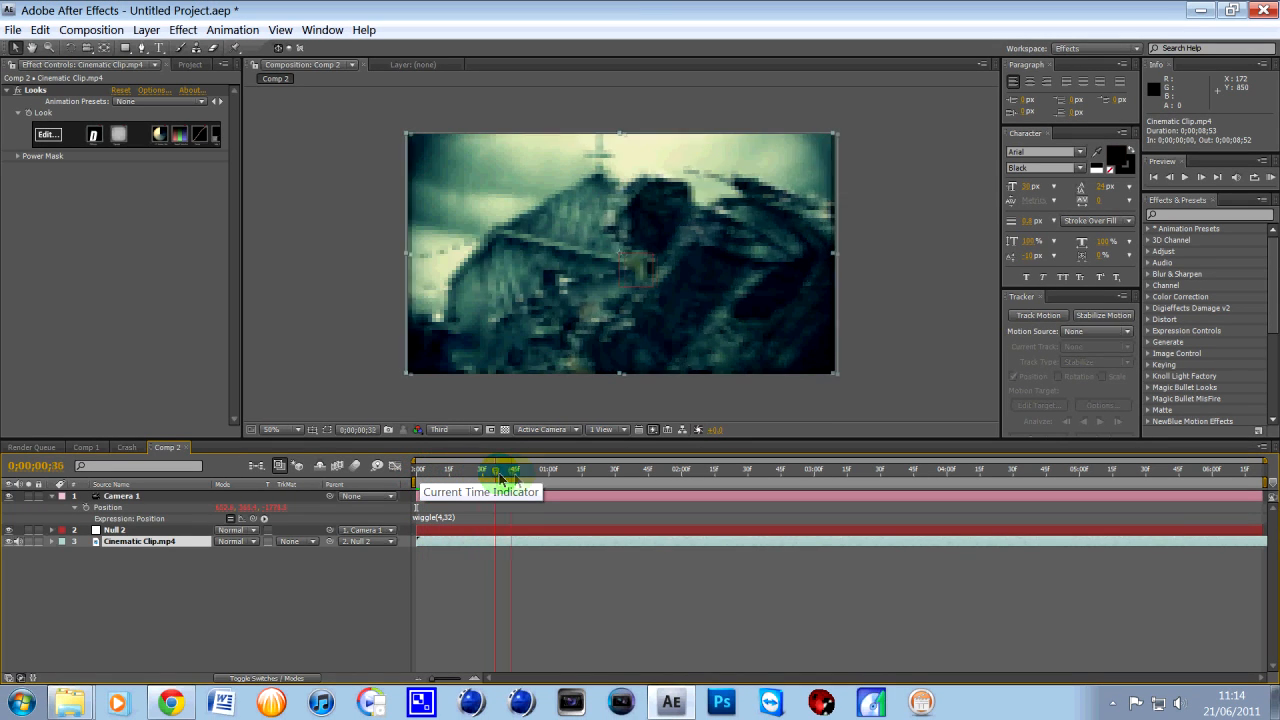
{"action": "left_click_drag", "start_coordinate": [496, 470], "coordinate": [616, 470]}
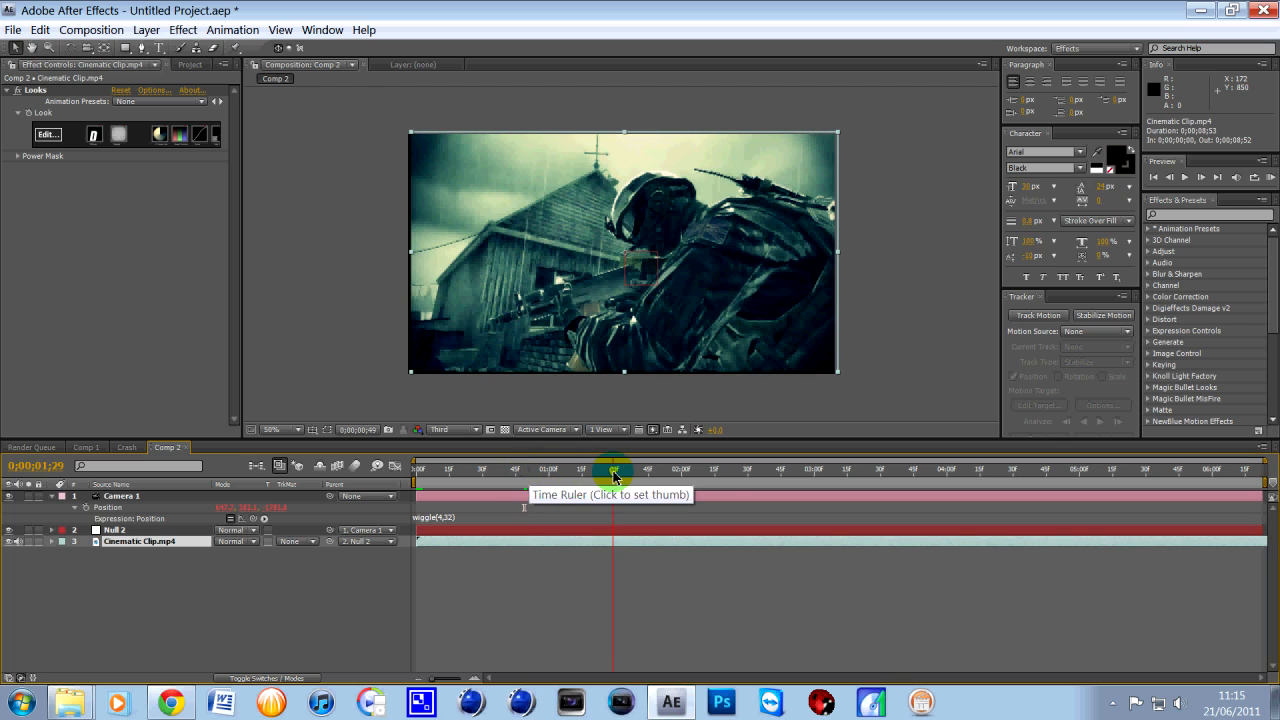
{"action": "left_click", "coordinate": [612, 468]}
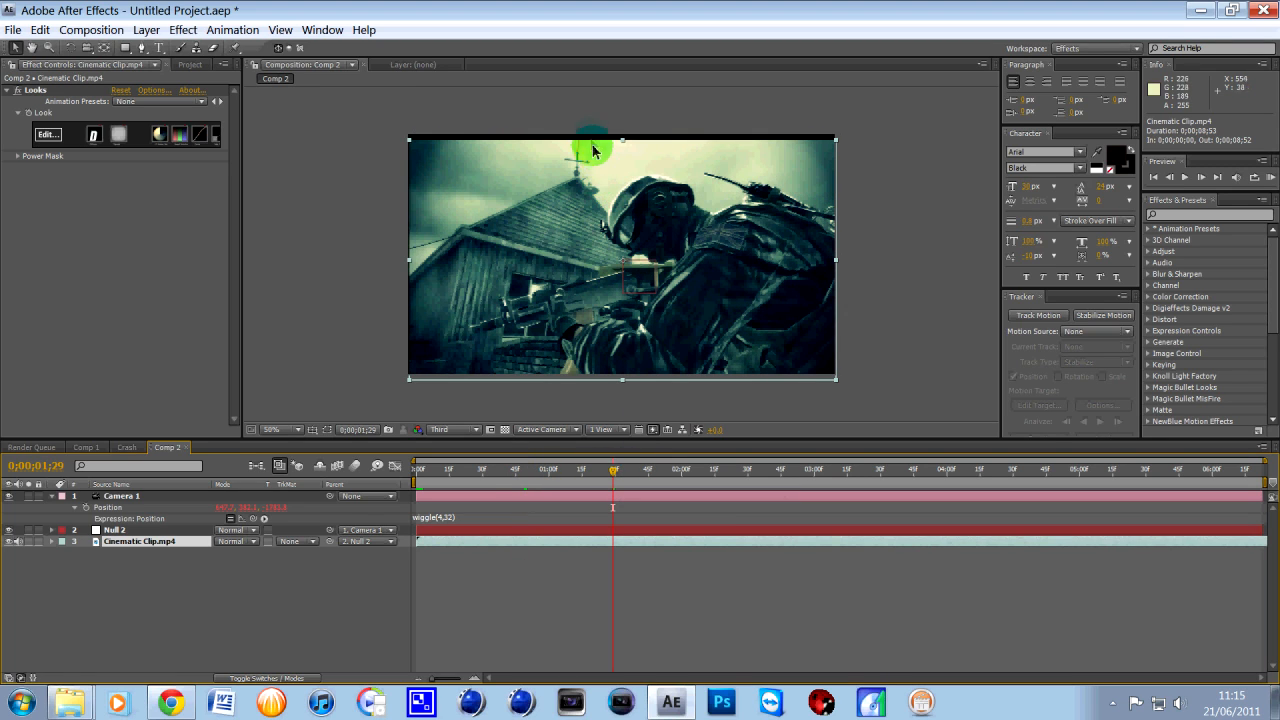
{"action": "mouse_move", "coordinate": [464, 138]}
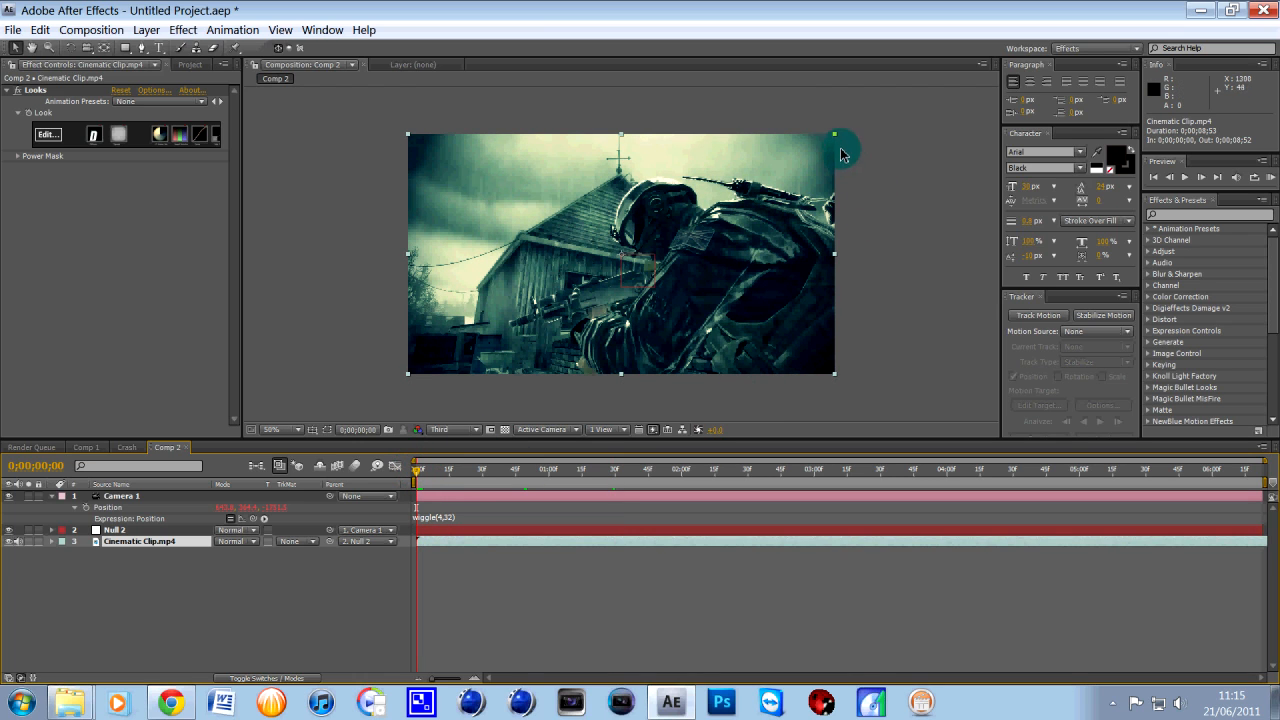
- Scale the Cinematic Clip up to overfill the frame so the shake hides its edges
{"action": "left_click_drag", "start_coordinate": [836, 136], "coordinate": [844, 130]}
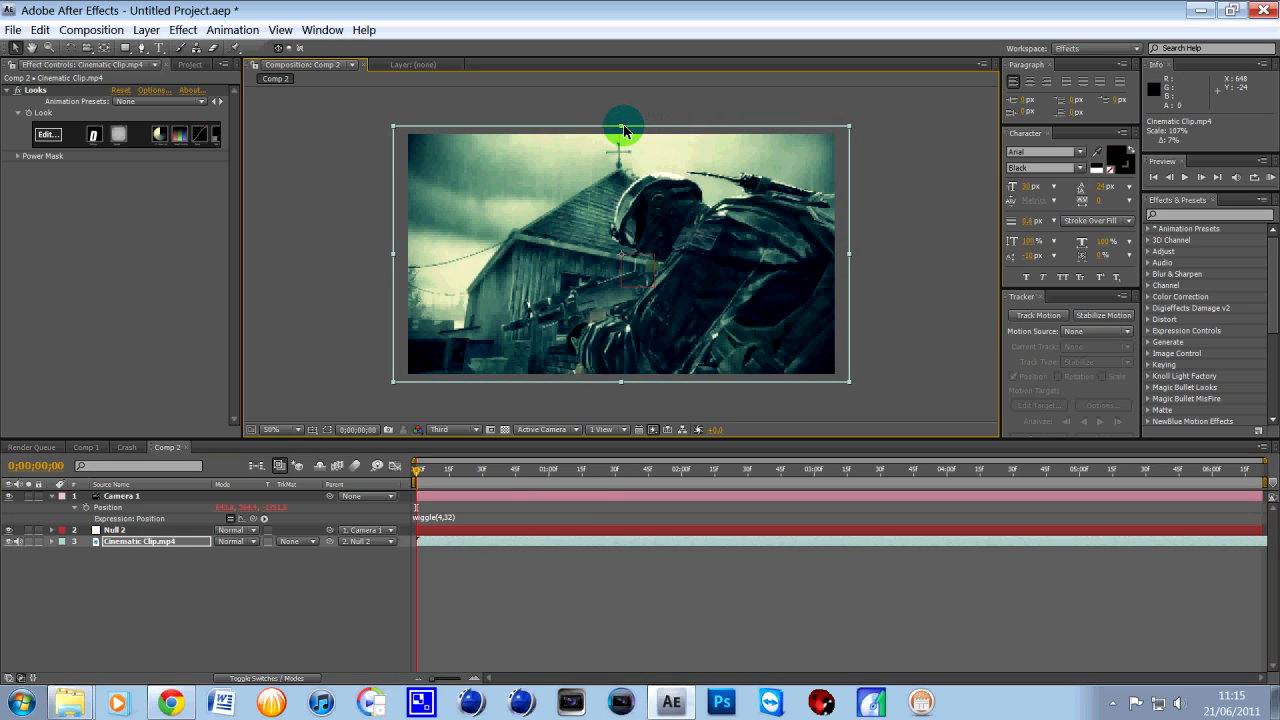
{"action": "left_click_drag", "start_coordinate": [624, 128], "coordinate": [398, 136]}
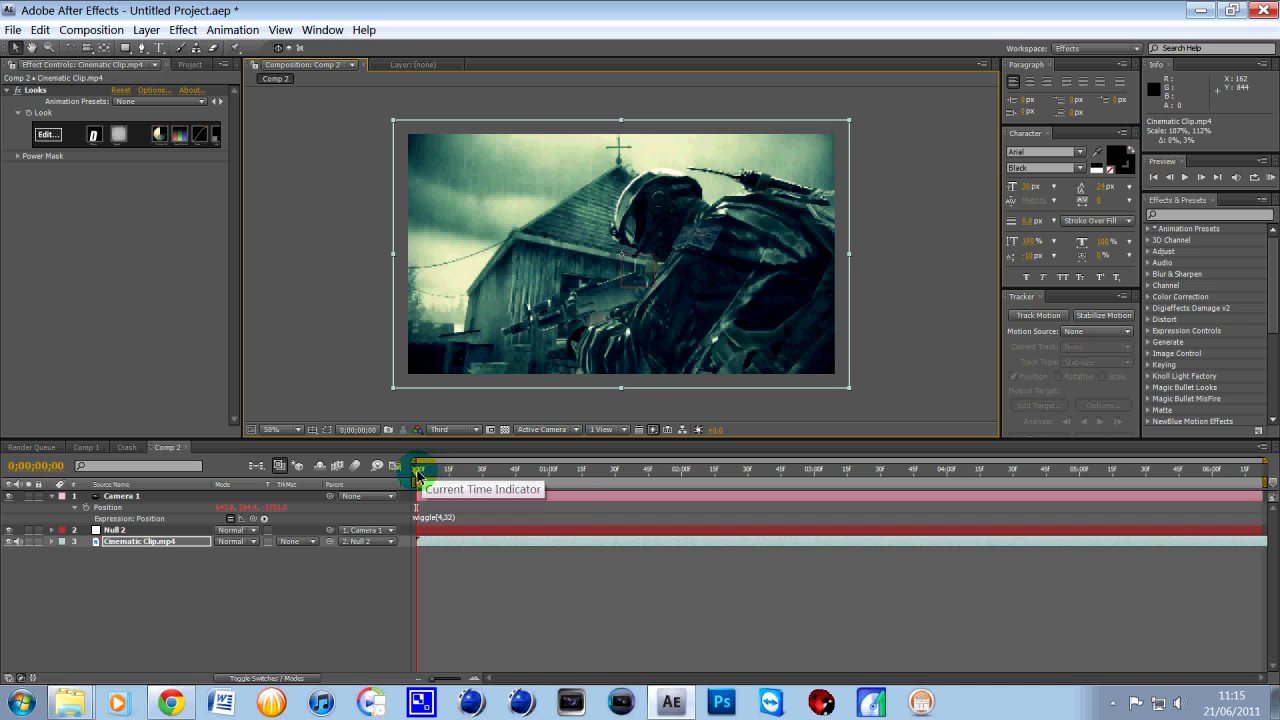
{"action": "left_click_drag", "start_coordinate": [418, 468], "coordinate": [480, 468]}
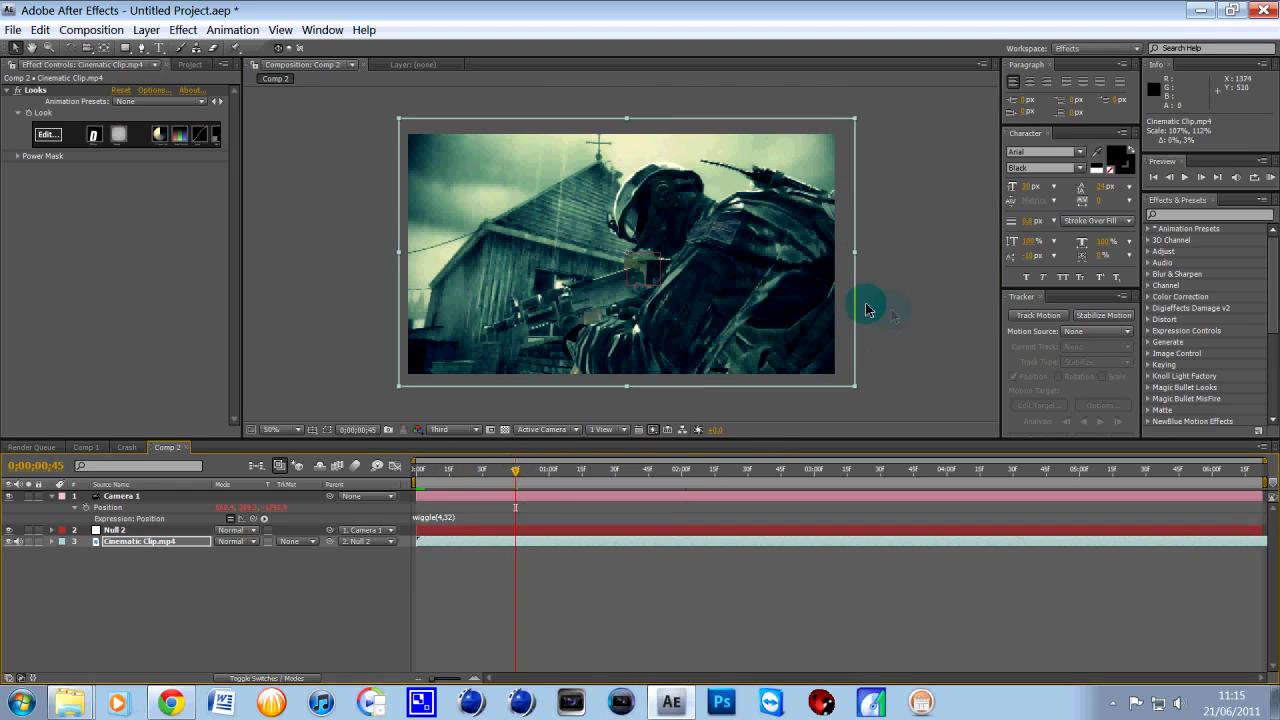
{"action": "mouse_move", "coordinate": [410, 610]}
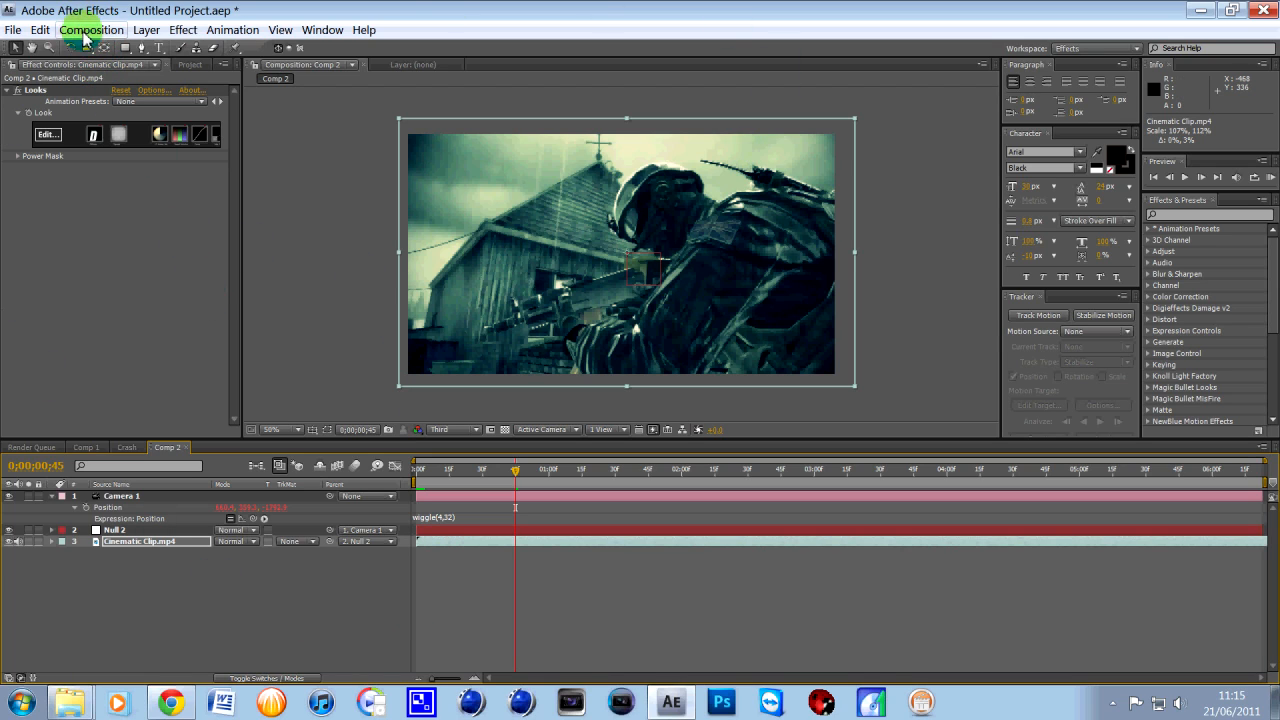
{"action": "mouse_move", "coordinate": [240, 130]}
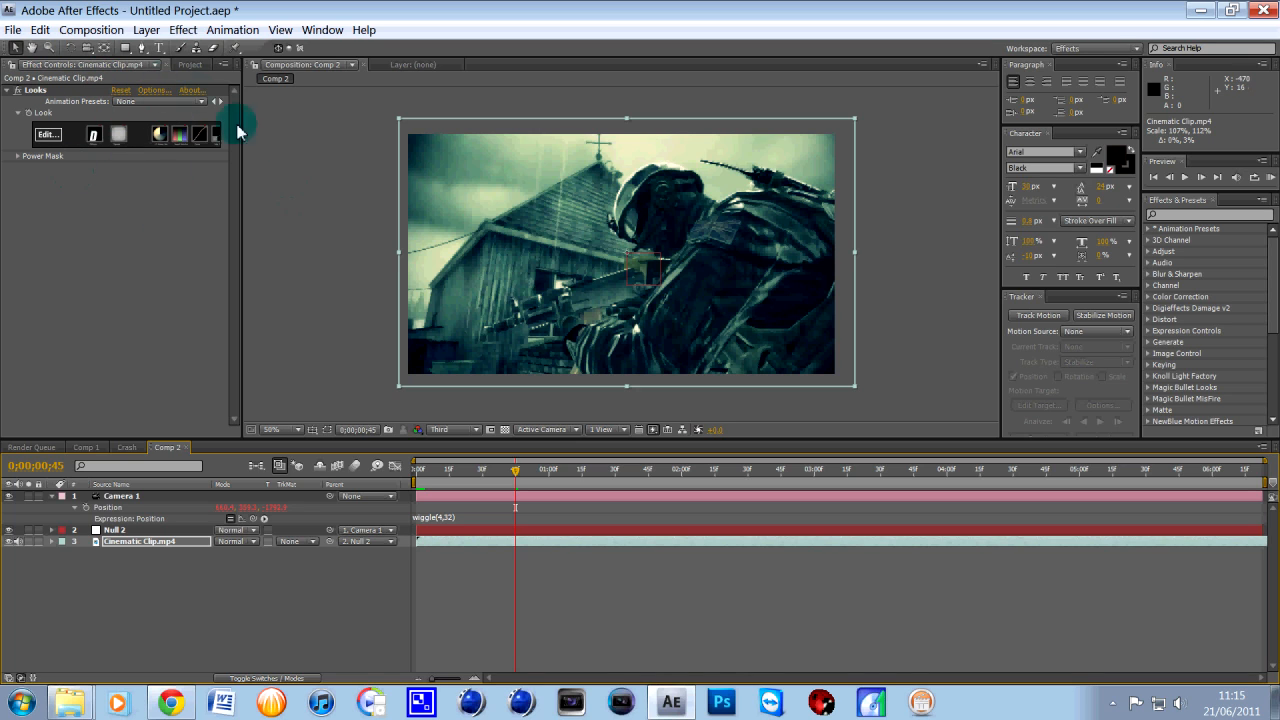
- Send Comp 2 to the Render Queue and bring up its render settings
{"action": "left_click", "coordinate": [92, 30]}
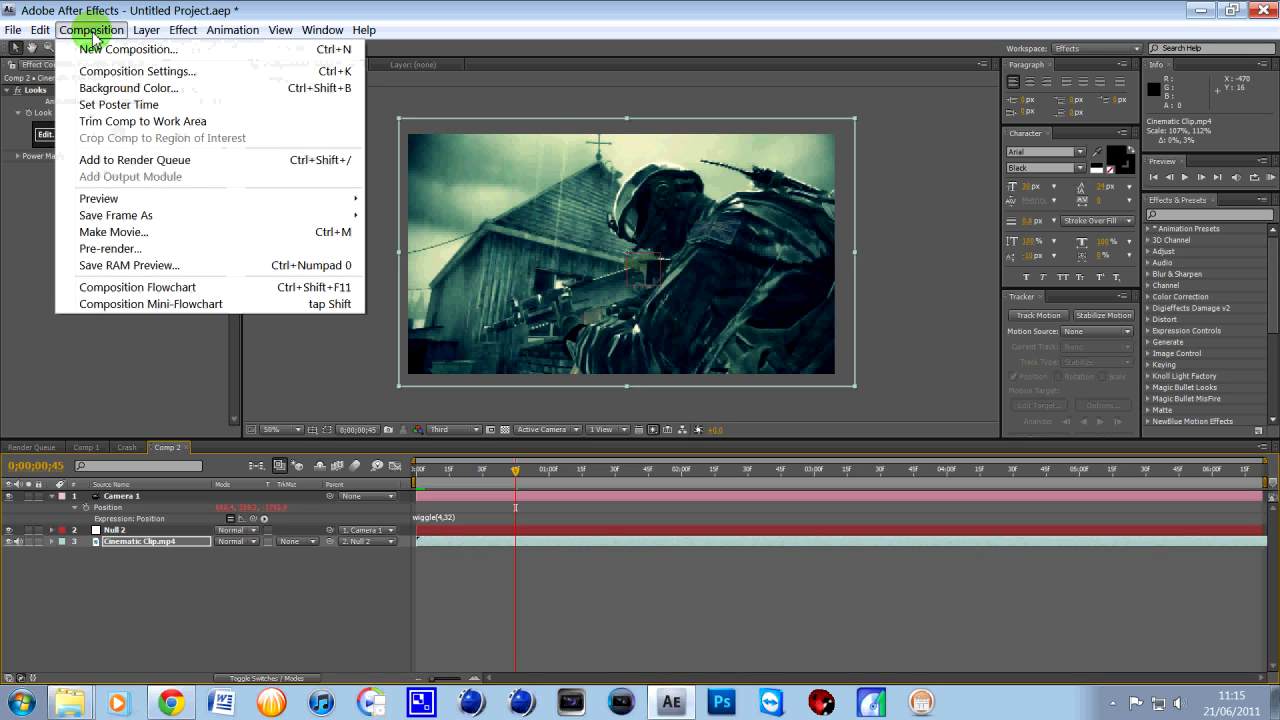
{"action": "mouse_move", "coordinate": [124, 248]}
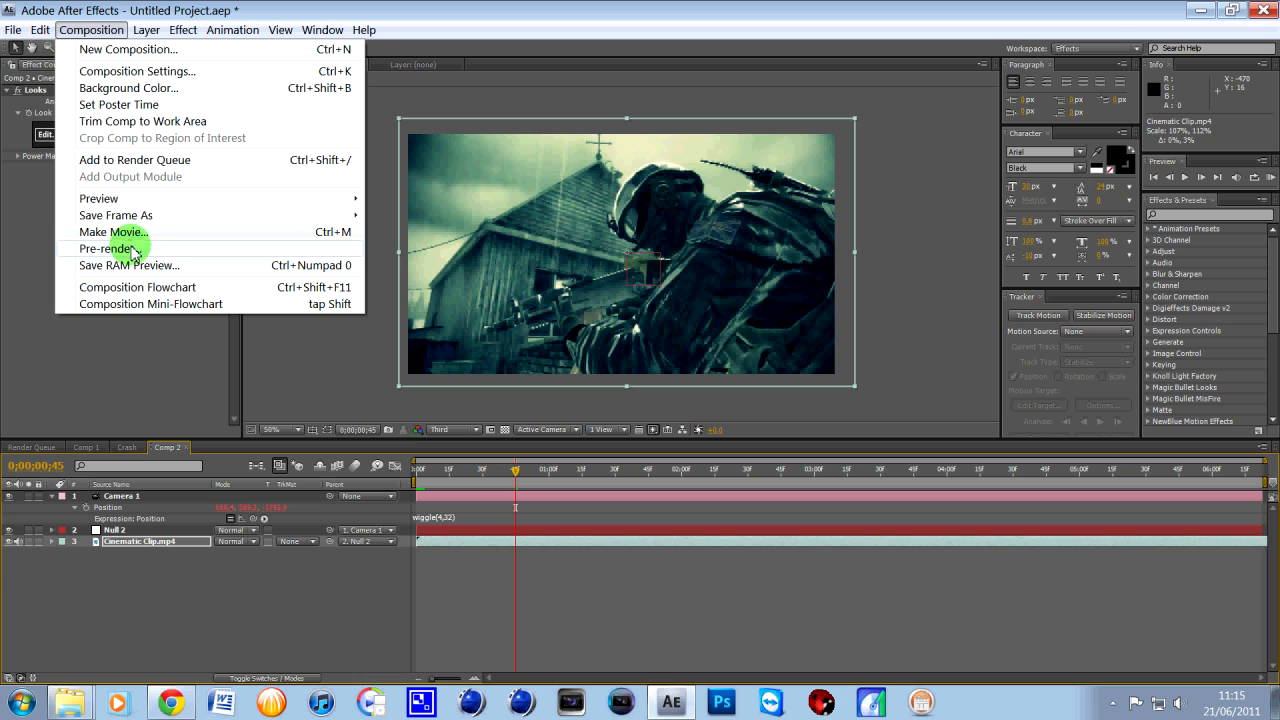
{"action": "left_click", "coordinate": [134, 160]}
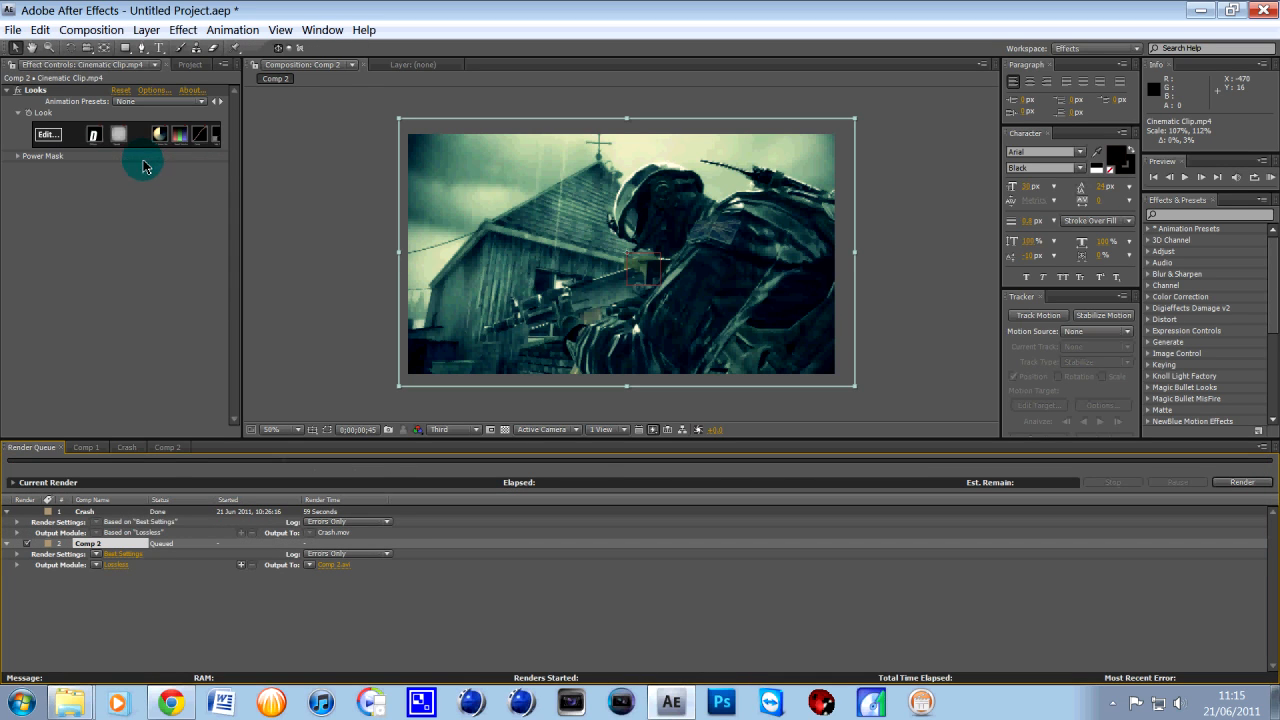
{"action": "left_click", "coordinate": [124, 554]}
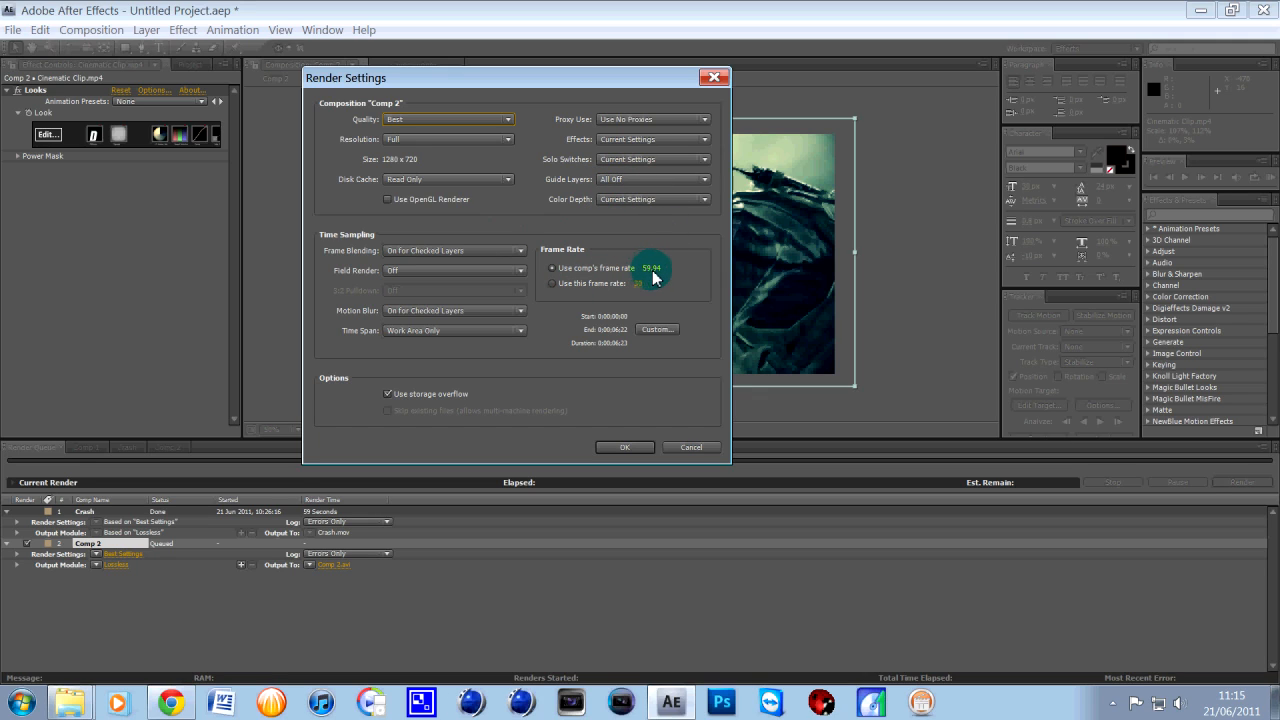
{"action": "mouse_move", "coordinate": [644, 278]}
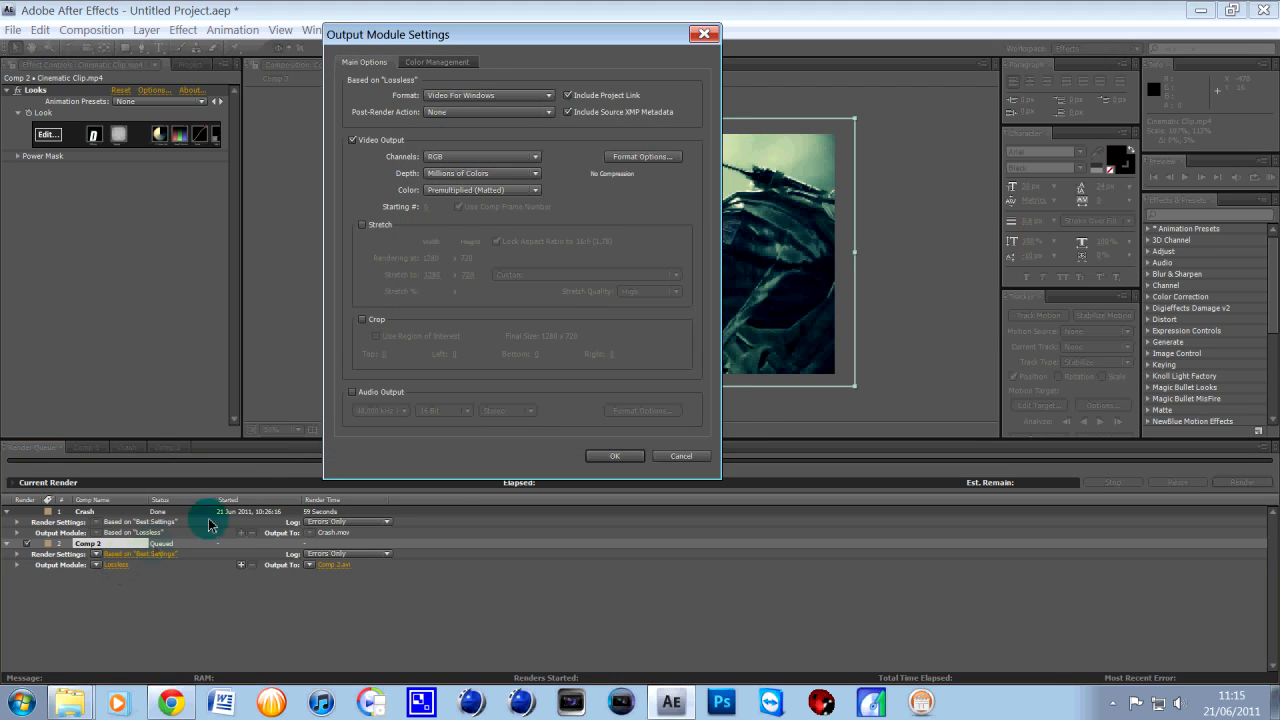
- Set Comp 2's output module format to QuickTime Movie and confirm
{"action": "left_click", "coordinate": [488, 96]}
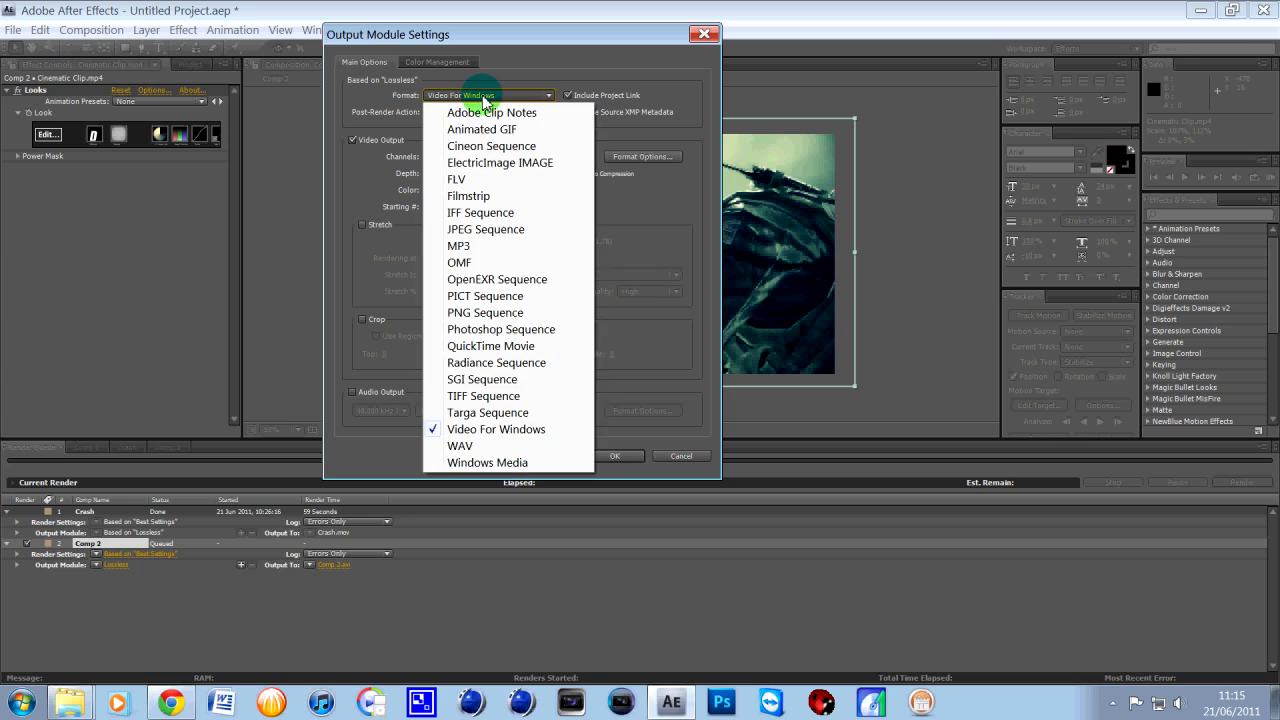
{"action": "mouse_move", "coordinate": [488, 428]}
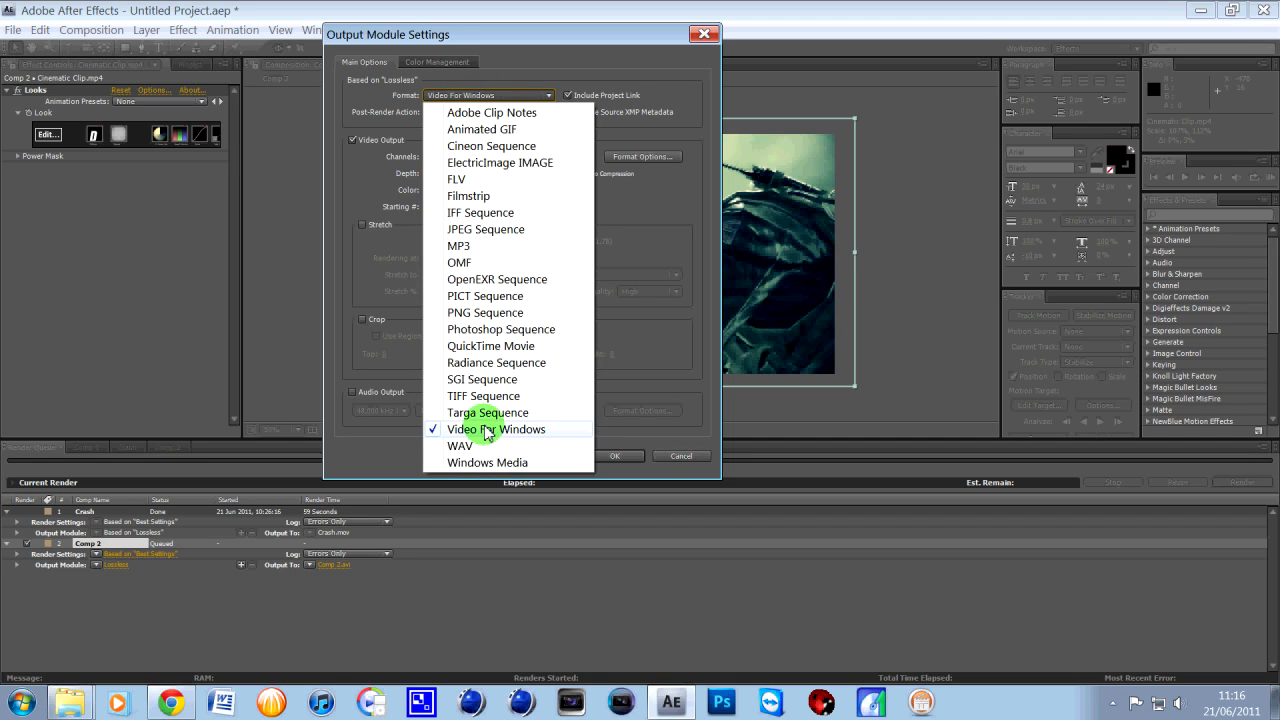
{"action": "mouse_move", "coordinate": [484, 380]}
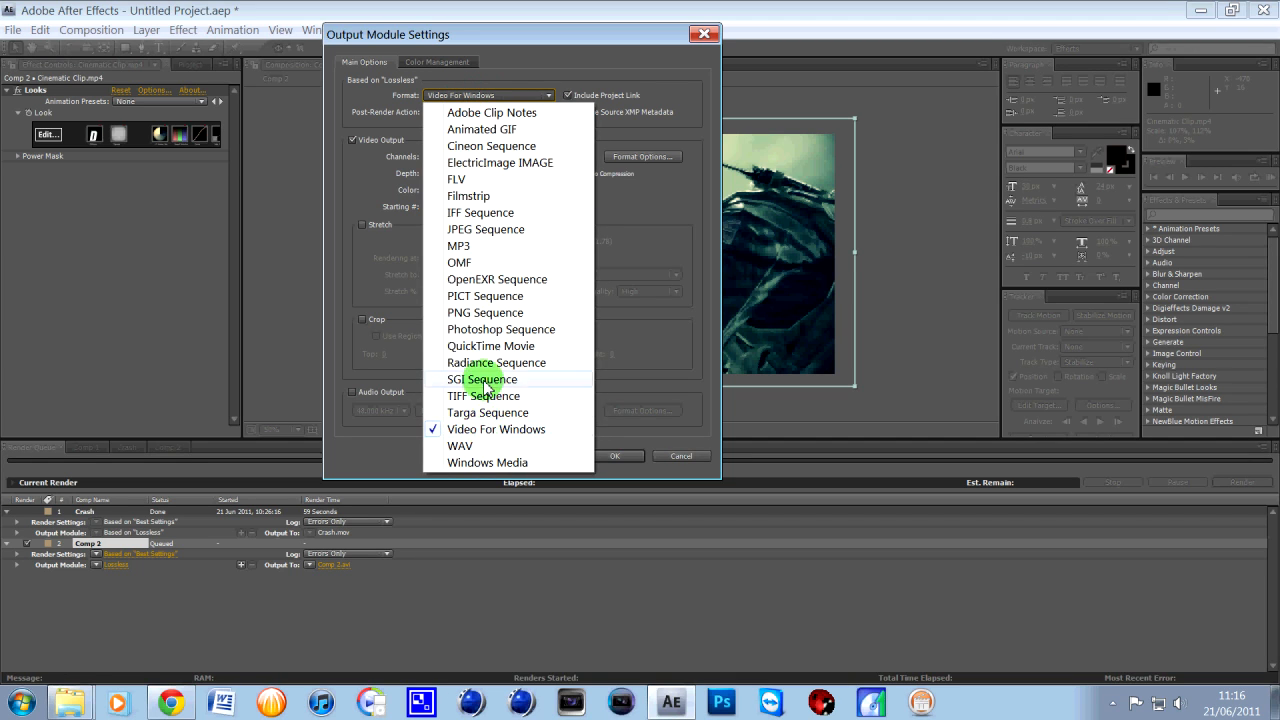
{"action": "mouse_move", "coordinate": [484, 362]}
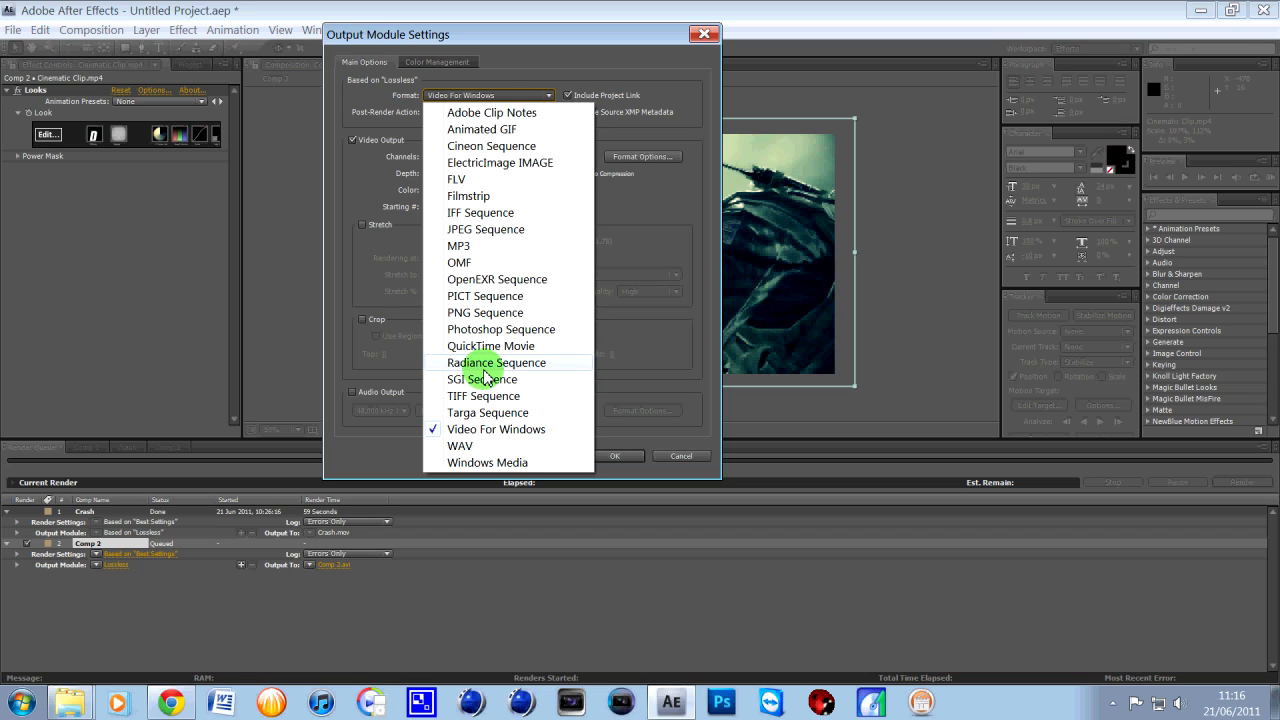
{"action": "left_click", "coordinate": [492, 344]}
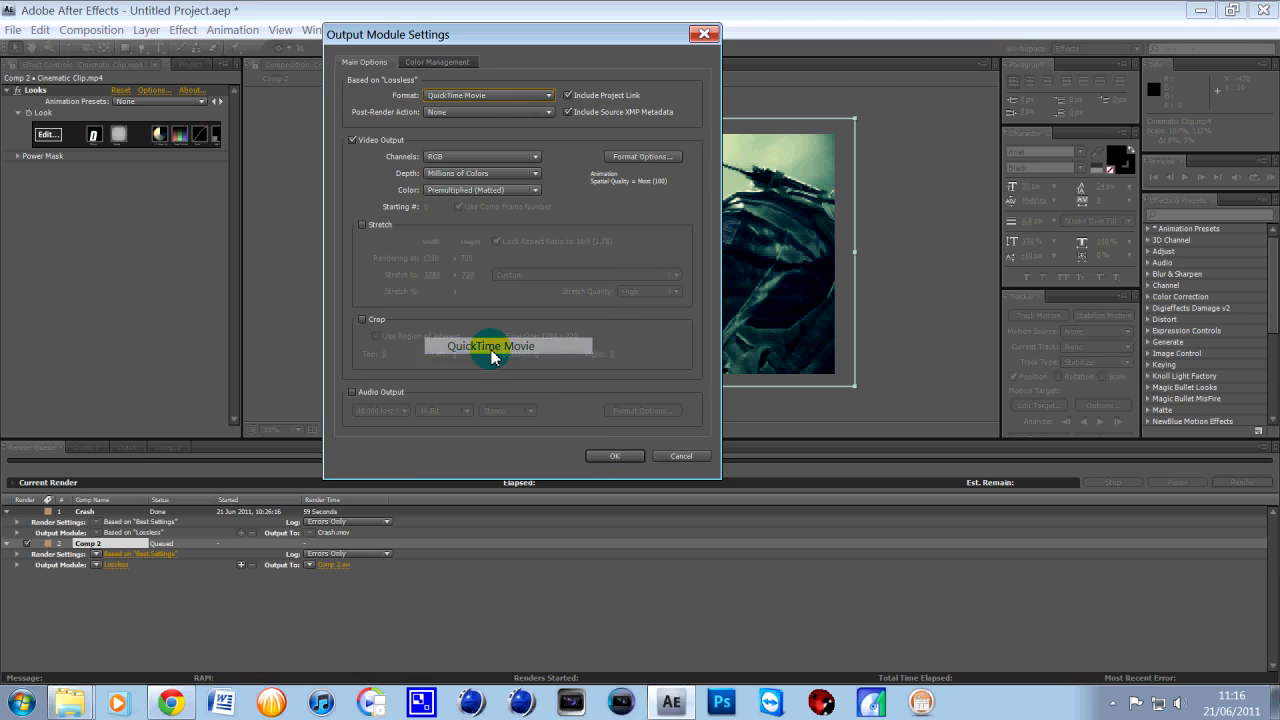
{"action": "left_click", "coordinate": [490, 344]}
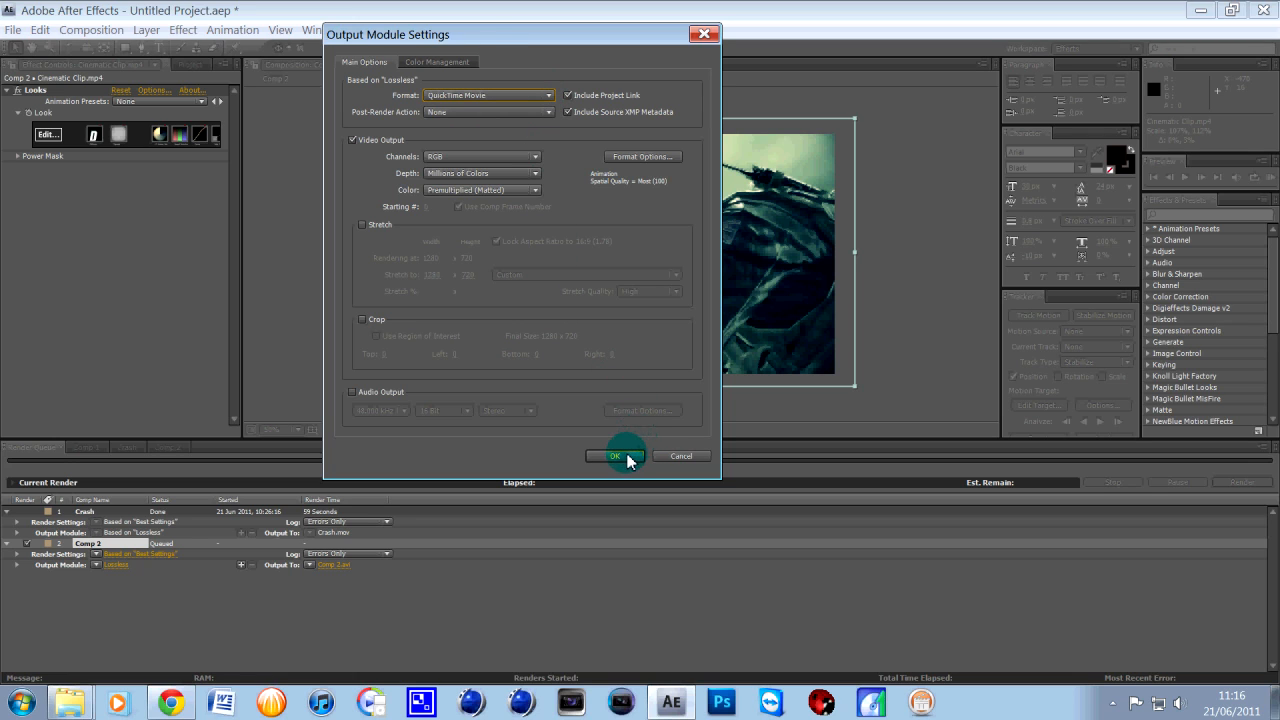
{"action": "left_click", "coordinate": [616, 456]}
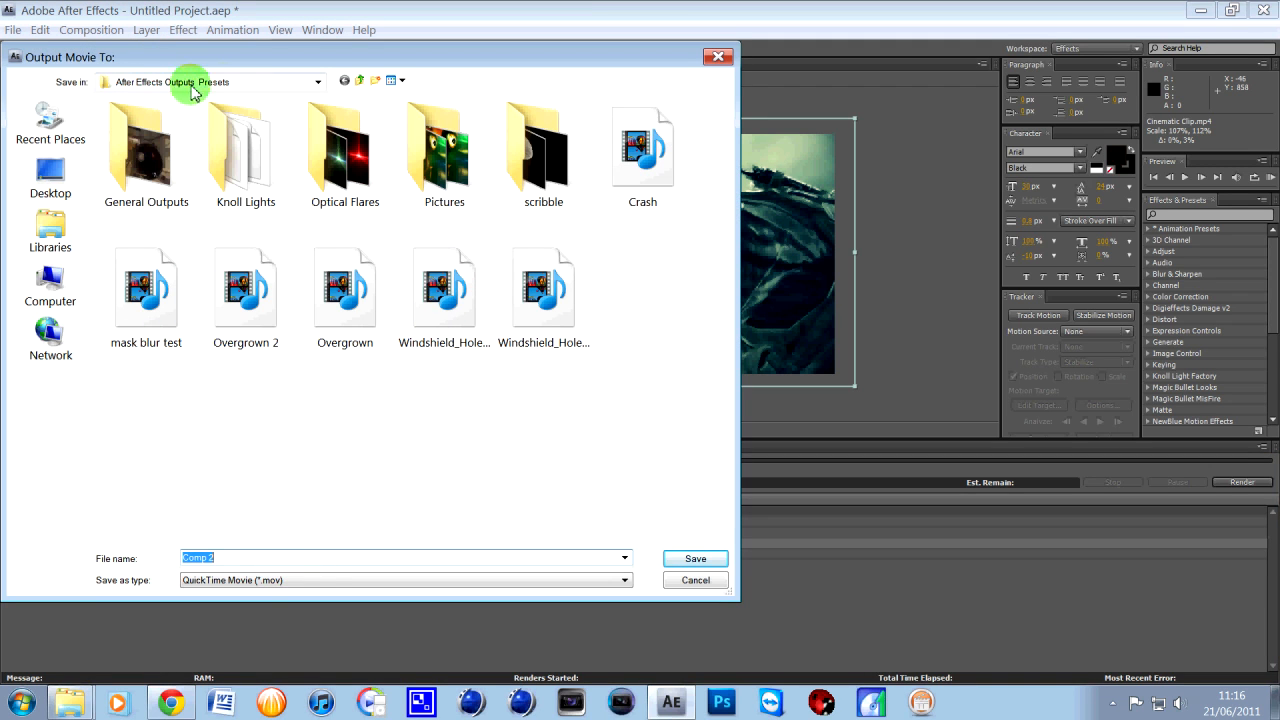
- Save the QuickTime output location into the After Effects Outputs Presets folder
{"action": "left_click", "coordinate": [694, 558]}
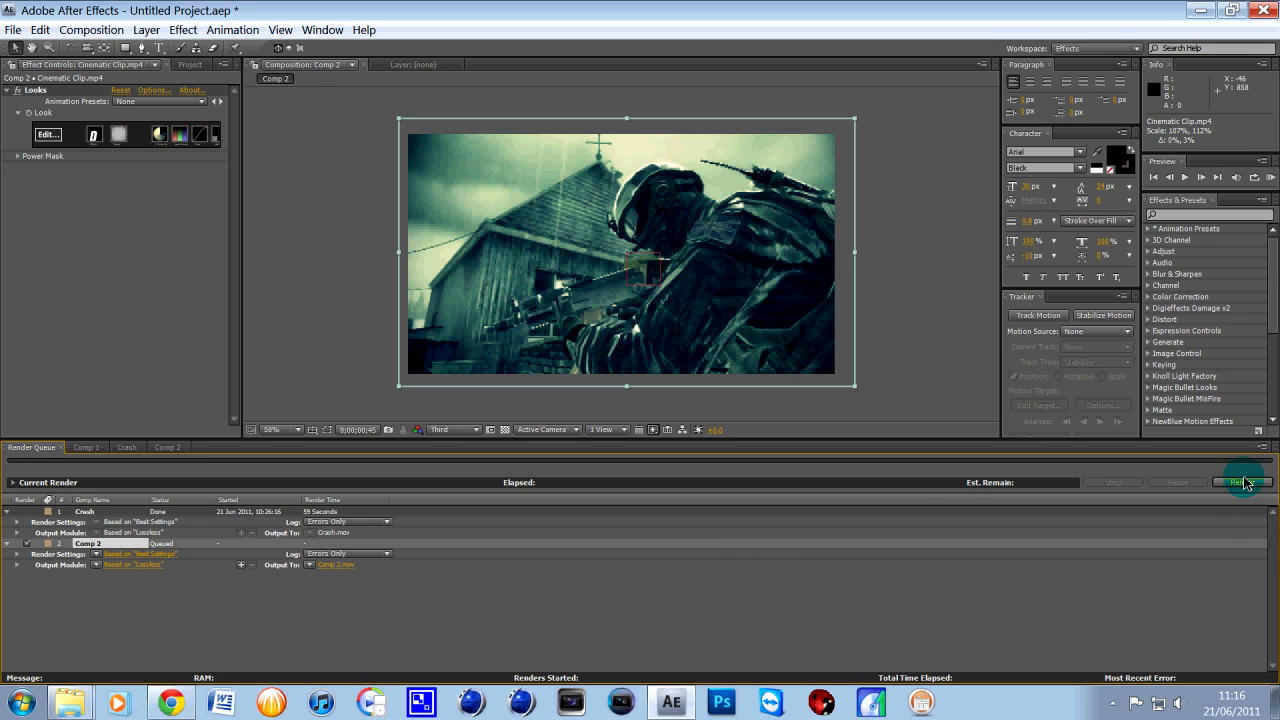
{"action": "mouse_move", "coordinate": [508, 28]}
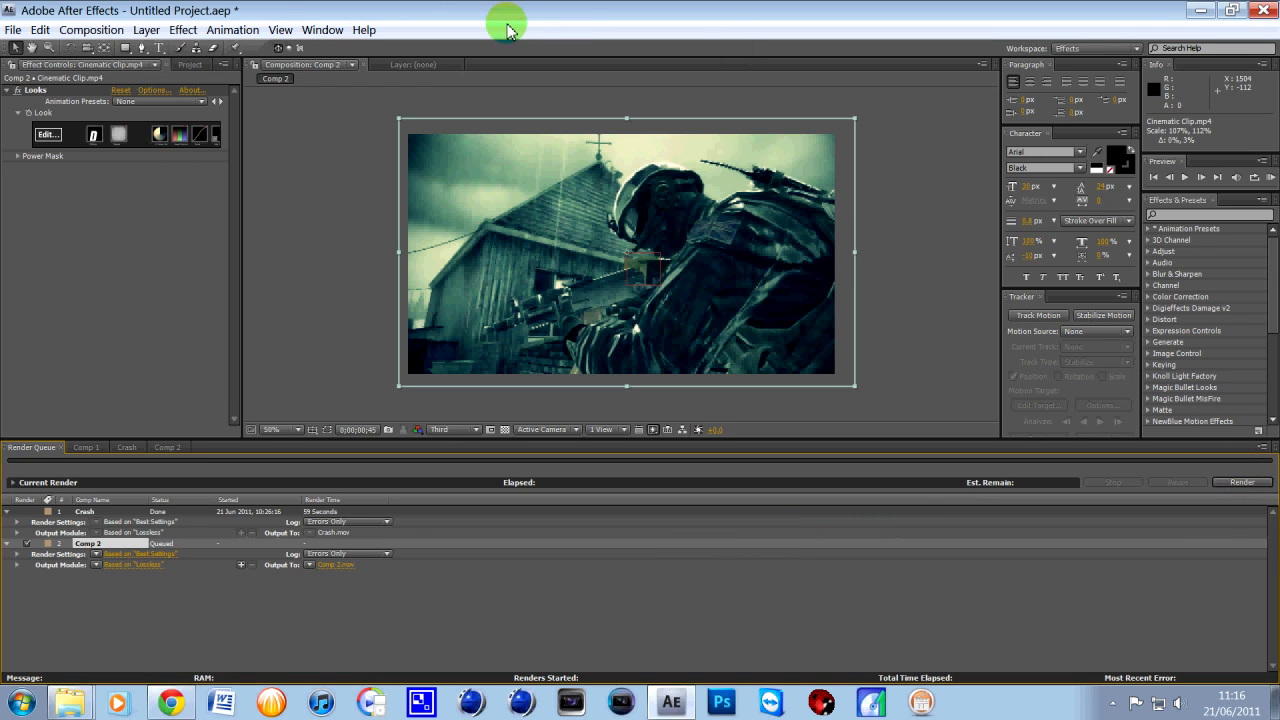
{"action": "mouse_move", "coordinate": [680, 184]}
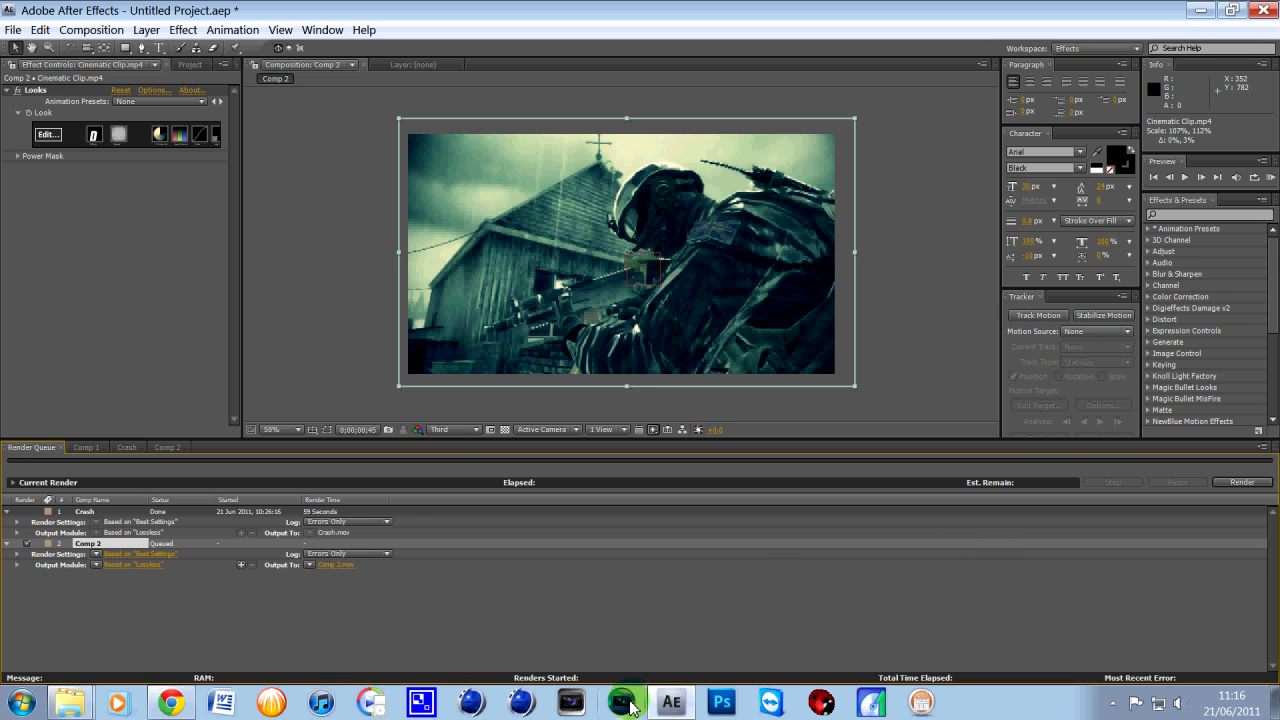
{"action": "mouse_move", "coordinate": [624, 704]}
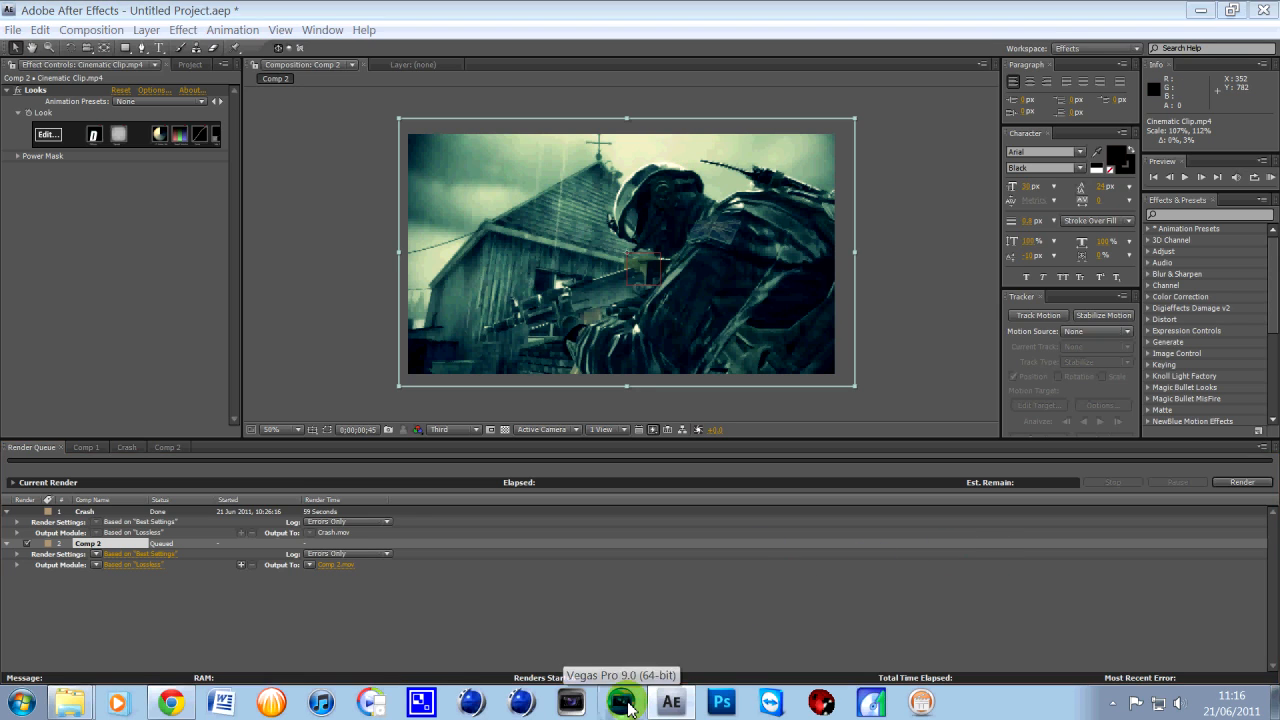
- Launch Vegas Pro 9.0 and place the graded Cinematic Clip from Editing Pack on the timeline
{"action": "left_click", "coordinate": [624, 700]}
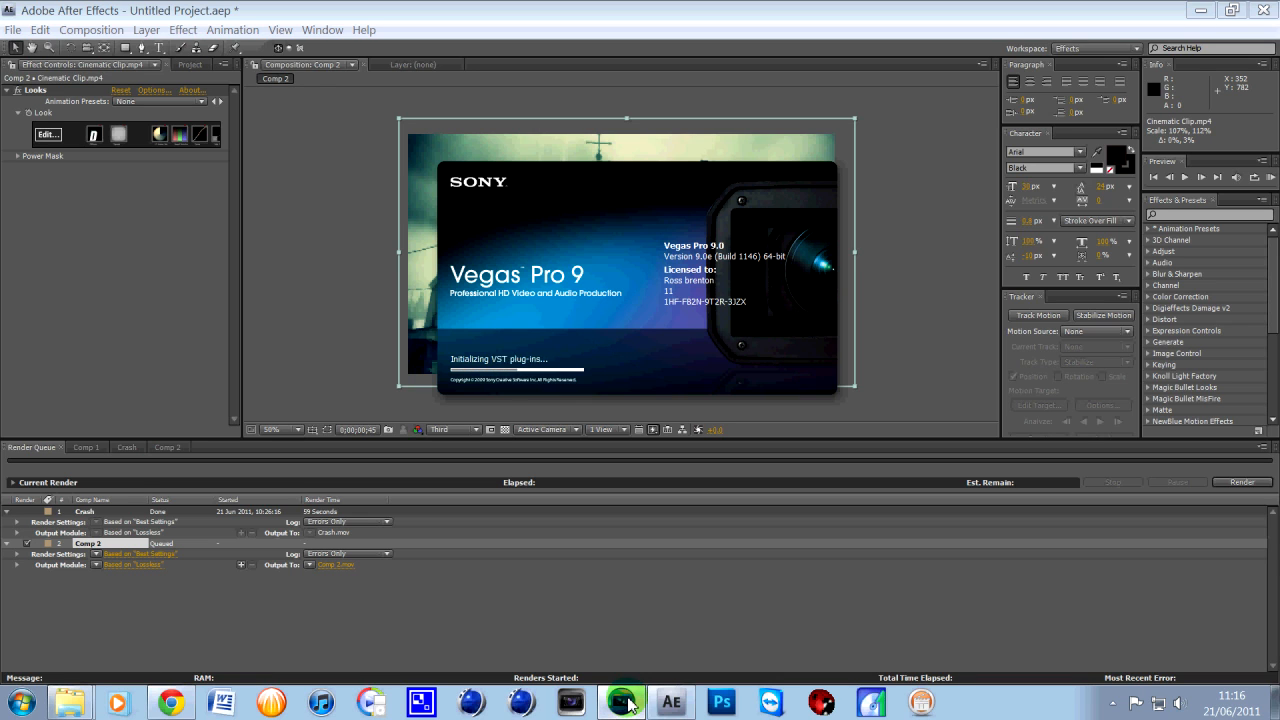
{"action": "left_click", "coordinate": [620, 700]}
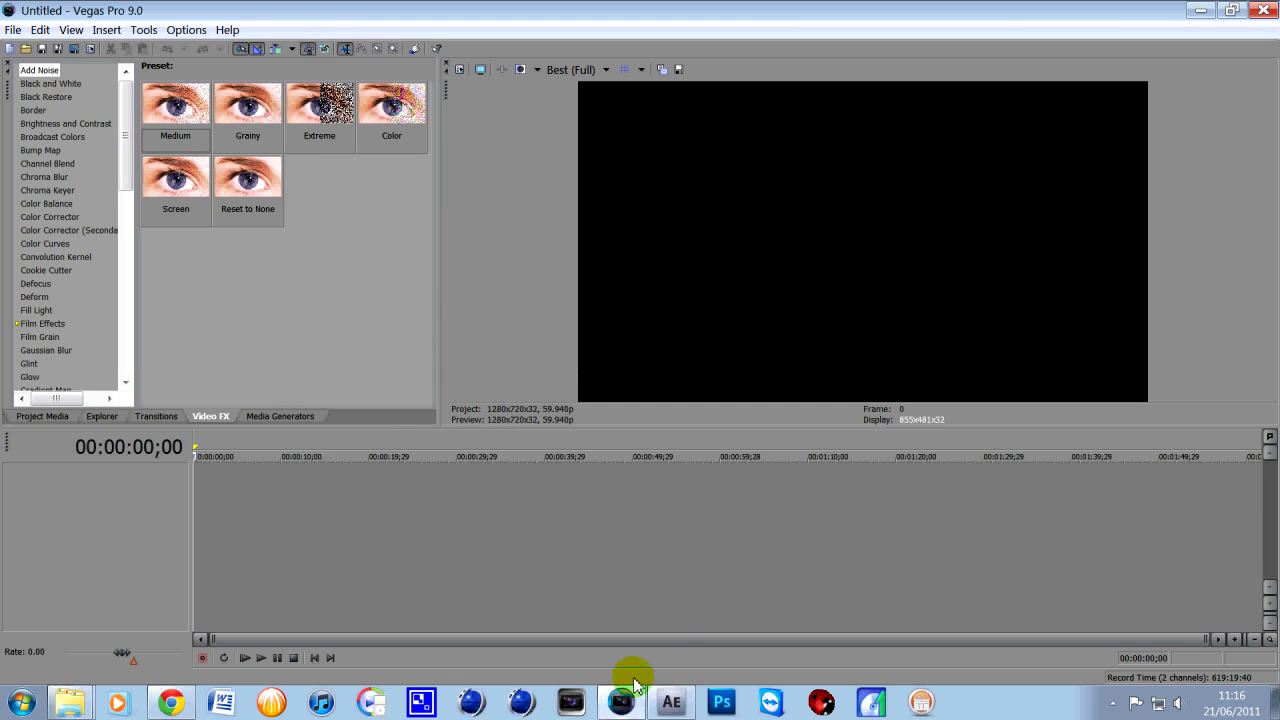
{"action": "mouse_move", "coordinate": [70, 30]}
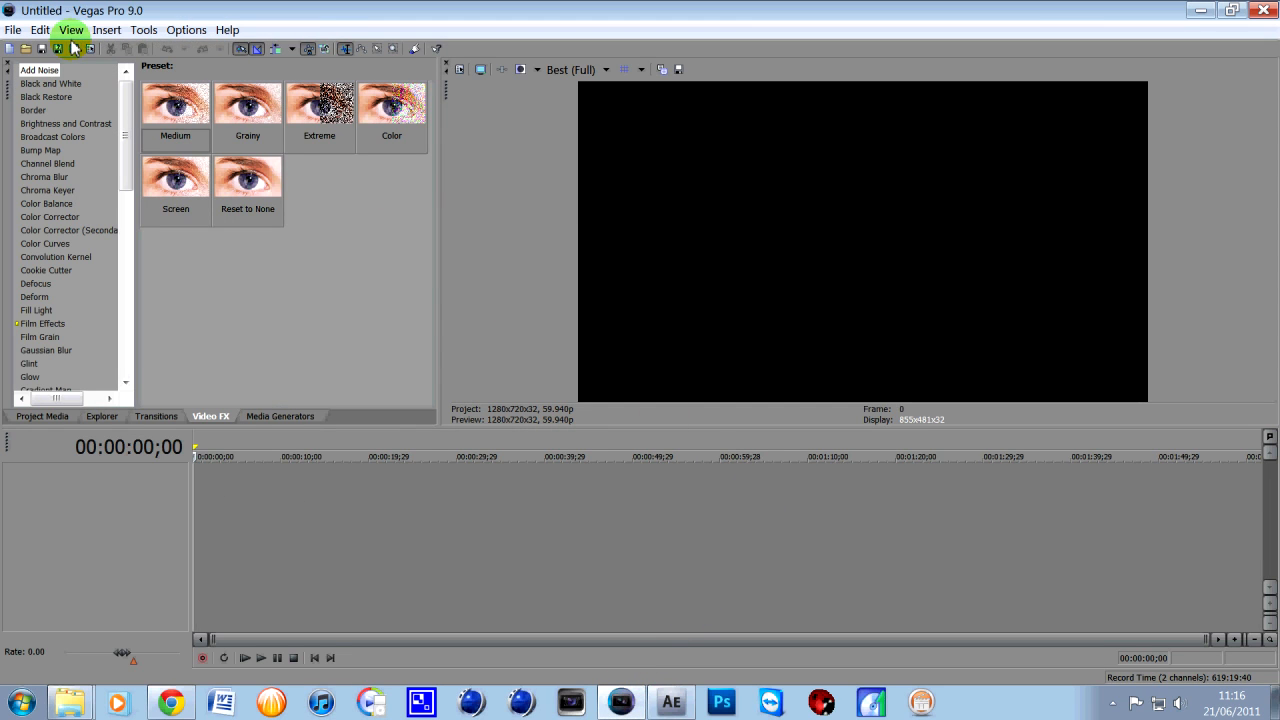
{"action": "left_click", "coordinate": [70, 700]}
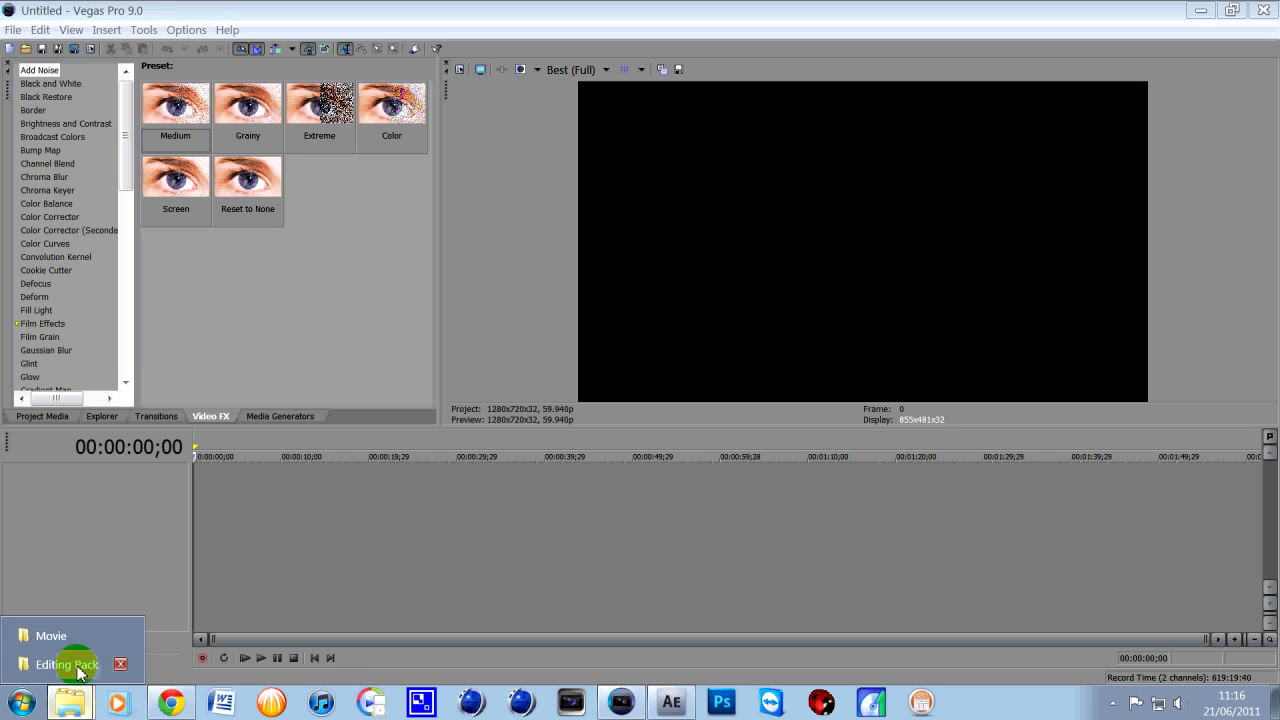
{"action": "mouse_move", "coordinate": [50, 636]}
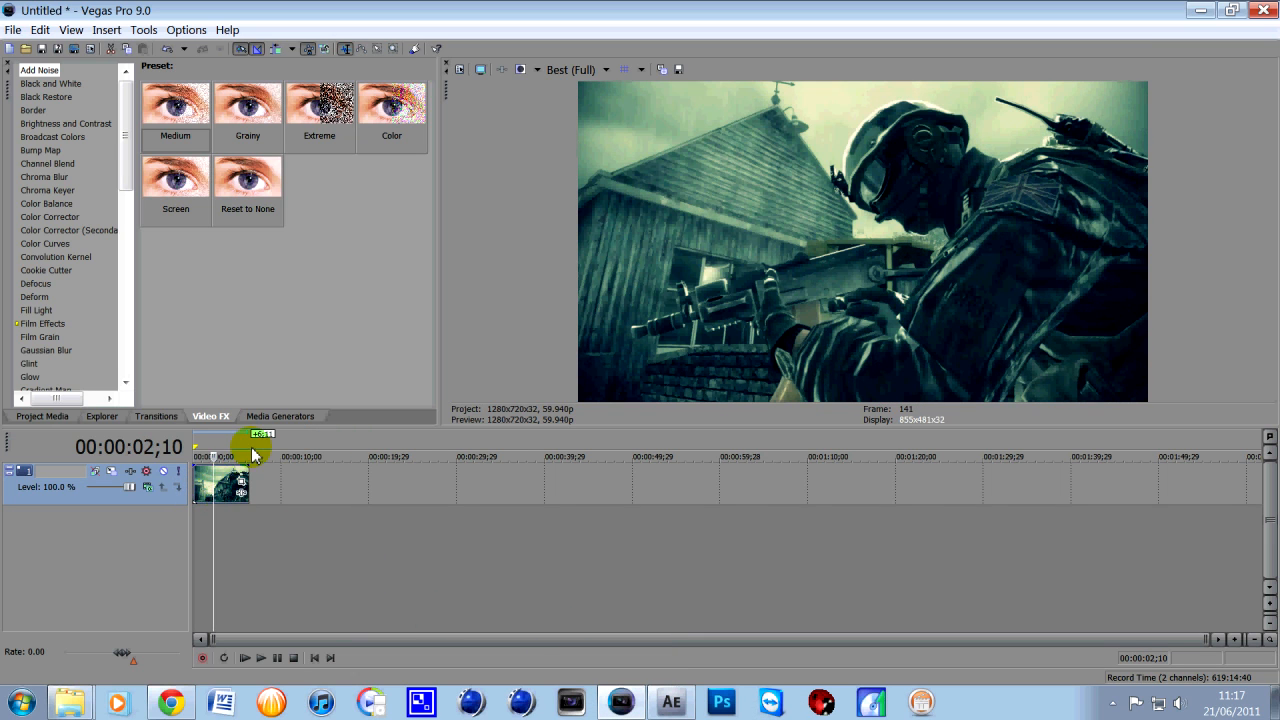
{"action": "mouse_move", "coordinate": [124, 544]}
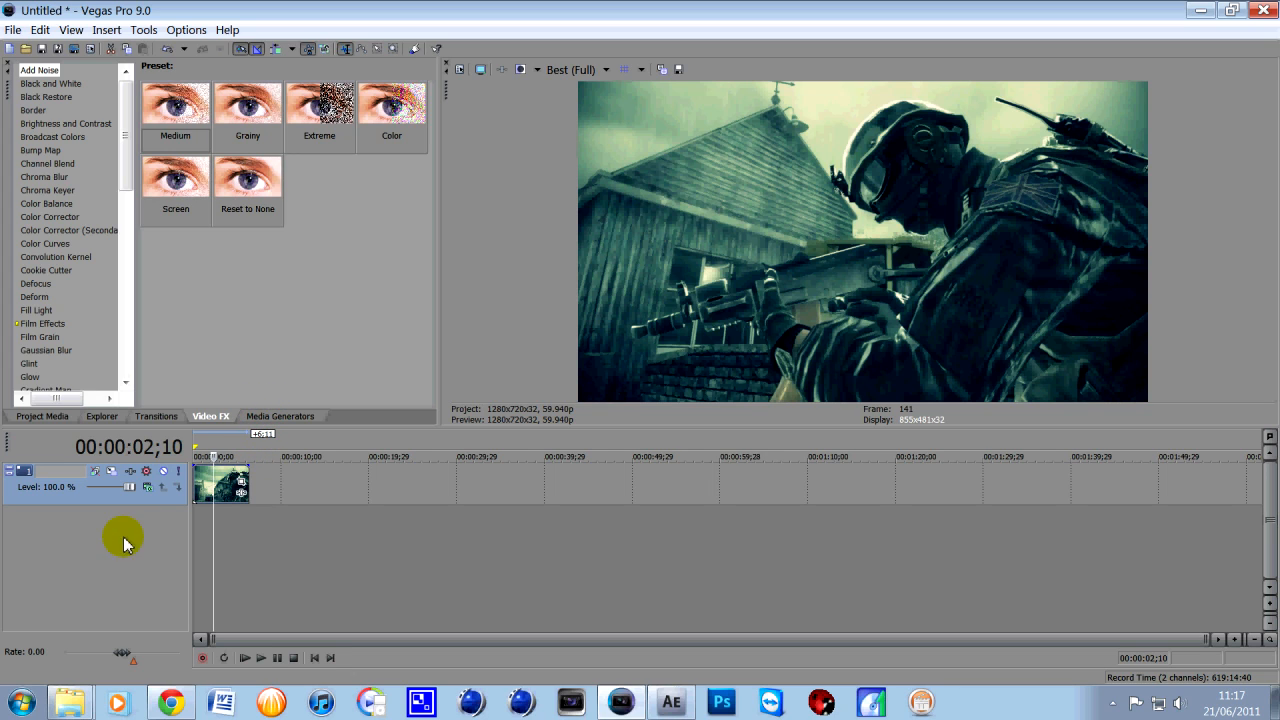
{"action": "left_click", "coordinate": [68, 700]}
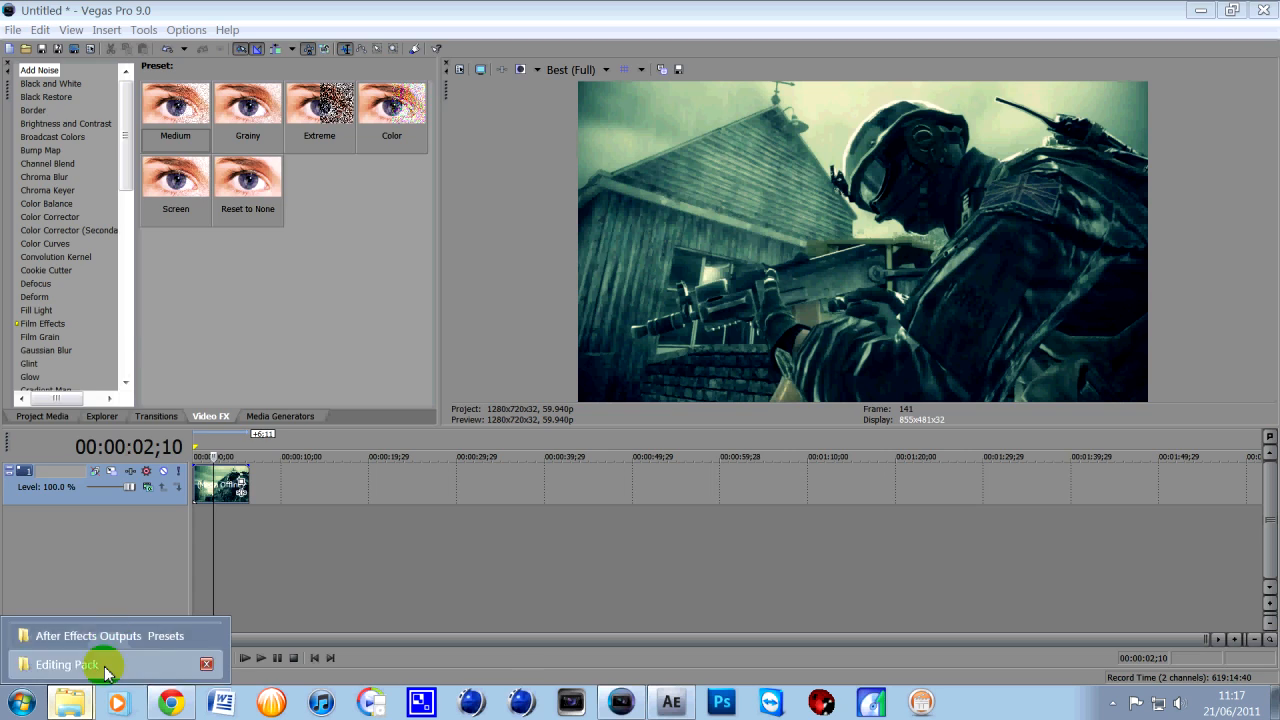
- Place wind.wav on a new audio track under the clip and trim it shorter
{"action": "left_click", "coordinate": [70, 664]}
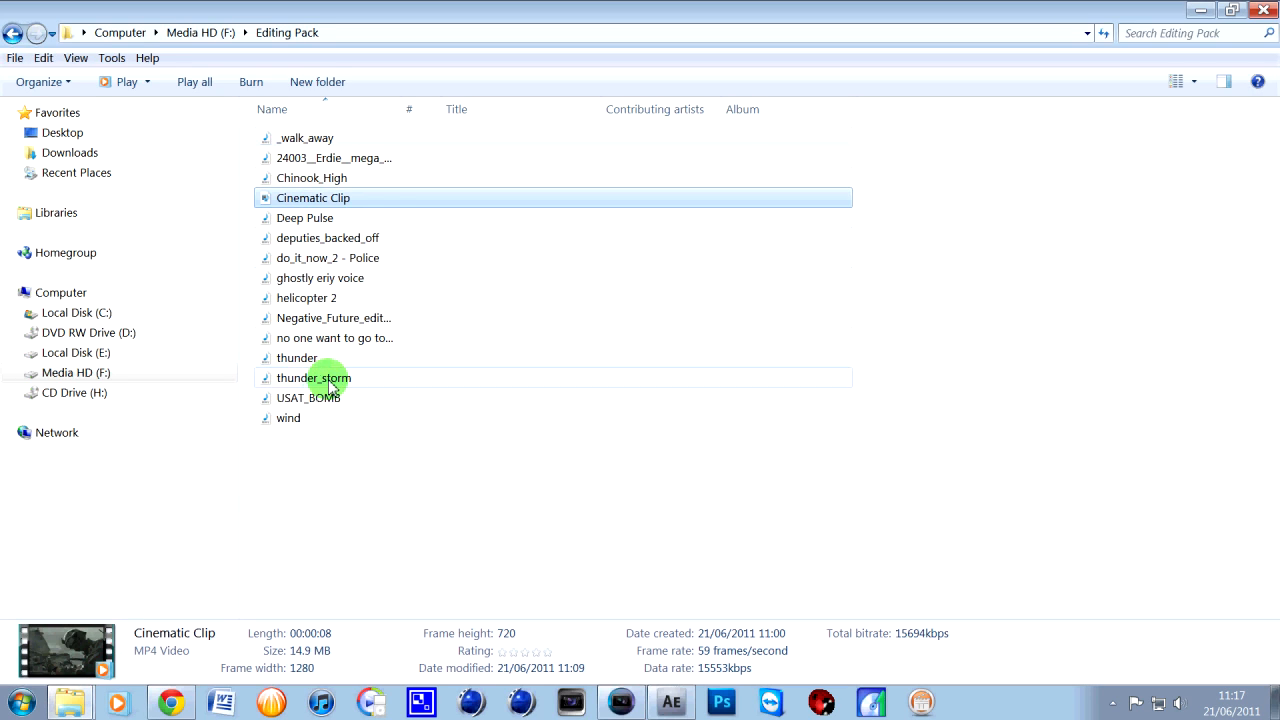
{"action": "mouse_move", "coordinate": [336, 218]}
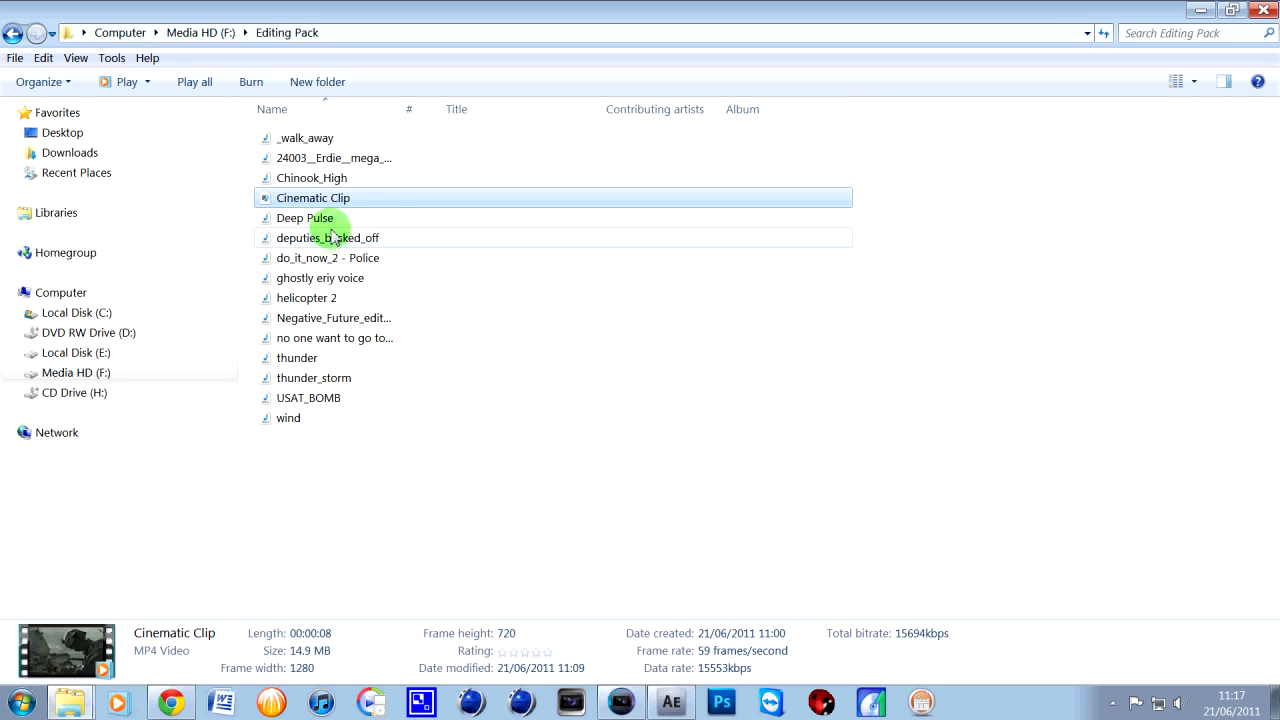
{"action": "mouse_move", "coordinate": [328, 432]}
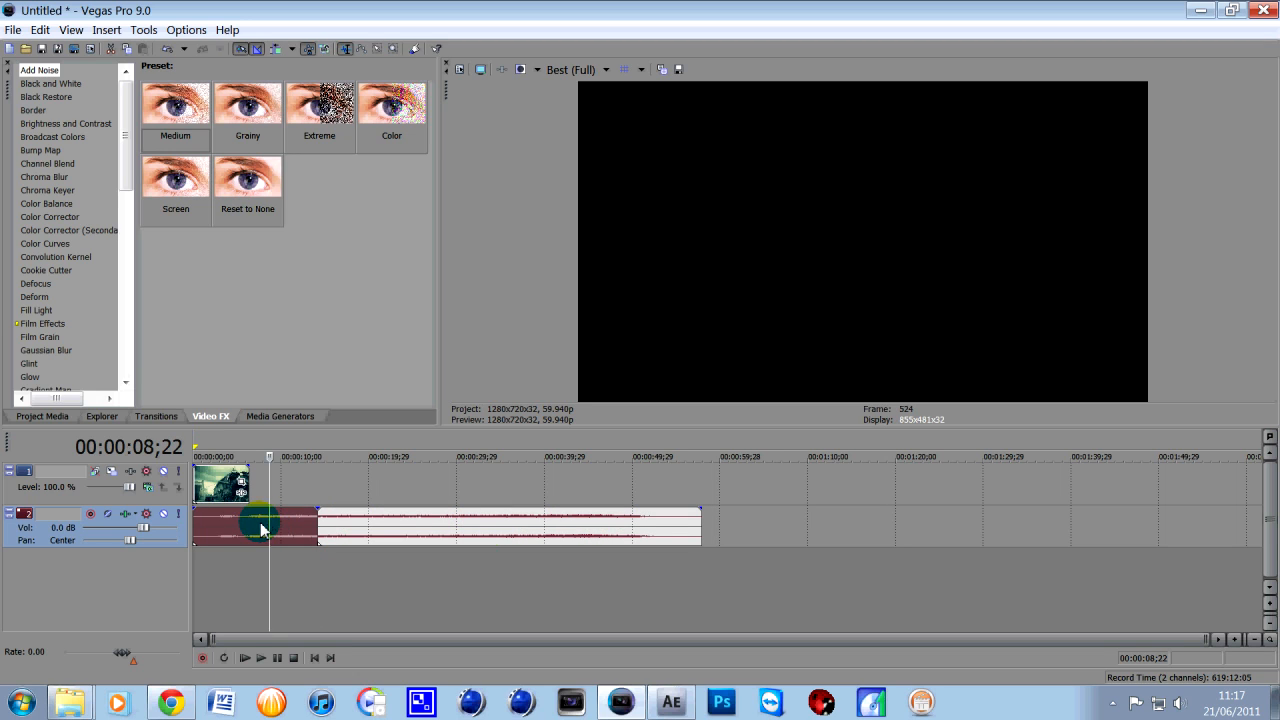
{"action": "left_click_drag", "start_coordinate": [260, 528], "coordinate": [364, 528]}
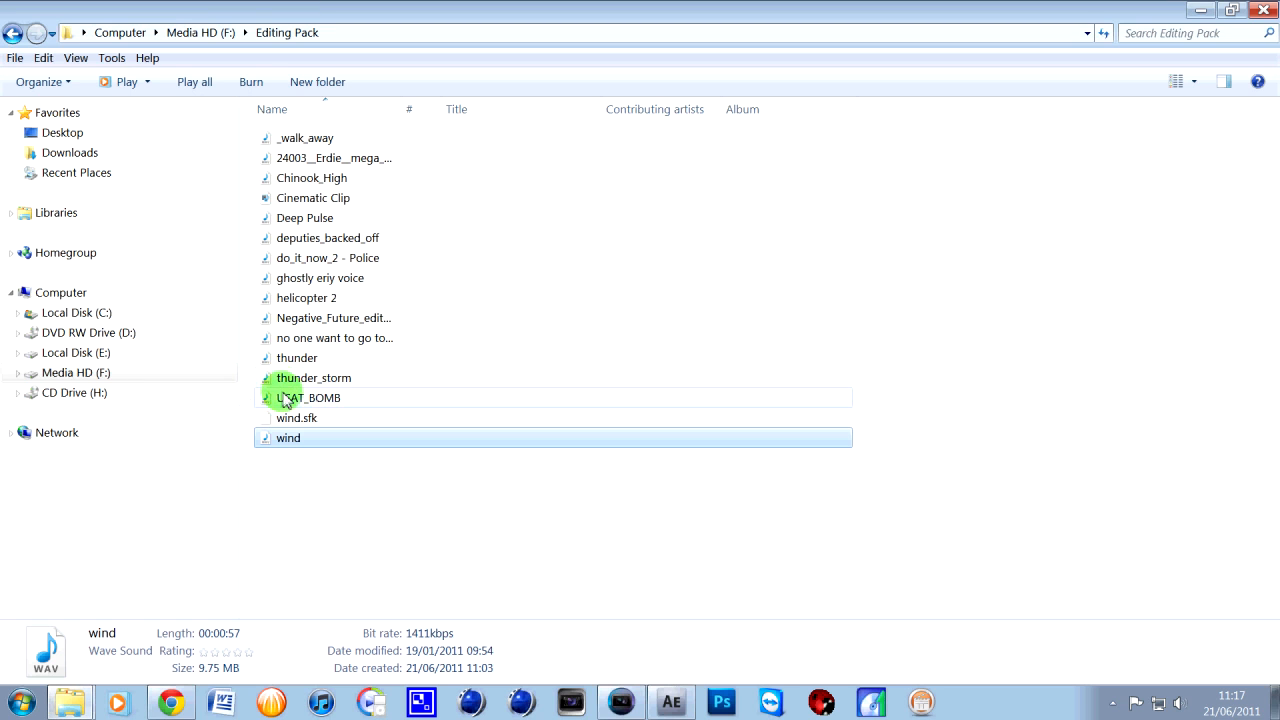
- Drop thunder_storm.wav from the Editing Pack onto a third audio track in Vegas Pro
{"action": "left_click", "coordinate": [316, 376]}
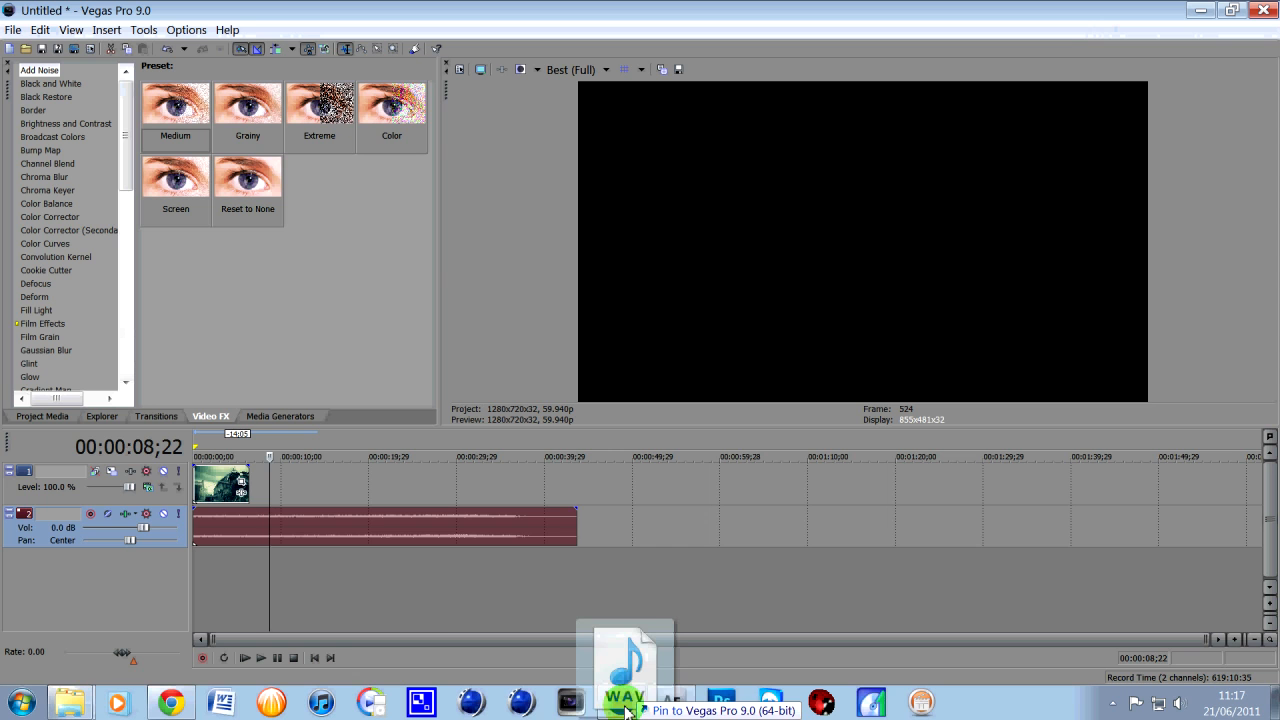
{"action": "left_click_drag", "start_coordinate": [624, 670], "coordinate": [300, 564]}
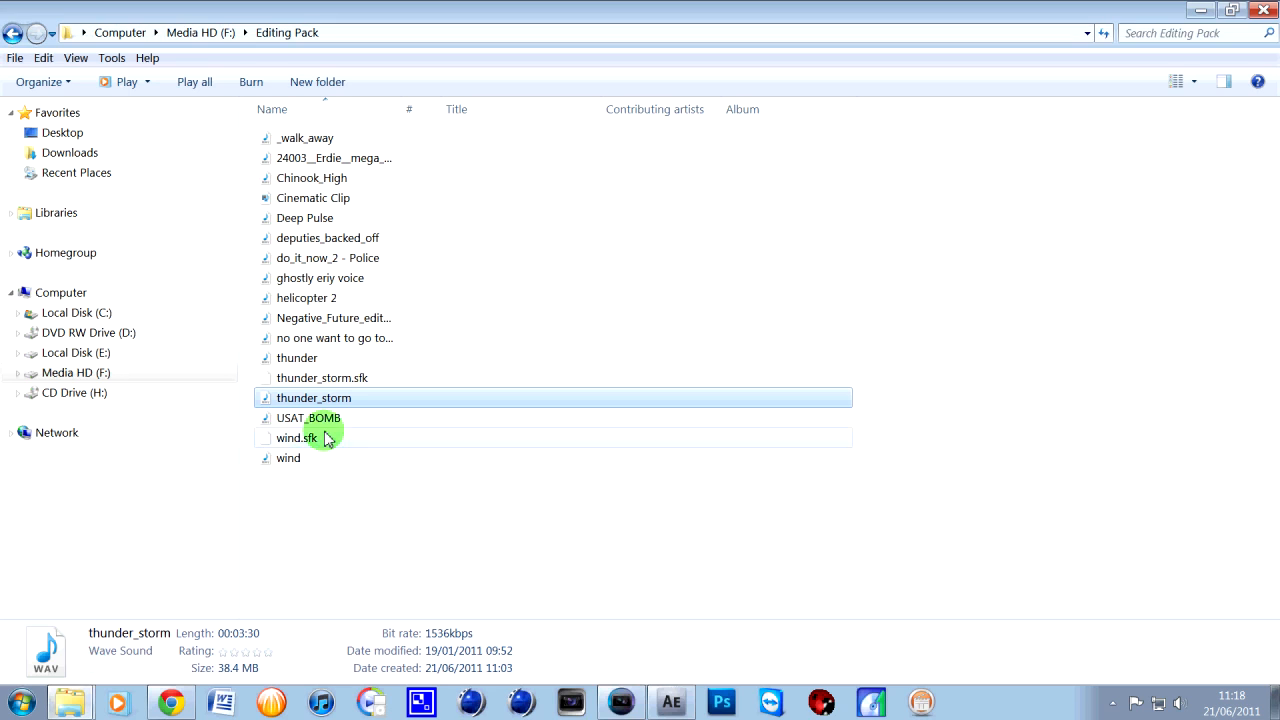
{"action": "mouse_move", "coordinate": [328, 296]}
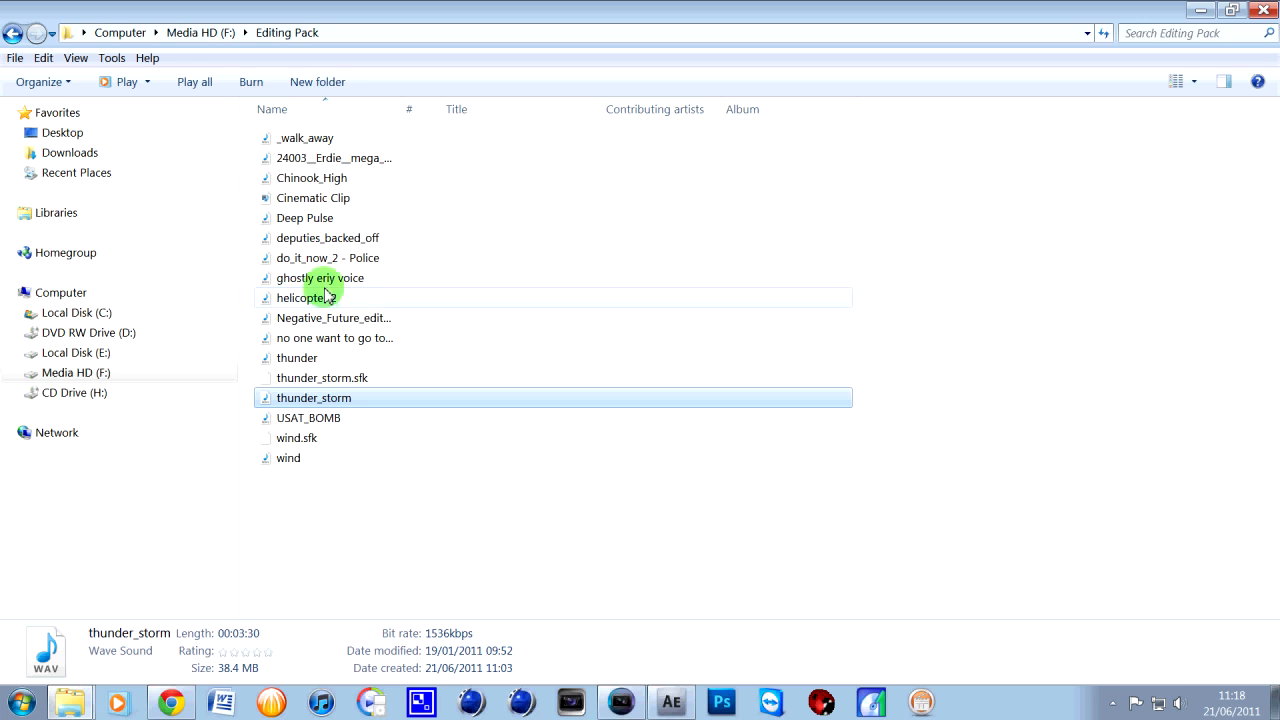
{"action": "mouse_move", "coordinate": [328, 218]}
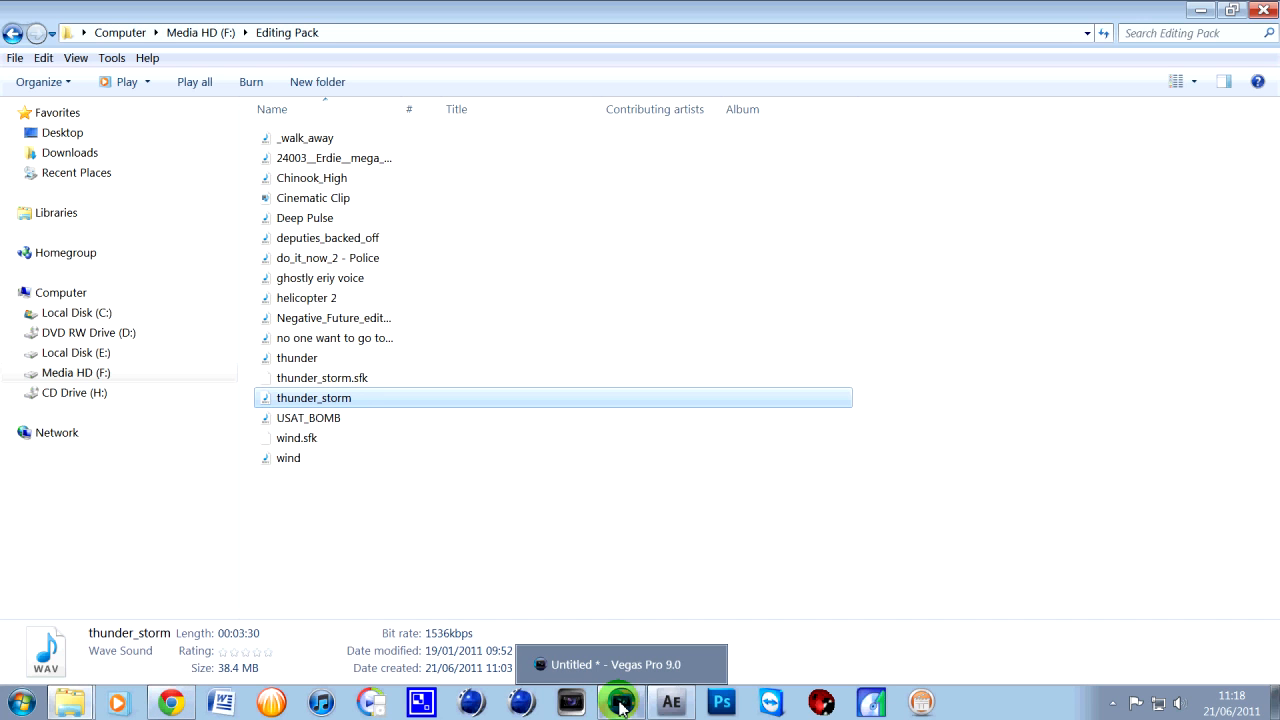
{"action": "left_click", "coordinate": [620, 664]}
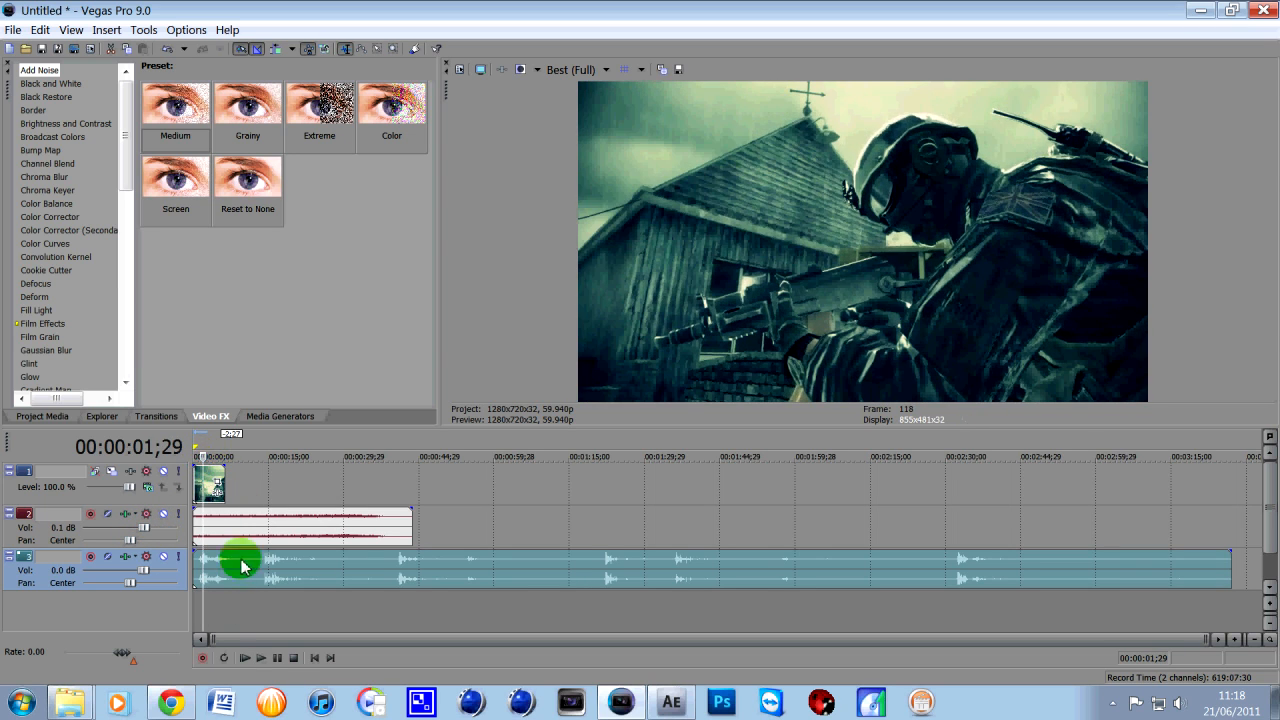
{"action": "left_click", "coordinate": [244, 658]}
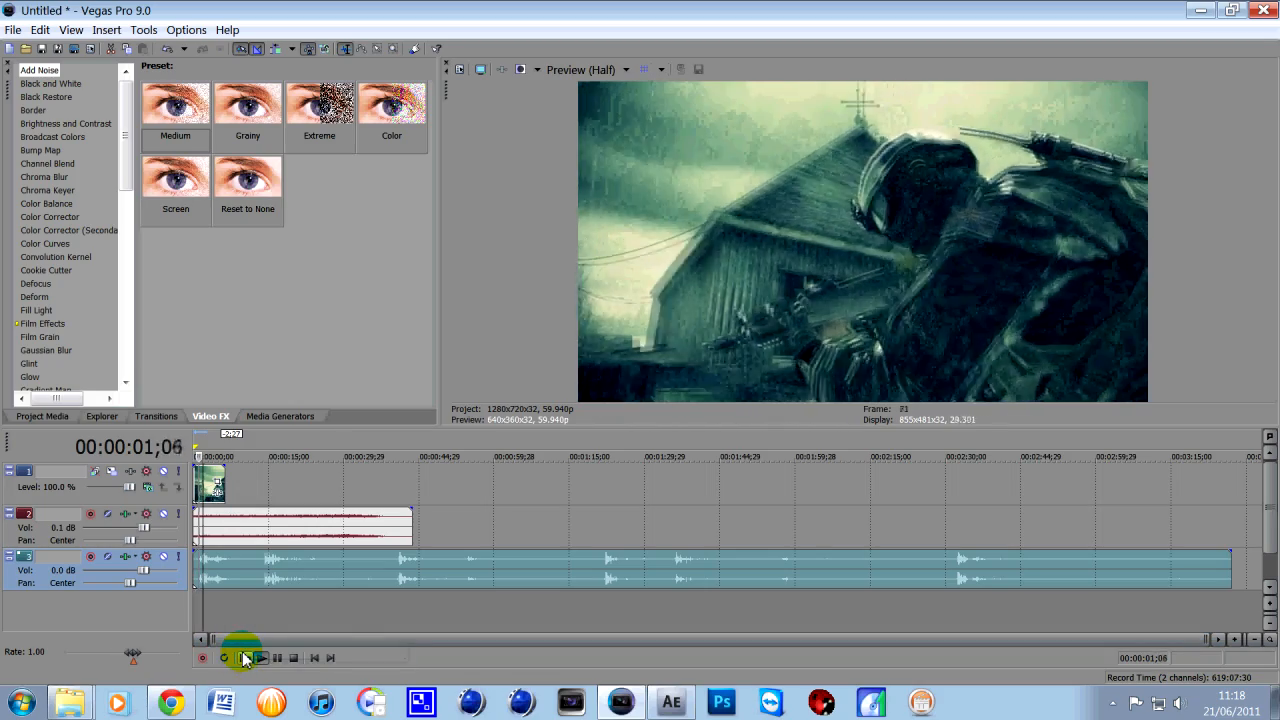
{"action": "left_click", "coordinate": [260, 656]}
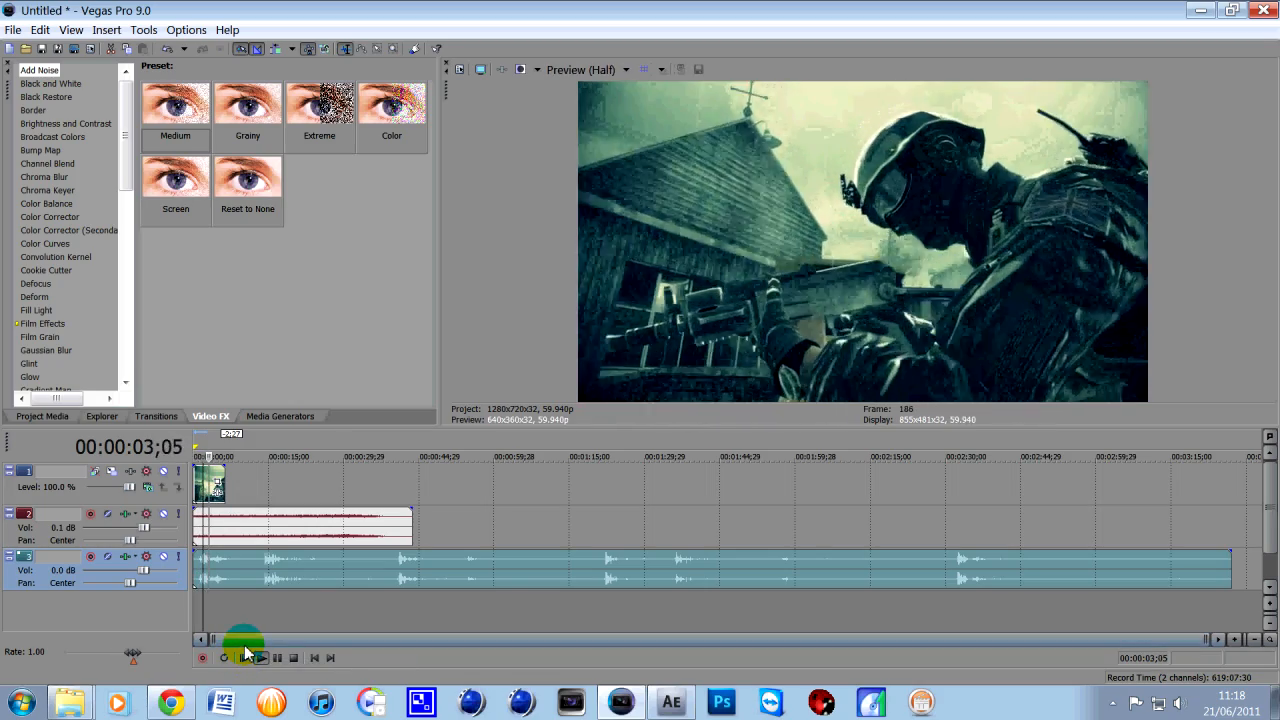
{"action": "left_click", "coordinate": [260, 658]}
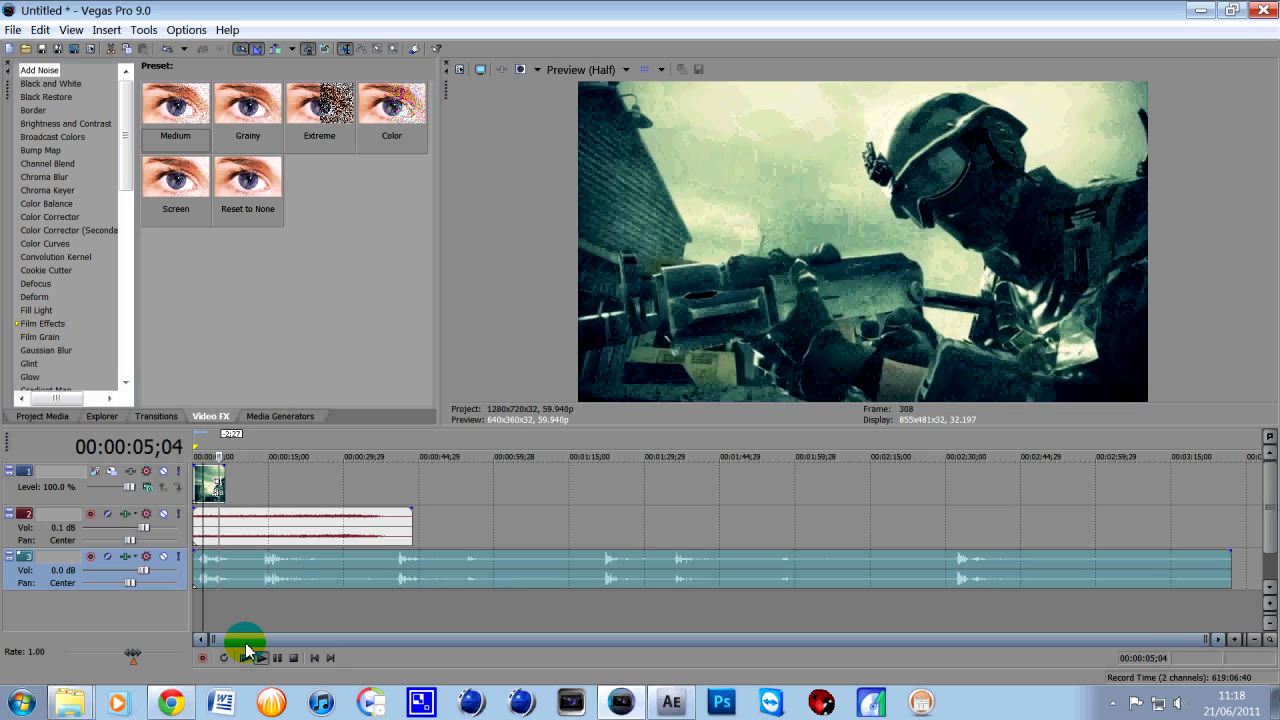
{"action": "left_click", "coordinate": [292, 656]}
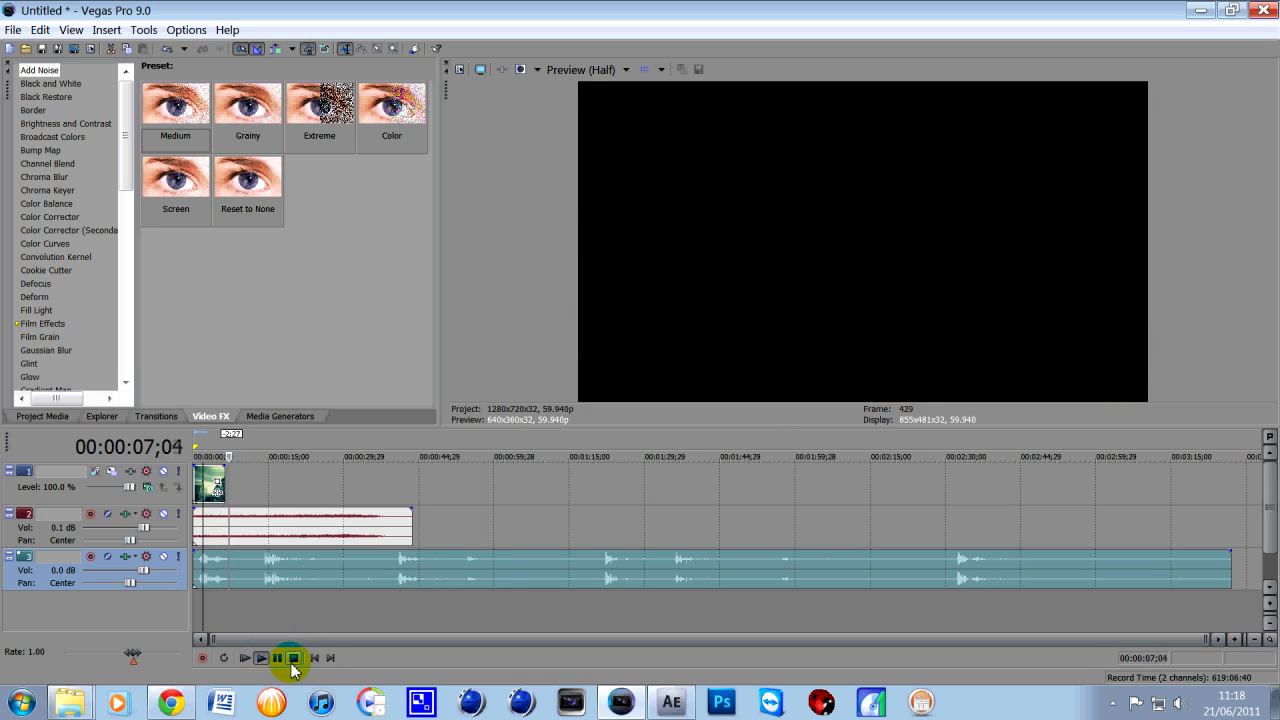
{"action": "left_click", "coordinate": [292, 656]}
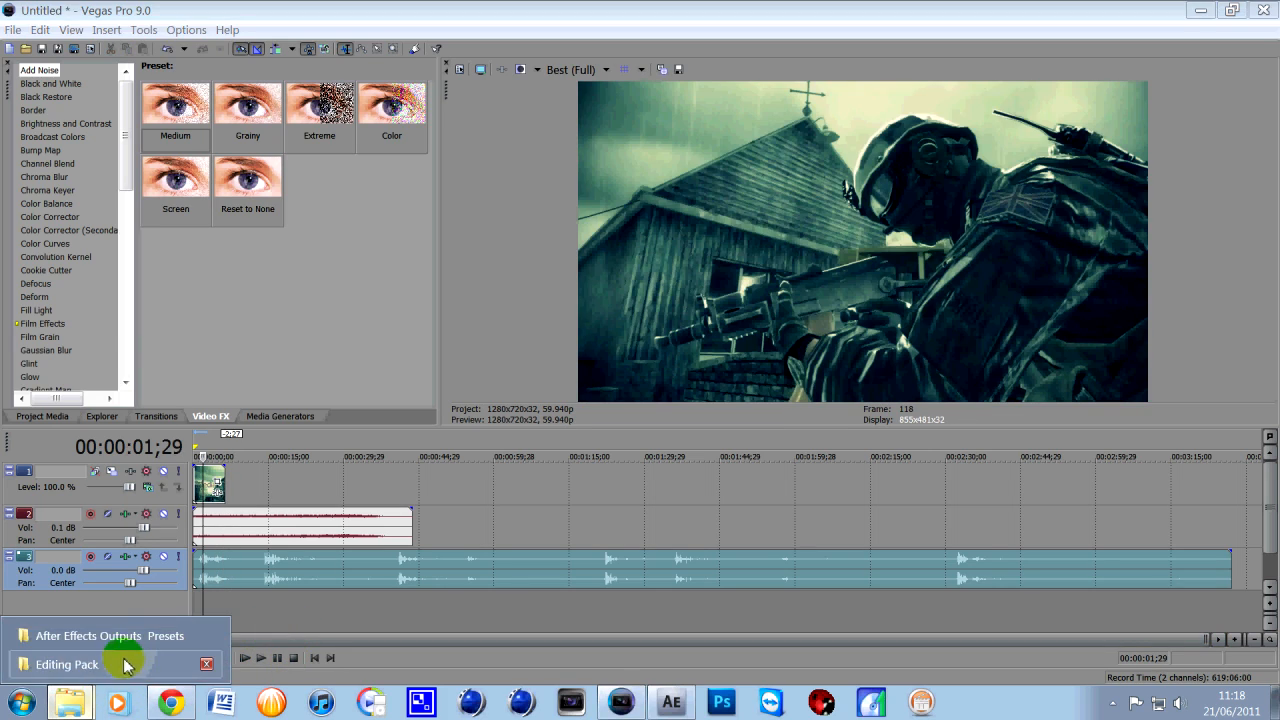
{"action": "left_click", "coordinate": [64, 664]}
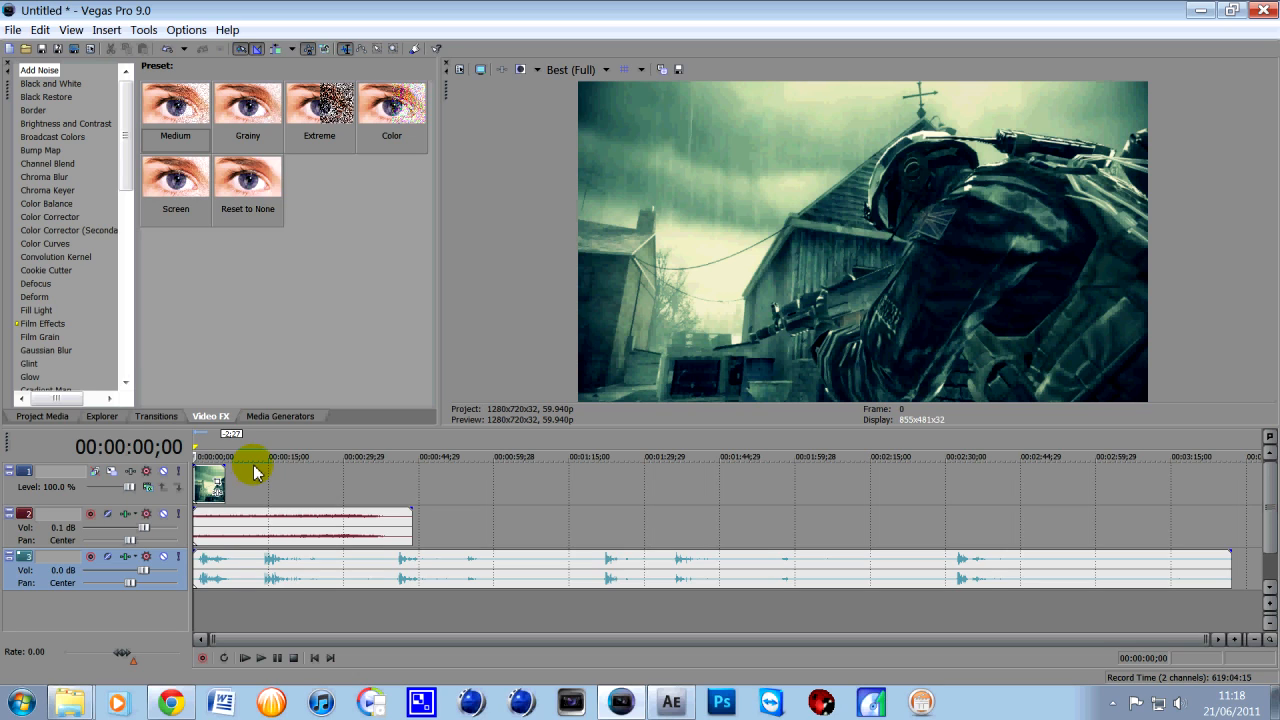
{"action": "mouse_move", "coordinate": [460, 414]}
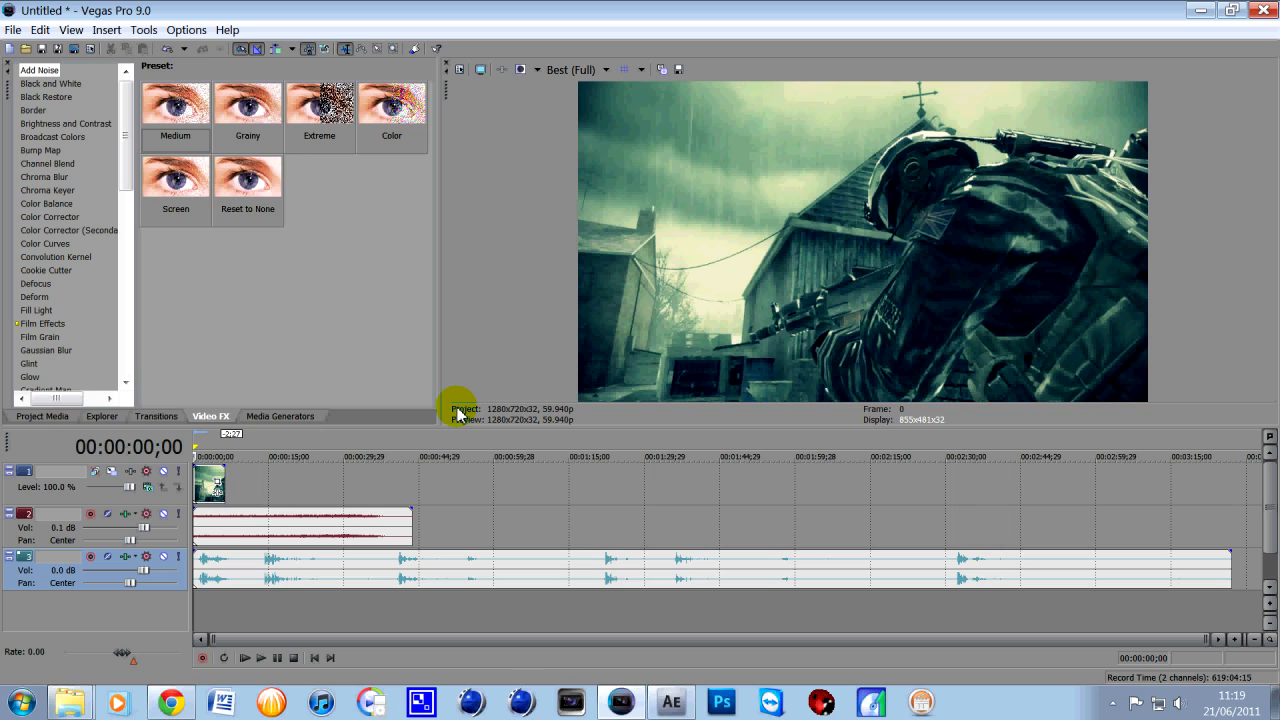
{"action": "mouse_move", "coordinate": [600, 356]}
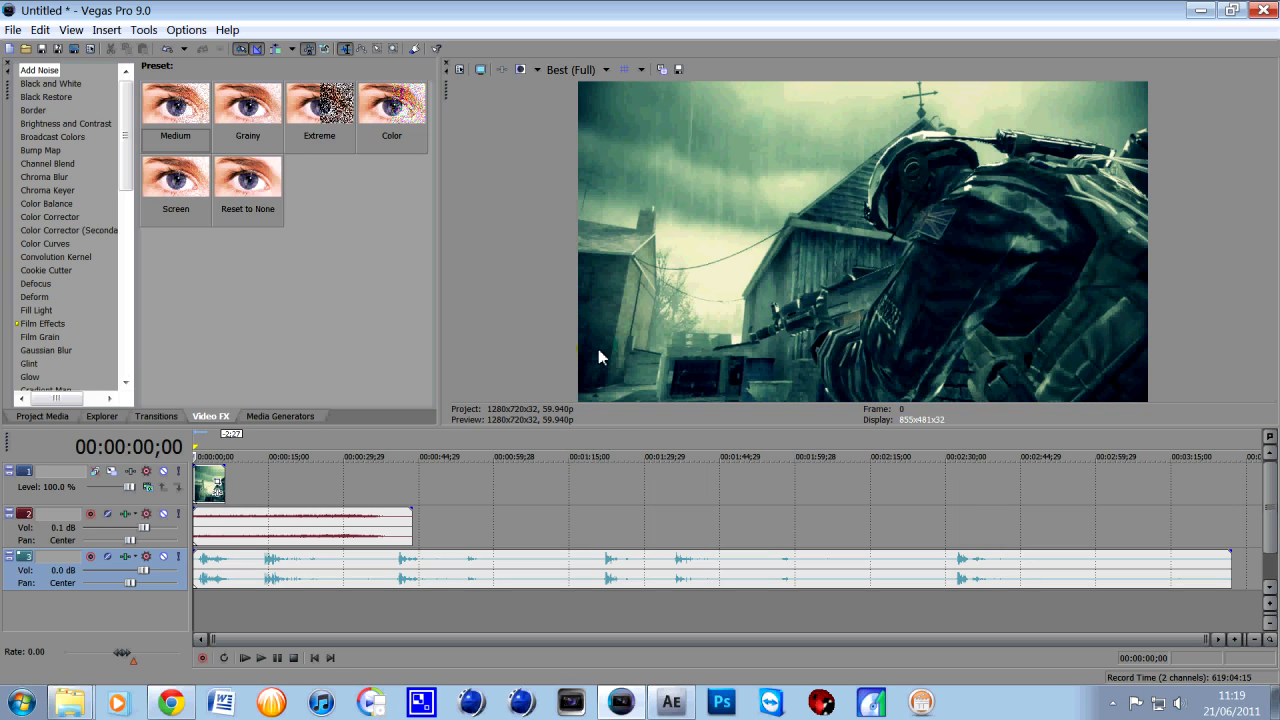